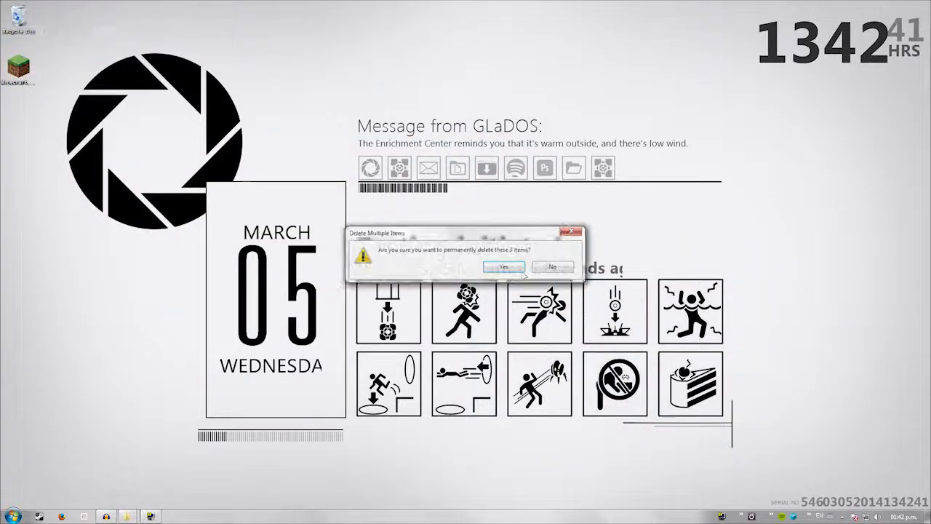
Confirm permanently deleting the two items and return to the desktop
left_click(503, 267)
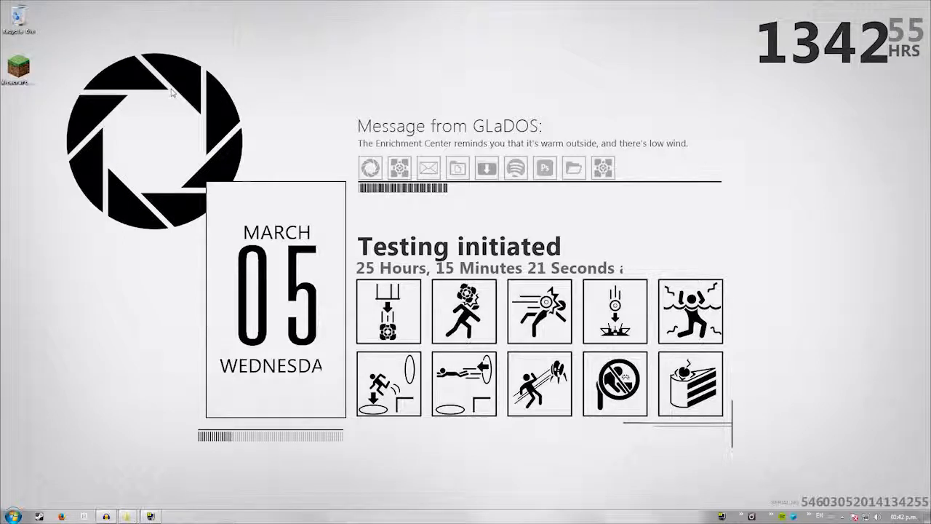
mouse_move(552, 6)
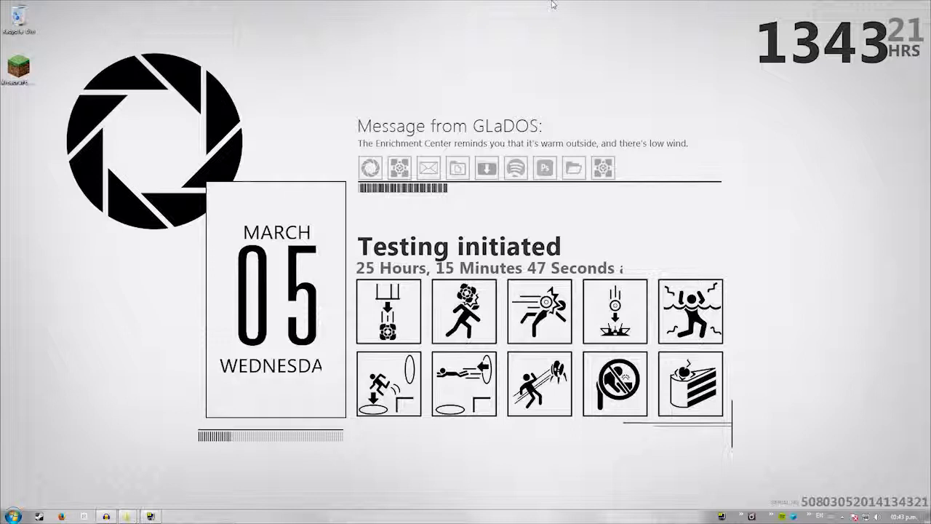
left_click(486, 168)
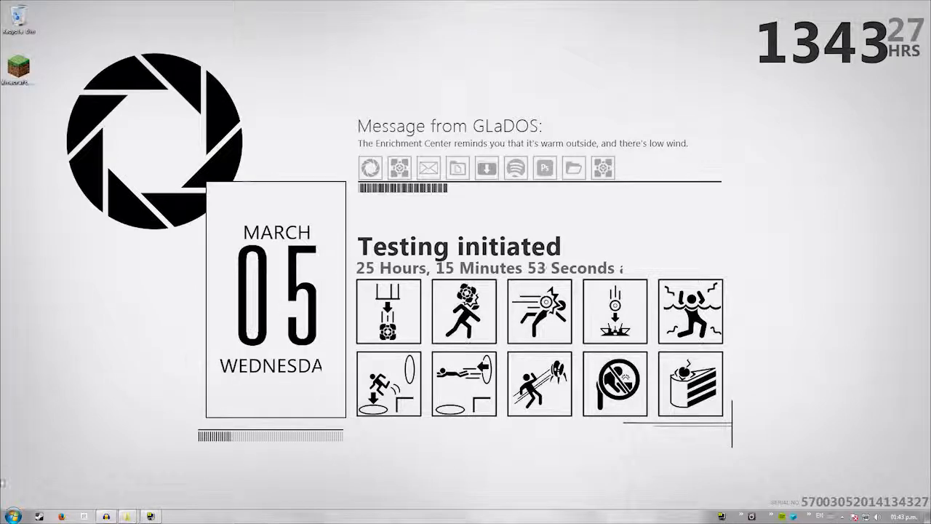
left_click(13, 515)
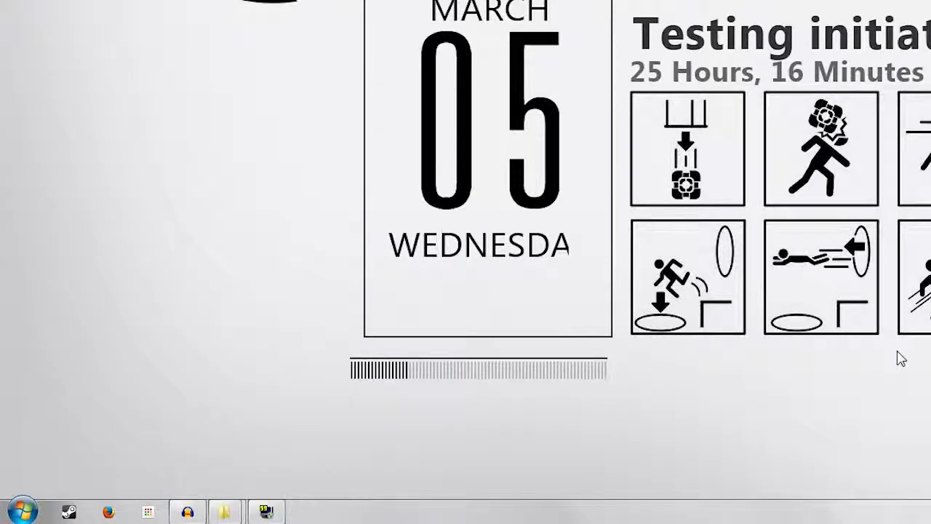
Run %appdata% to reach the AppData Roaming folder
key("win+r")
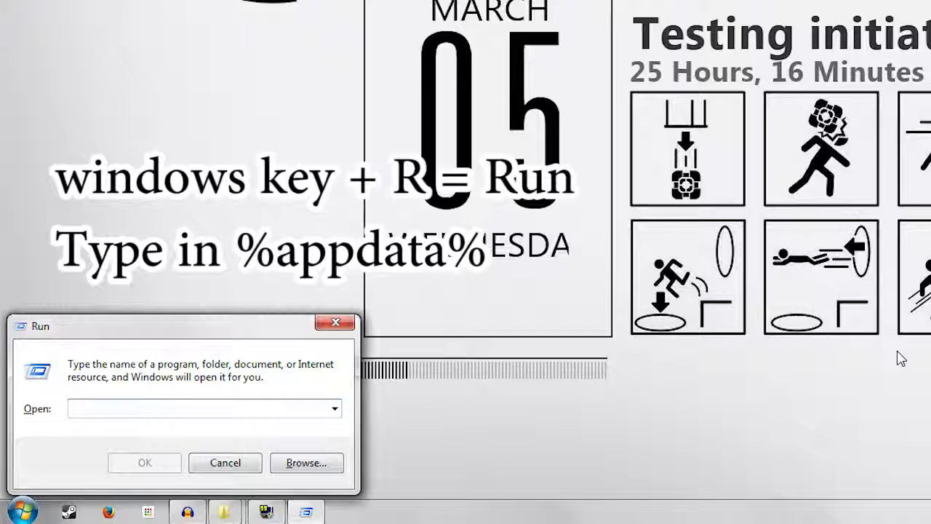
type("%")
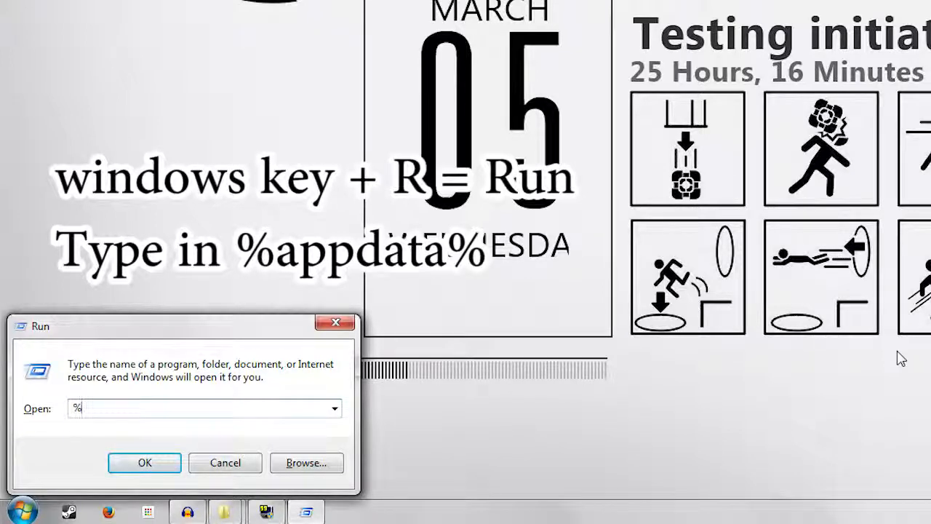
type("appdata%")
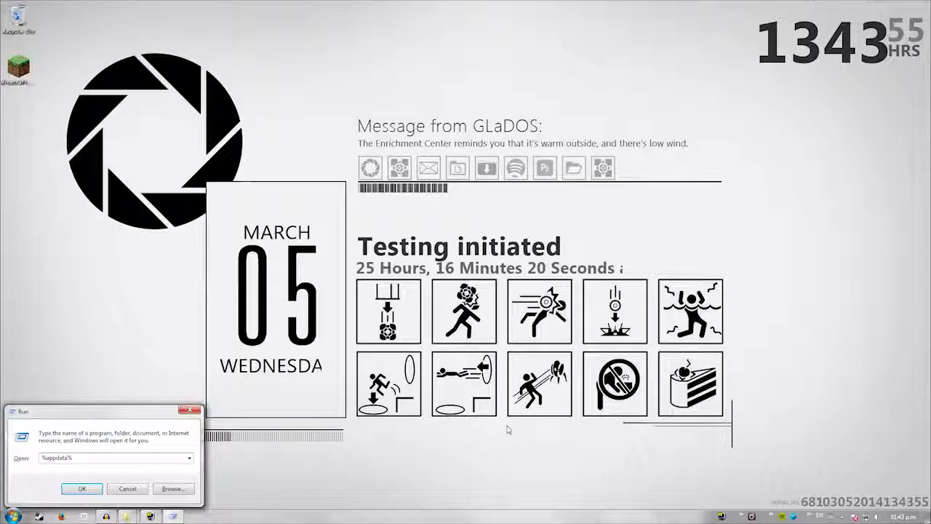
left_click(81, 489)
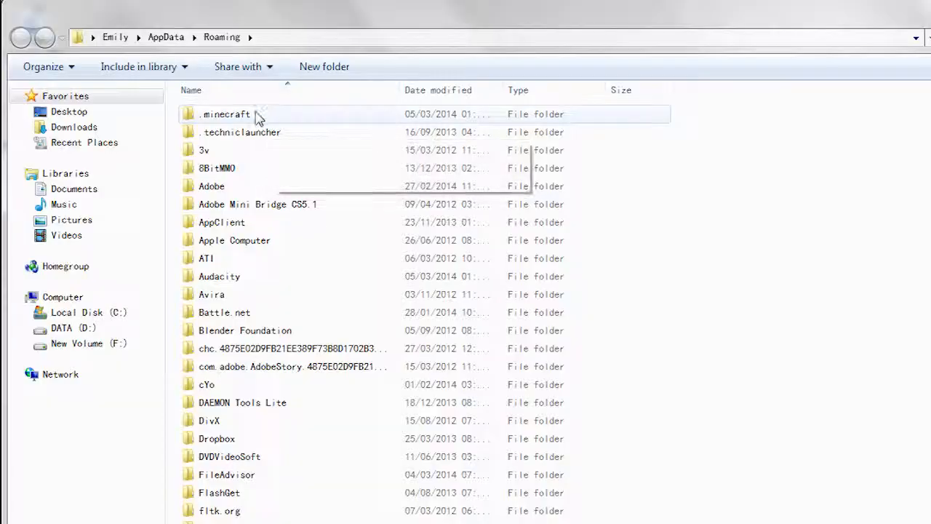
Enter the .minecraft folder, enlarge the window and select all 26 items
left_click(226, 113)
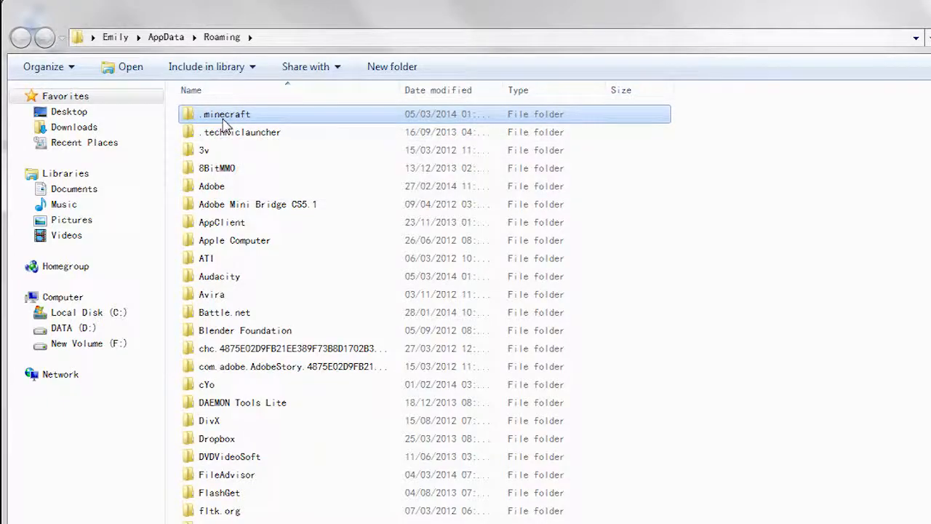
double_click(226, 114)
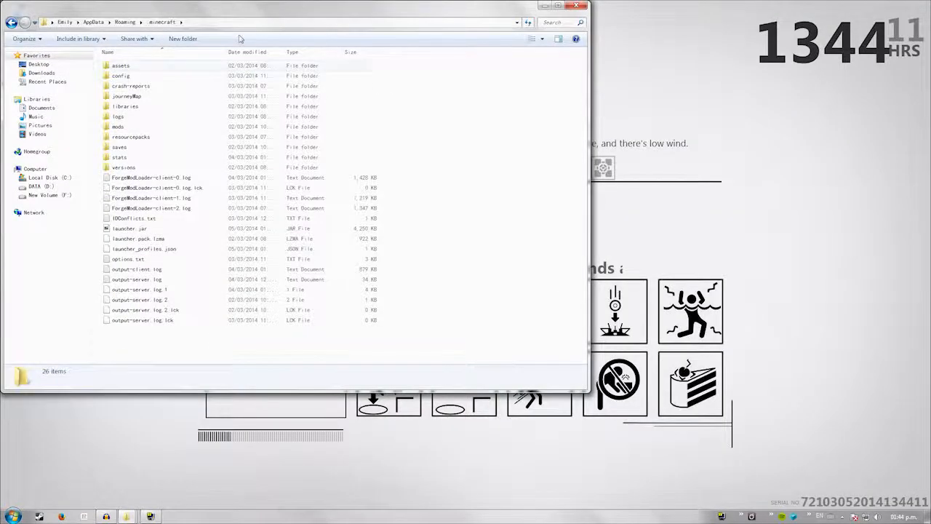
left_click_drag(291, 22, 425, 16)
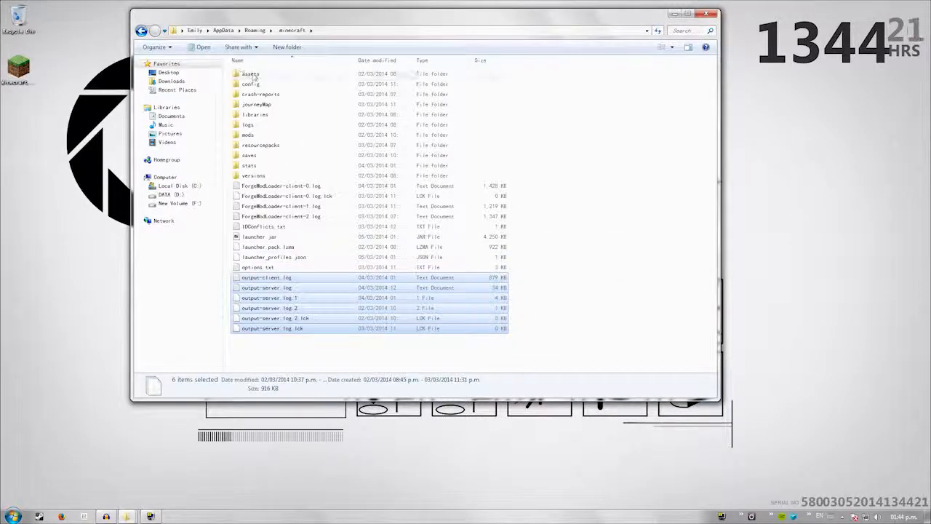
key("ctrl+a")
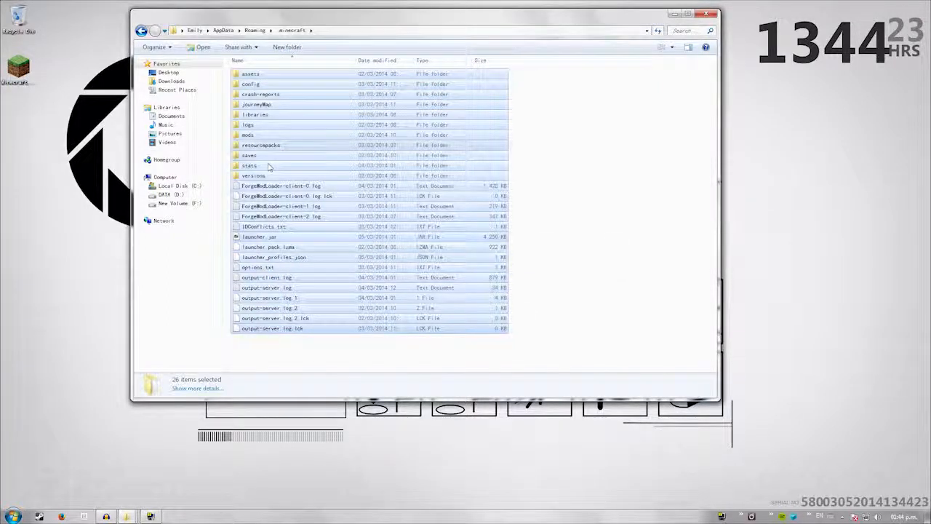
double_click(247, 134)
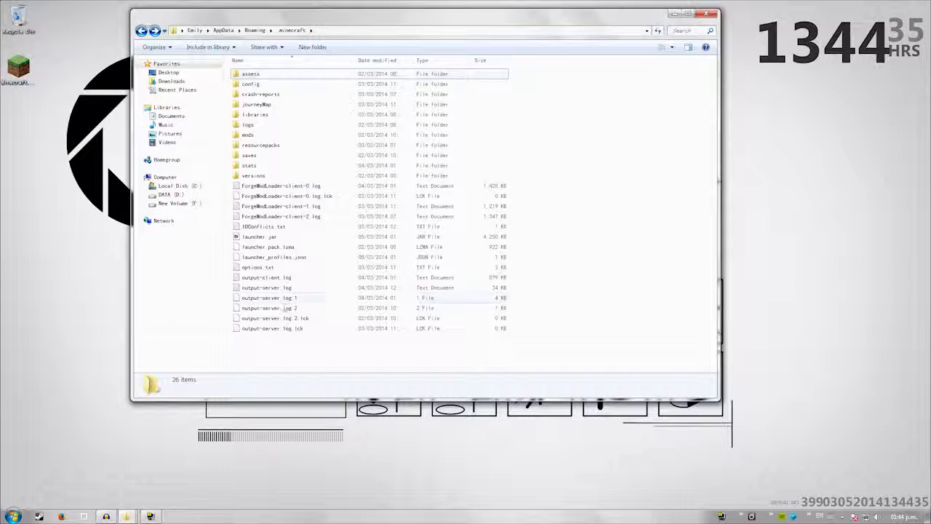
key("ctrl+a")
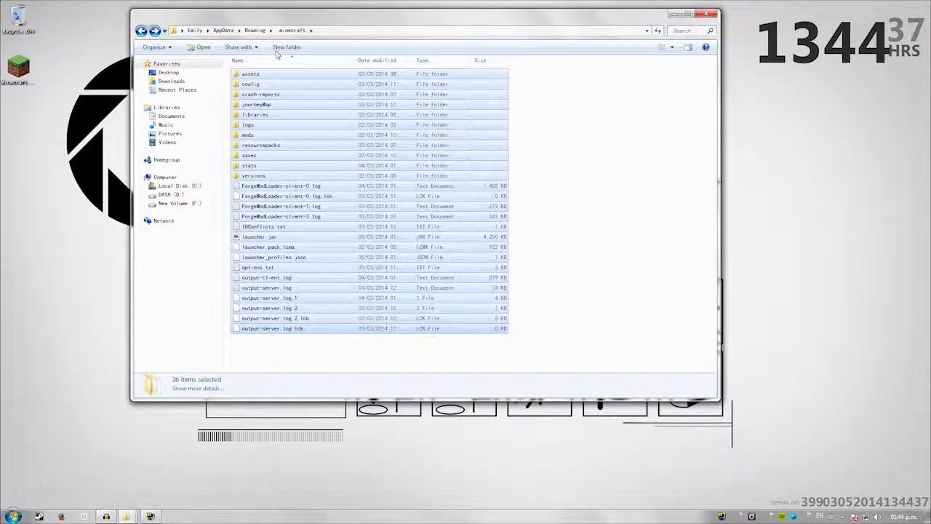
Copy all the selected .minecraft items to the clipboard
key("Ctrl+c")
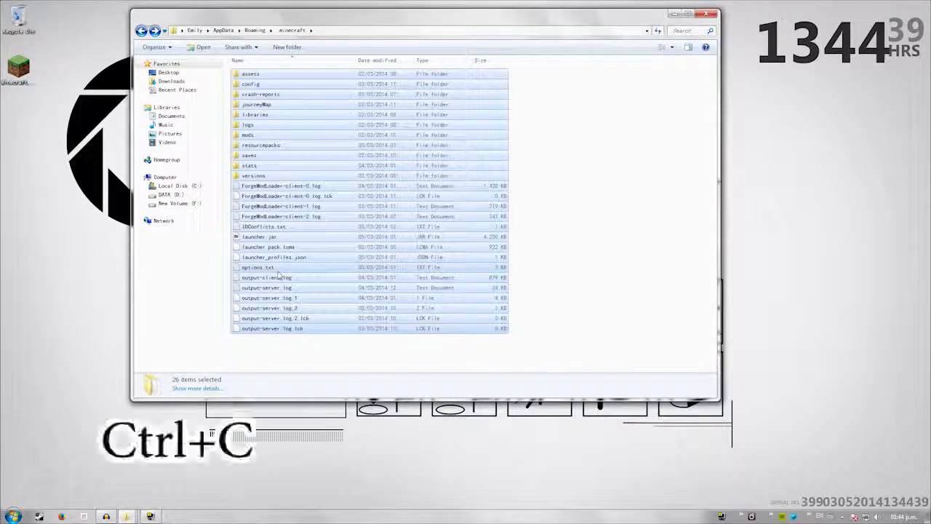
right_click(277, 275)
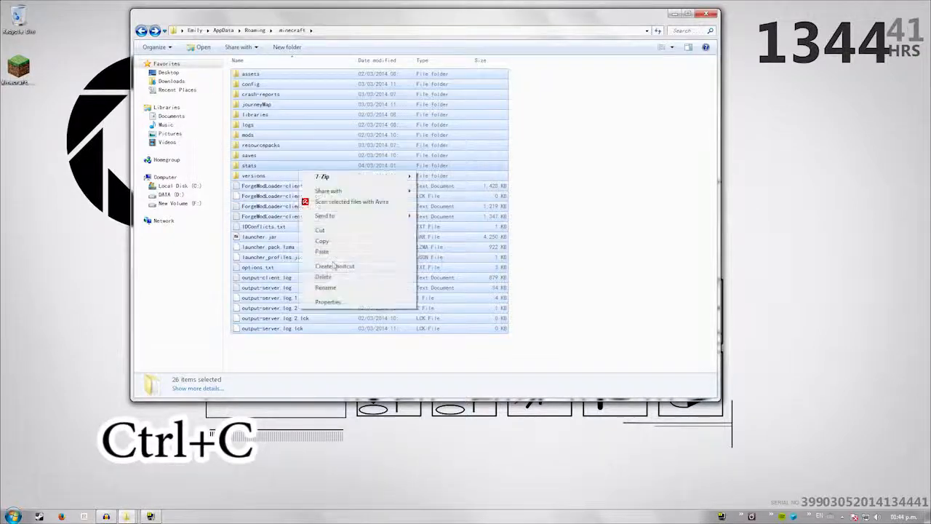
left_click(322, 241)
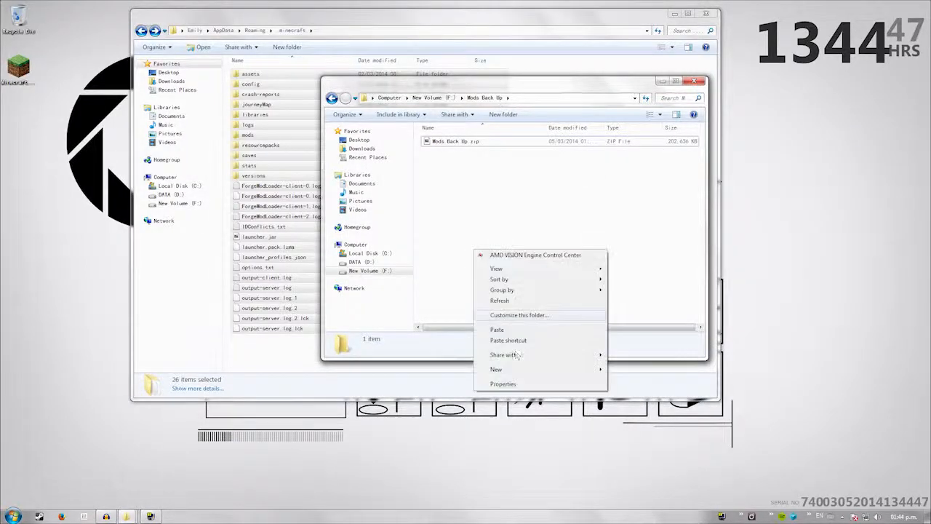
Create a Backups folder in F:\Mods Back Up and paste the .minecraft contents into it
left_click(503, 384)
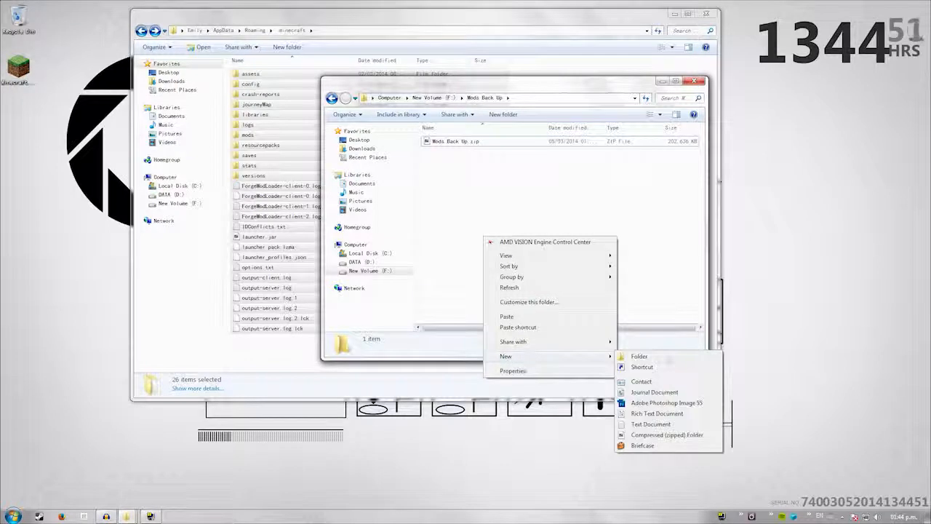
left_click(638, 354)
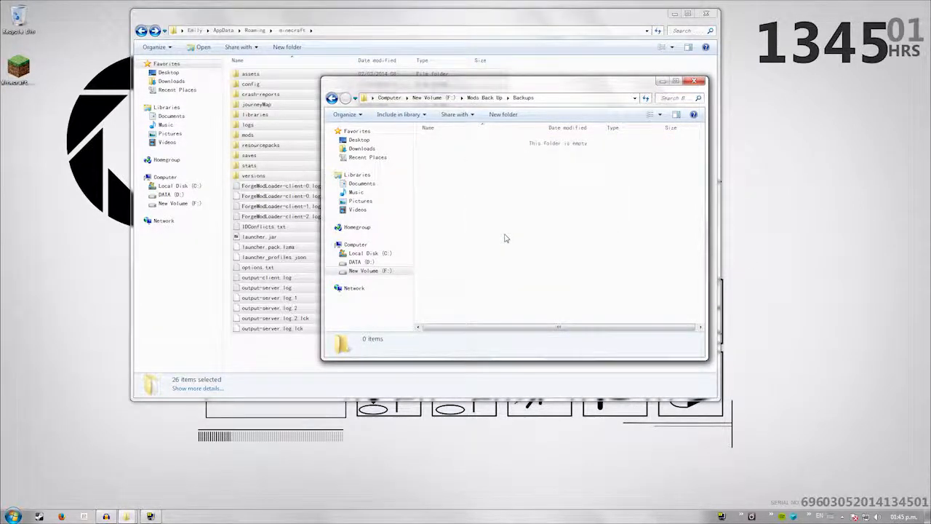
key("ctrl+v")
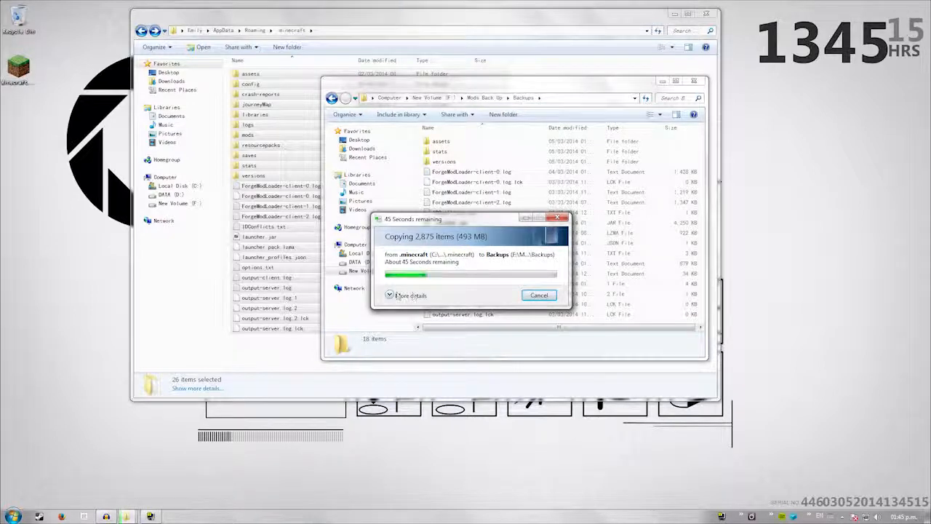
left_click(410, 294)
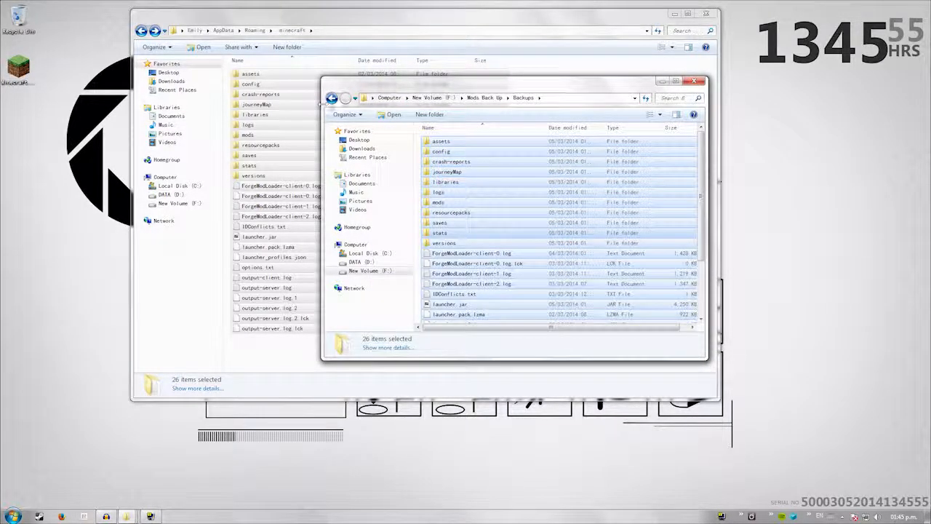
Check the Mods Back Up zip's context menu and close the backup window
right_click(443, 140)
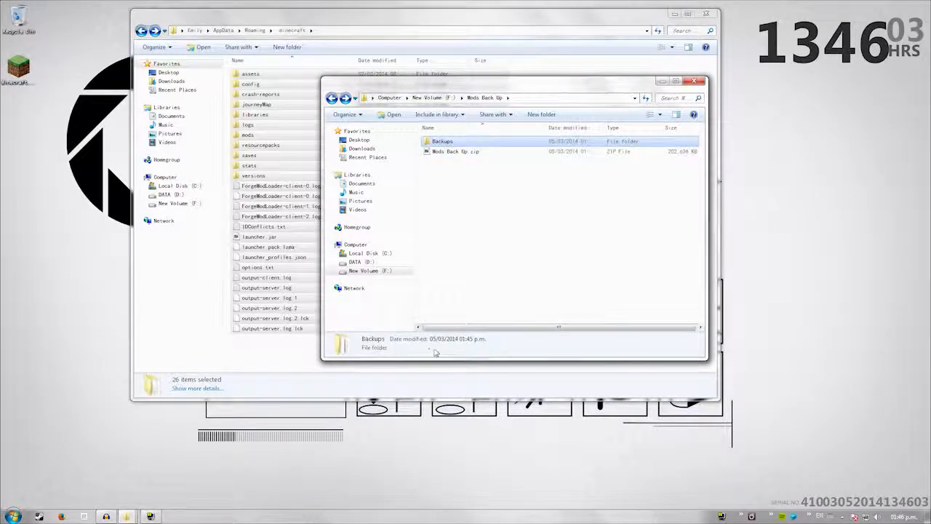
mouse_move(419, 340)
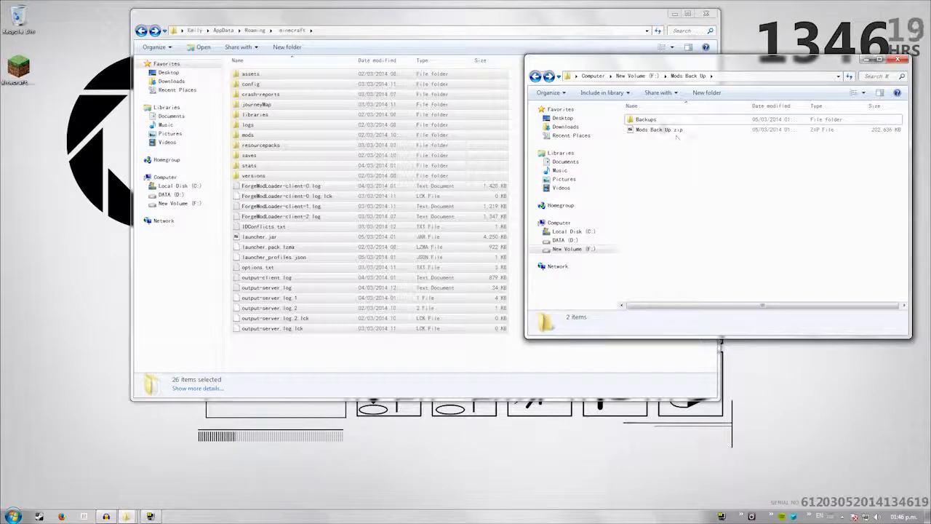
right_click(646, 119)
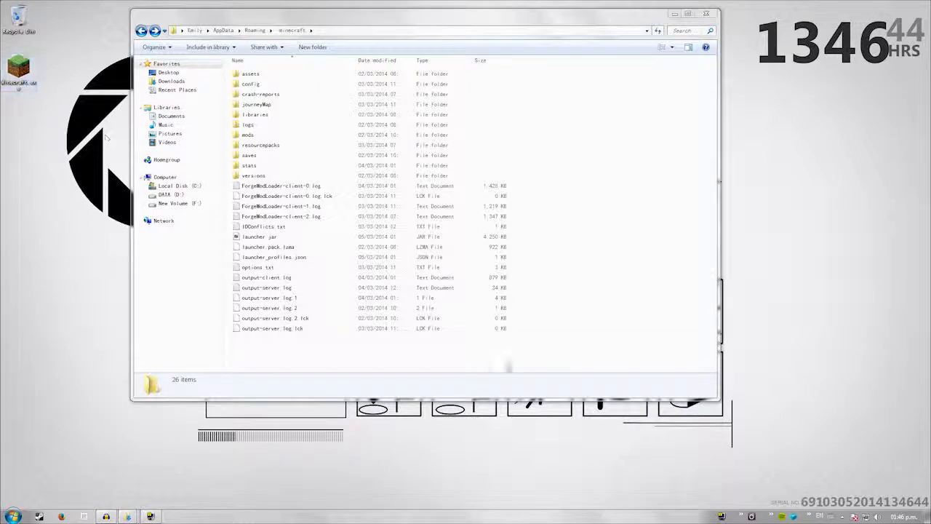
Delete everything in .minecraft and allow Minecraft.exe to run
key("ctrl+a")
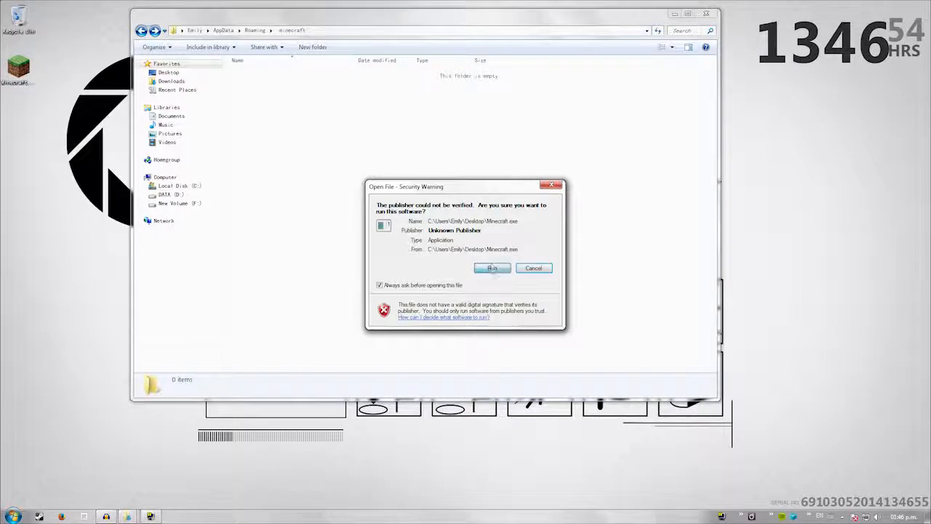
left_click(492, 268)
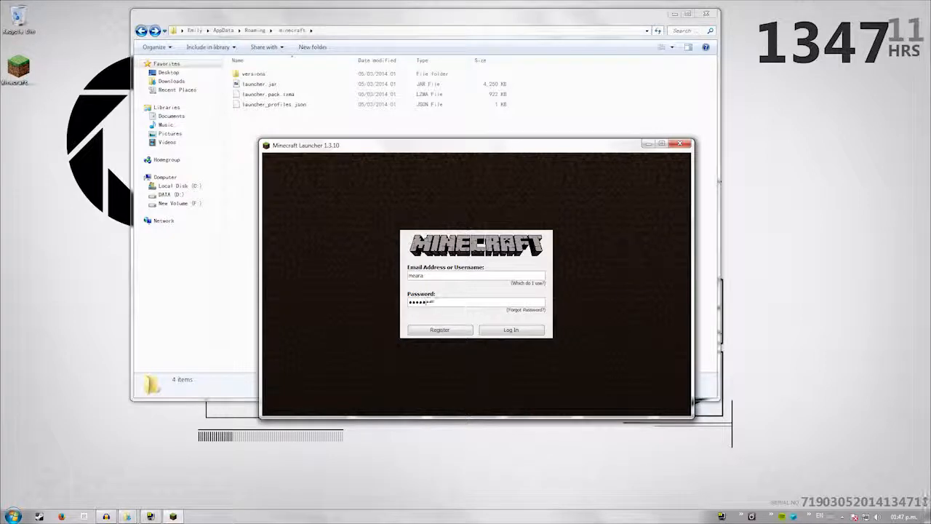
Log in to the Minecraft account, retyping the password after the error
left_click(510, 329)
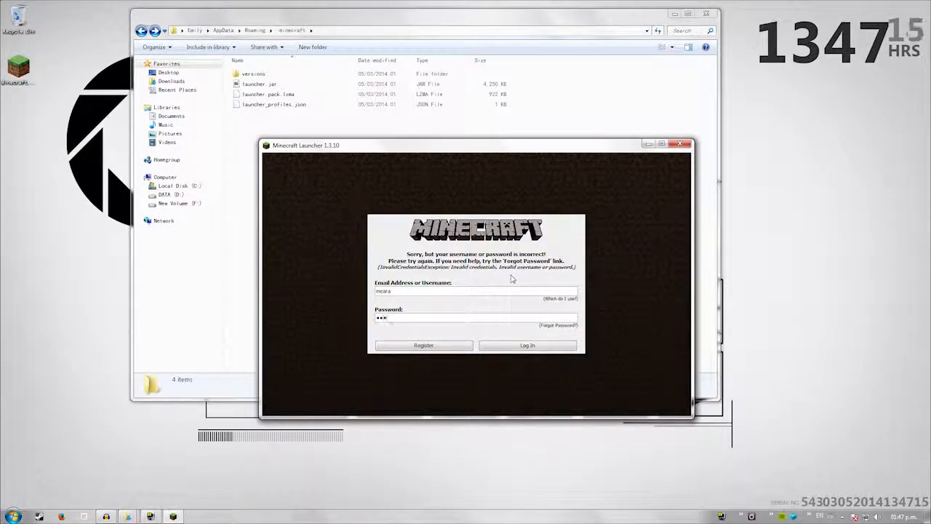
left_click(526, 345)
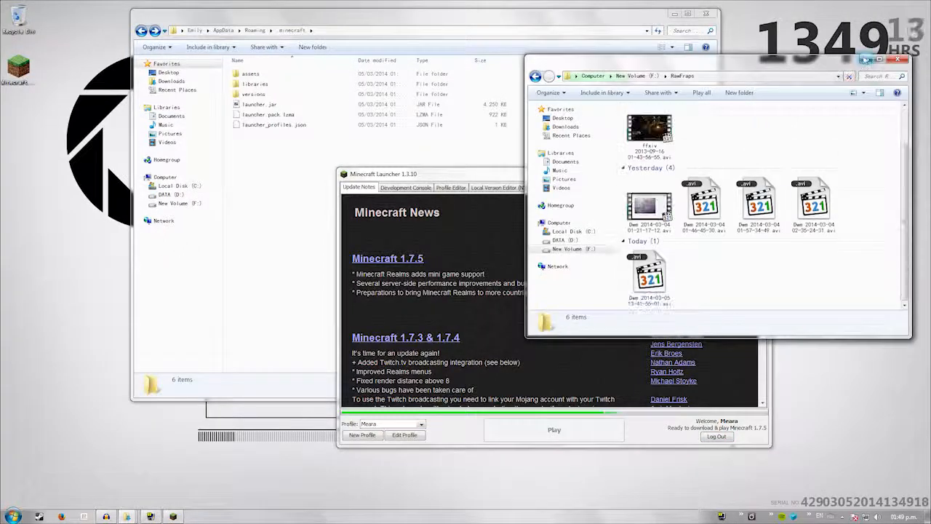
left_click(896, 60)
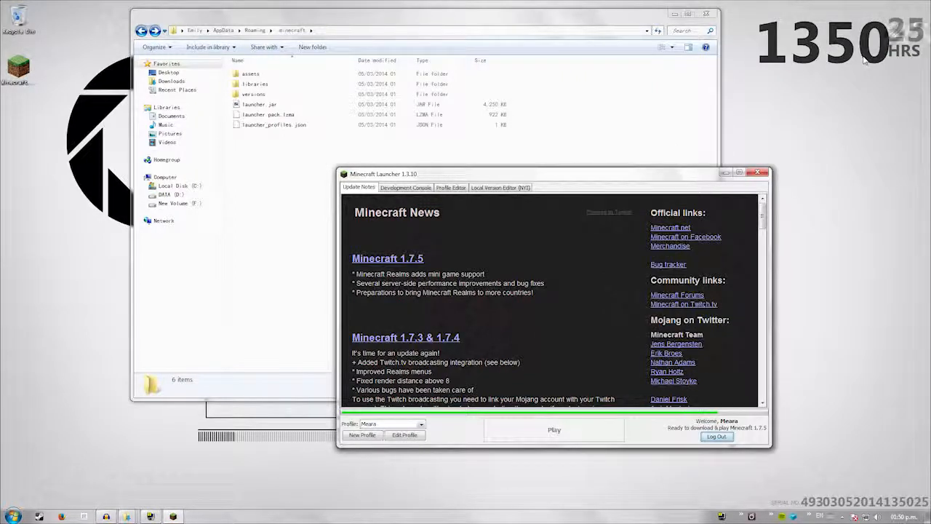
Play Minecraft 1.7.5, quit from the title screen and start Minecraft.exe again
left_click(553, 431)
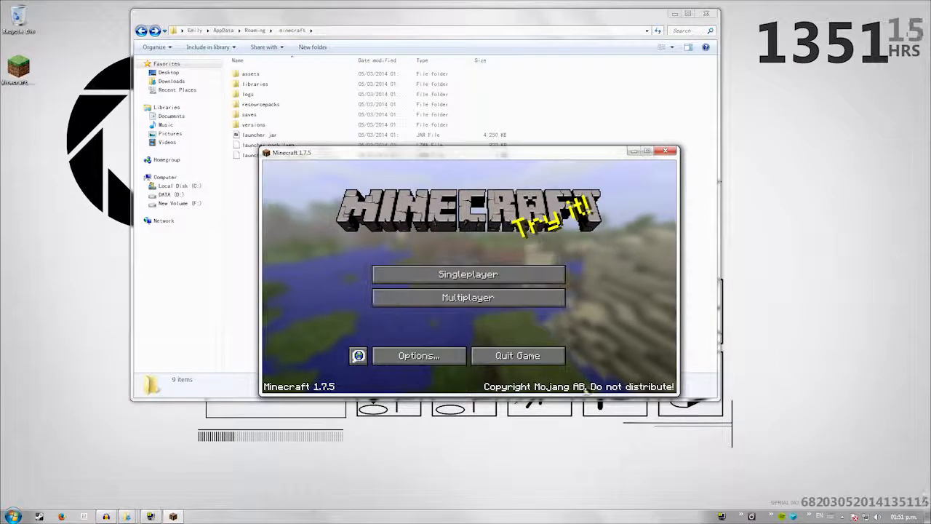
left_click(664, 150)
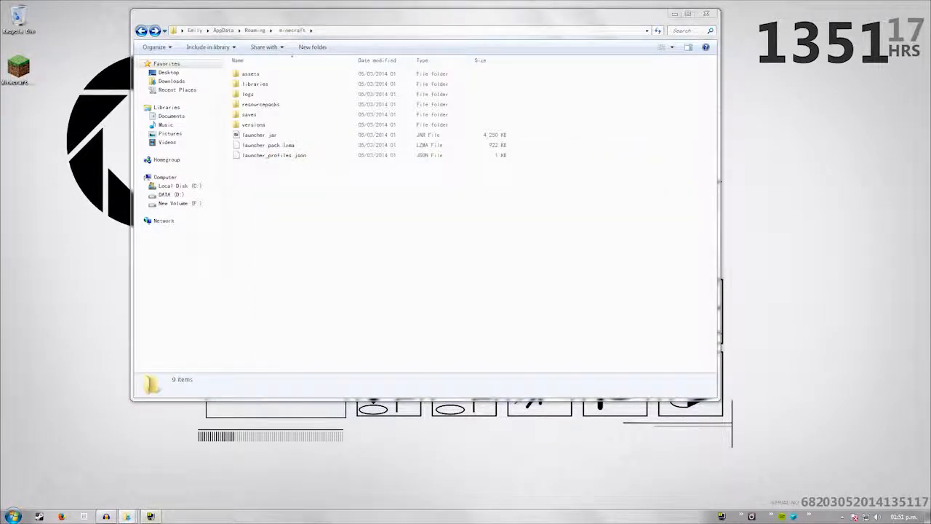
left_click(259, 134)
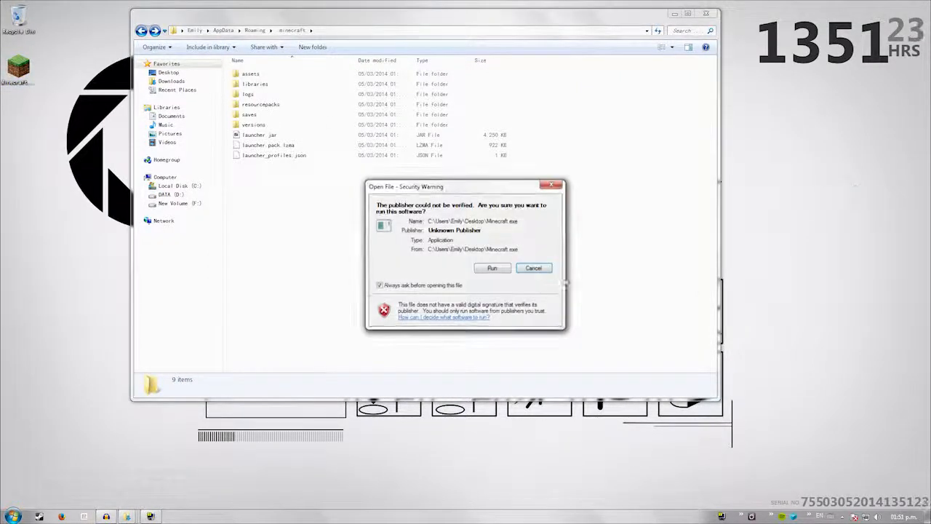
Allow the launcher to run and review the Profile dropdown, which holds only Meara
left_click(492, 268)
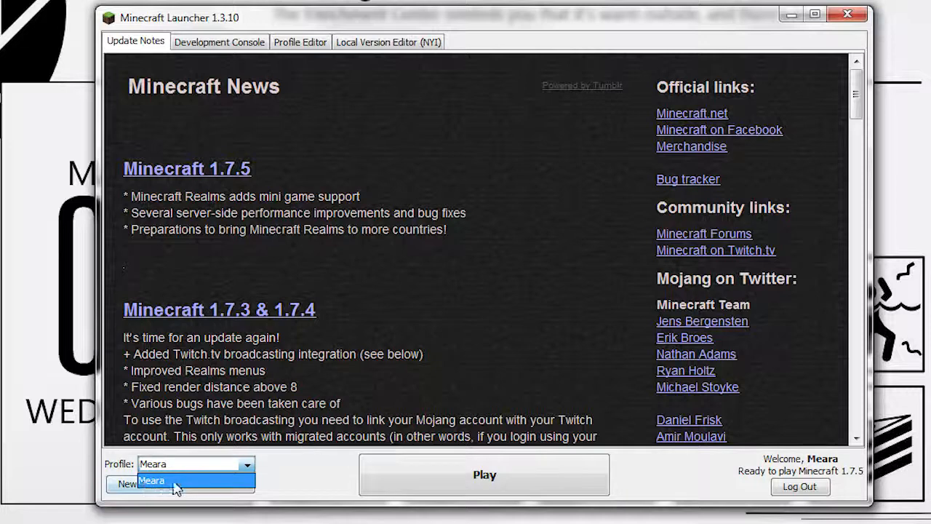
mouse_move(204, 497)
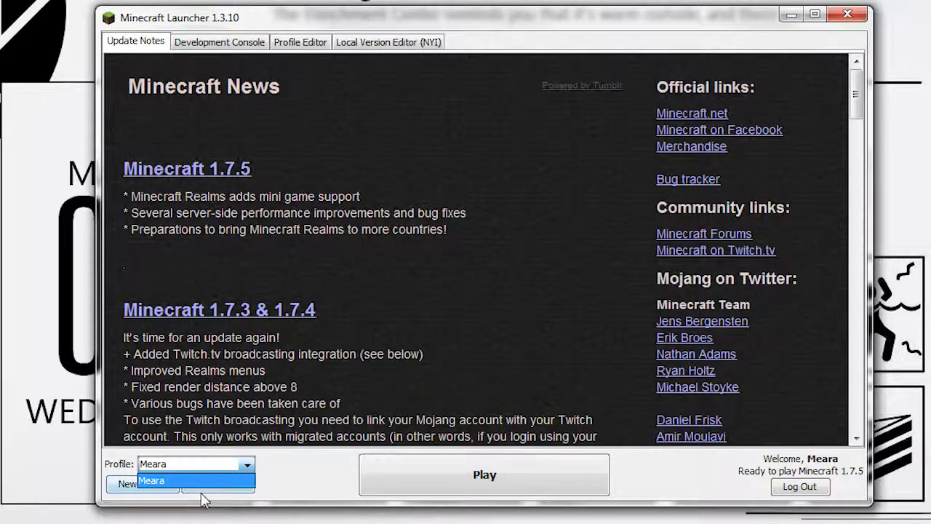
left_click(152, 480)
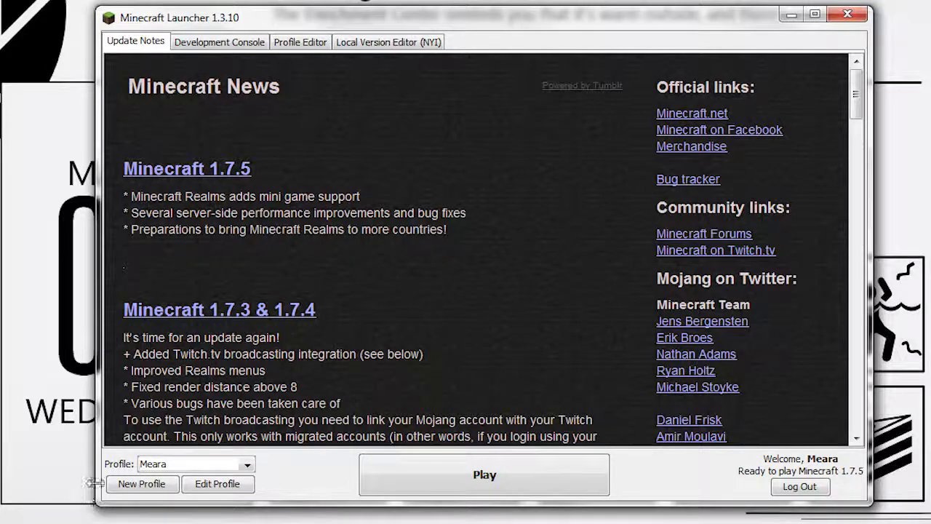
left_click(250, 462)
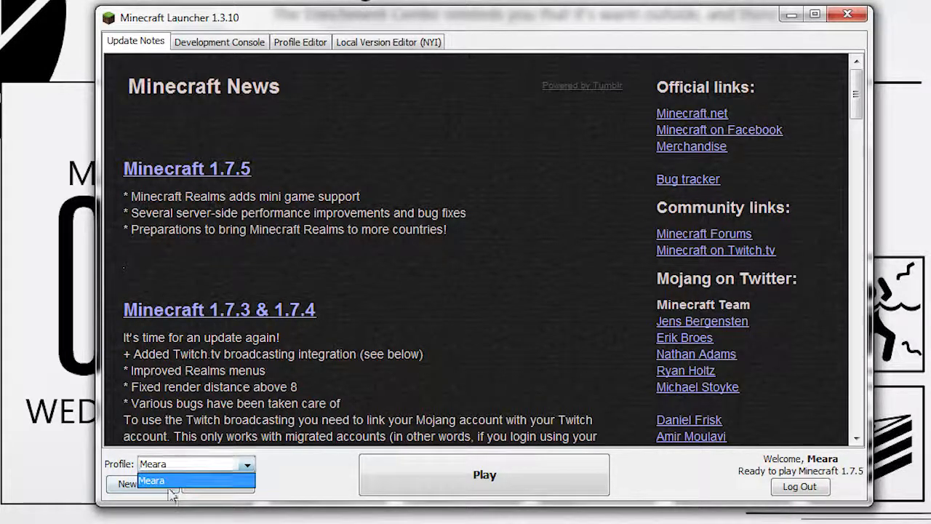
left_click(151, 480)
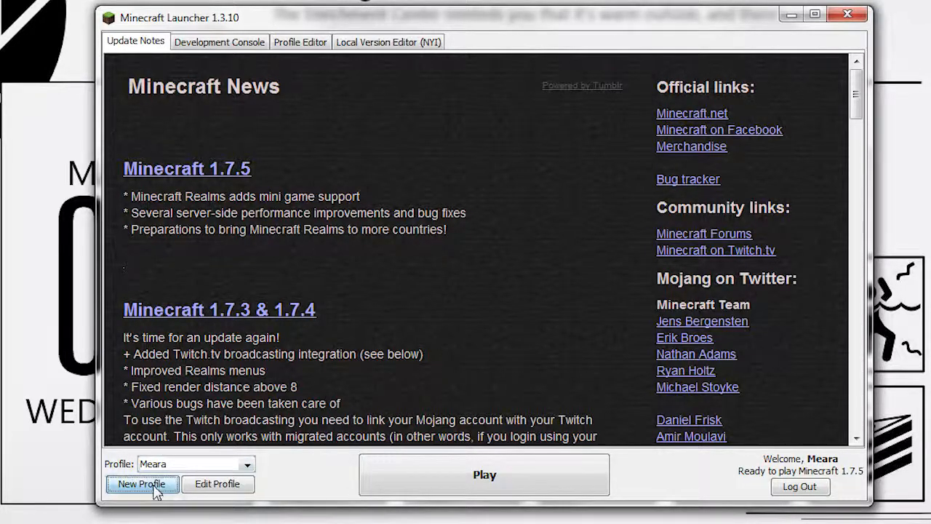
Create a new profile that keeps the launcher open and uses release 1.6.4
left_click(143, 483)
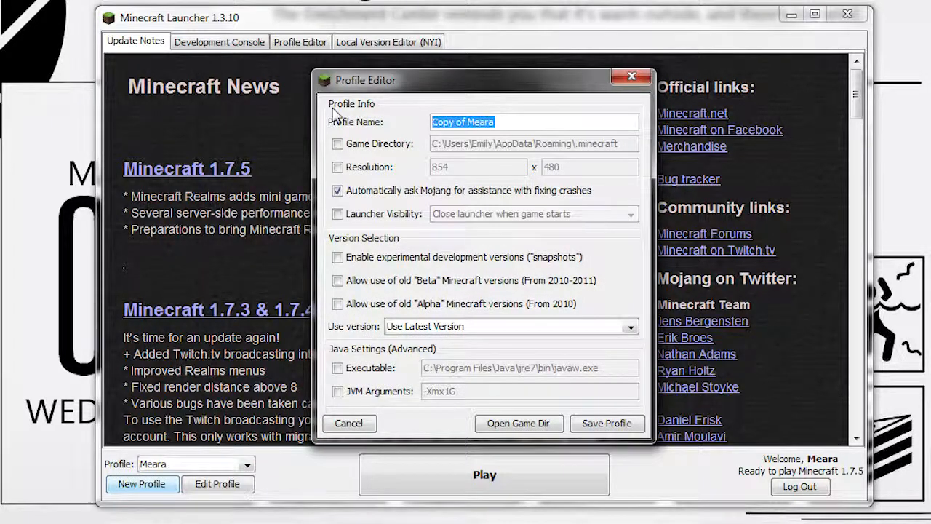
type("1.8")
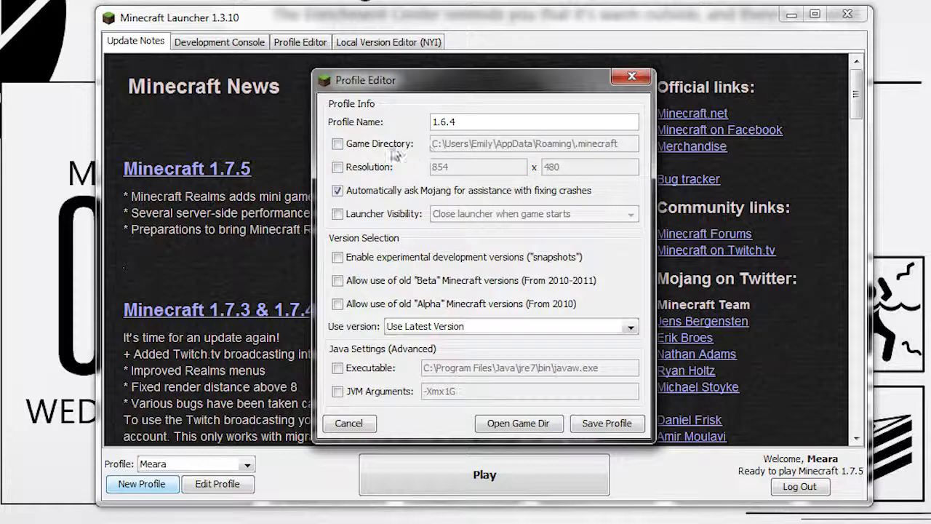
left_click(337, 144)
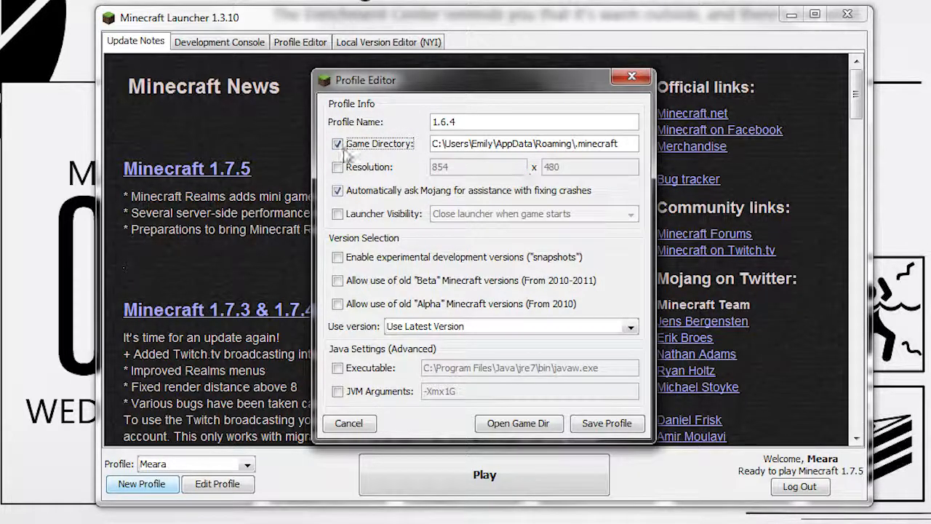
left_click(337, 165)
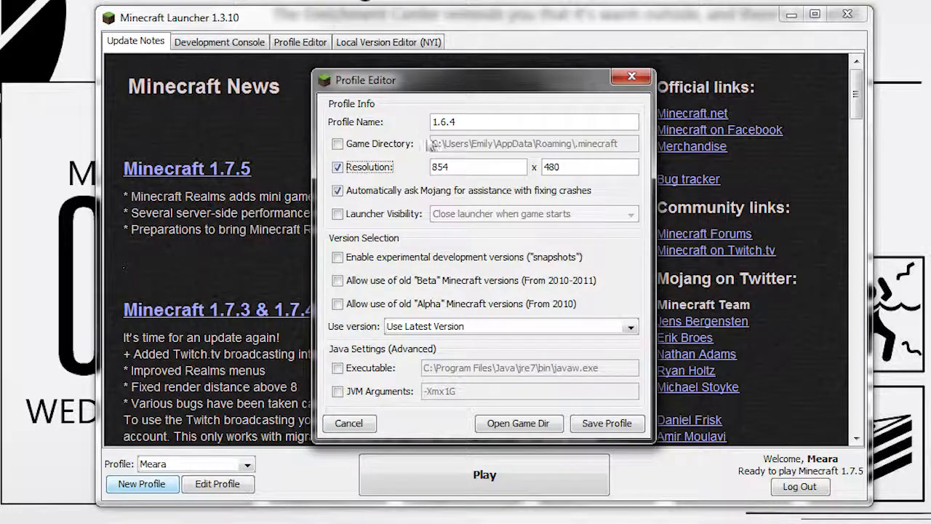
mouse_move(421, 143)
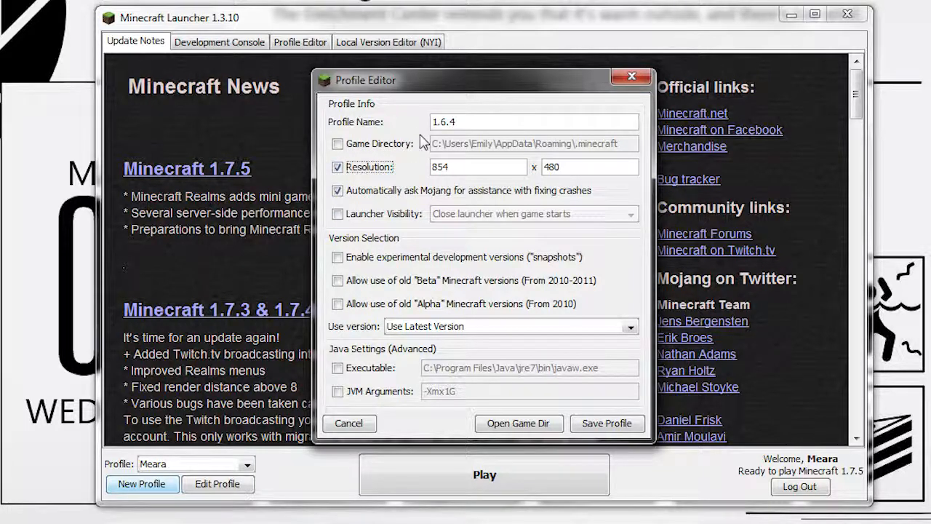
left_click(337, 166)
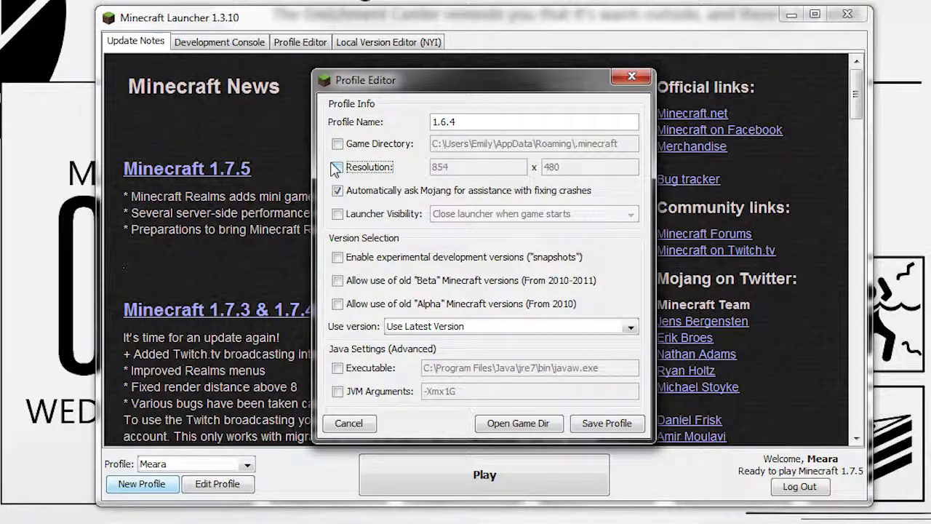
left_click(337, 166)
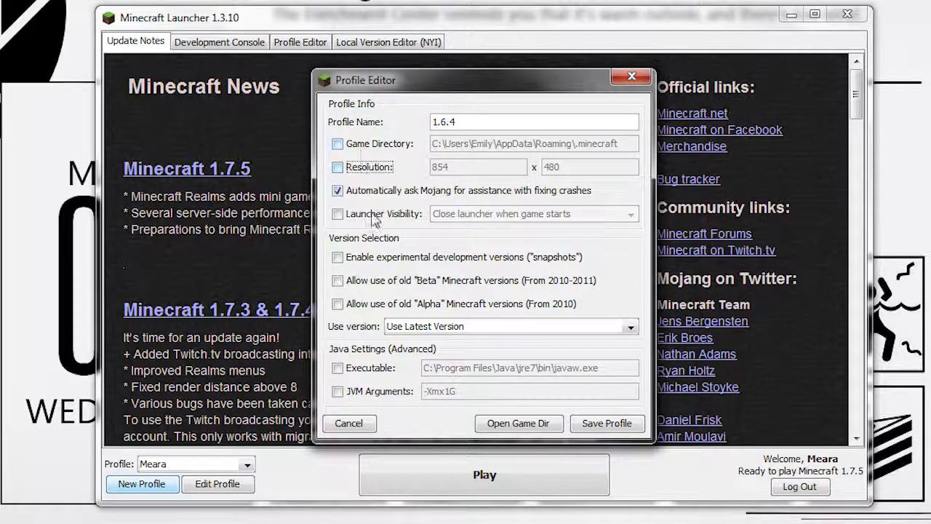
left_click(534, 213)
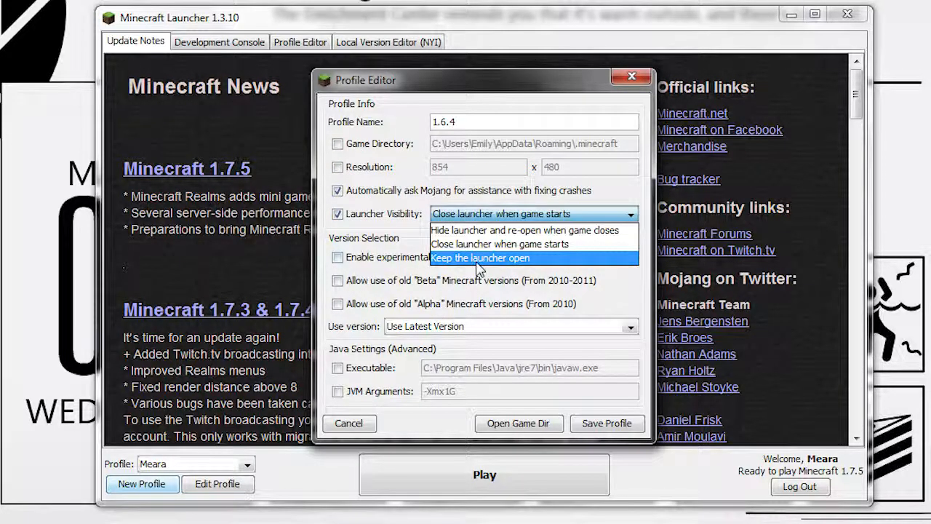
left_click(480, 258)
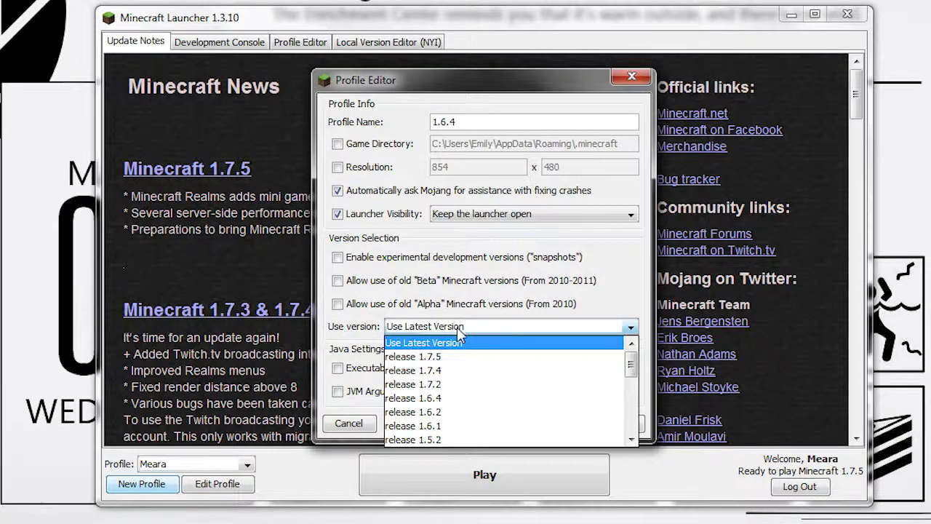
left_click(413, 398)
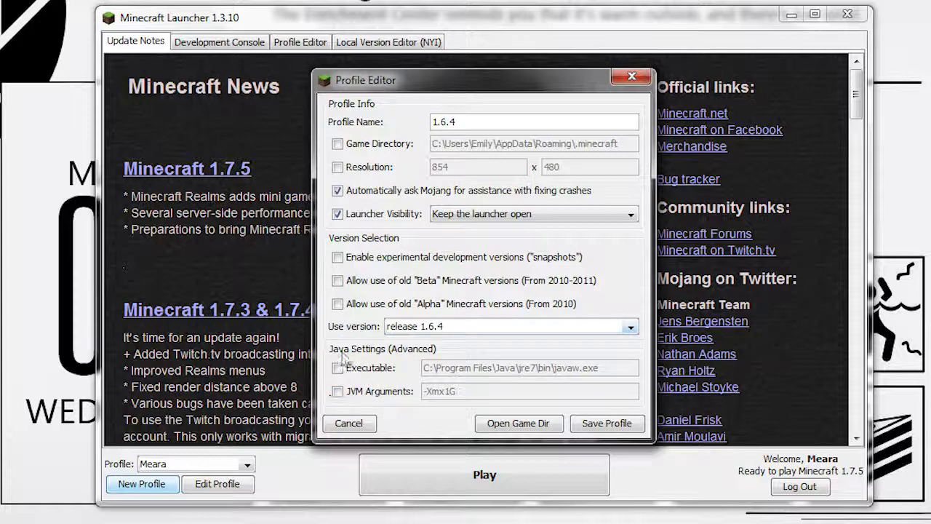
mouse_move(611, 448)
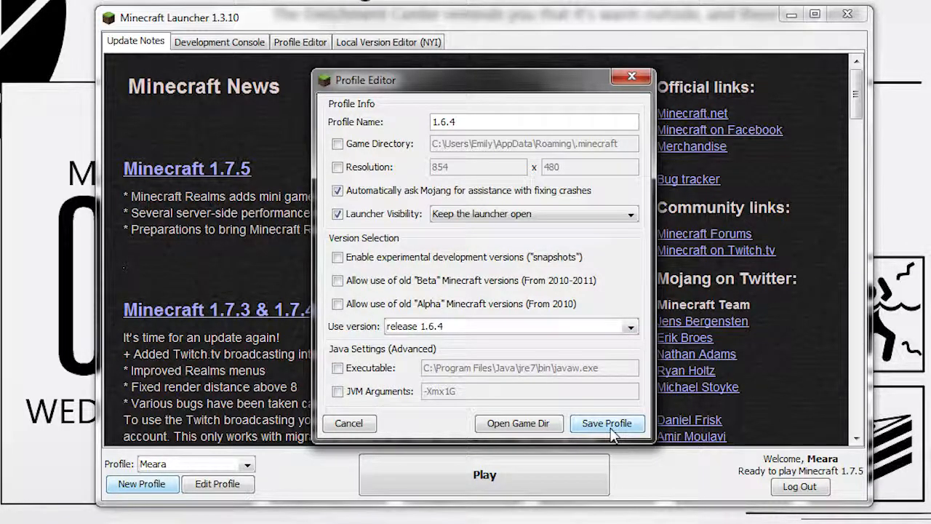
Save and play the 1.6.4 profile, then bring up the web browser alongside
left_click(607, 422)
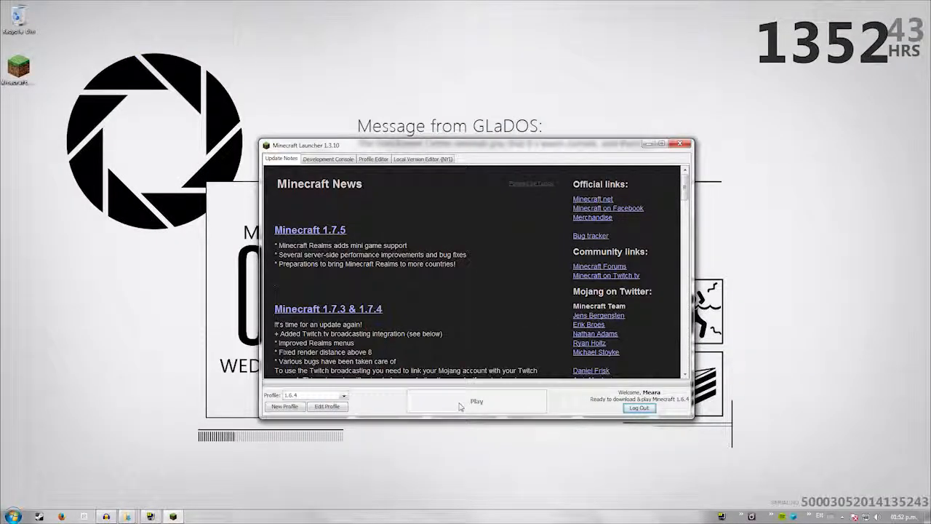
left_click(477, 402)
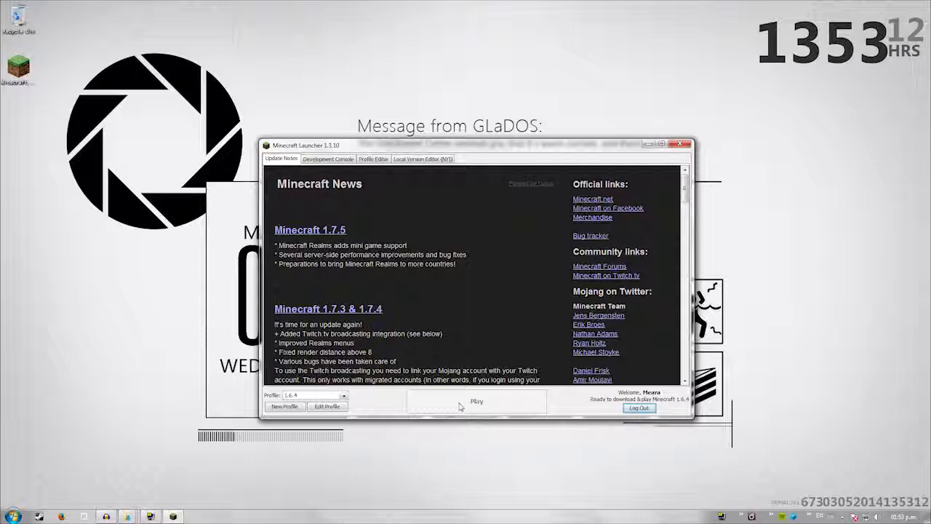
left_click(477, 401)
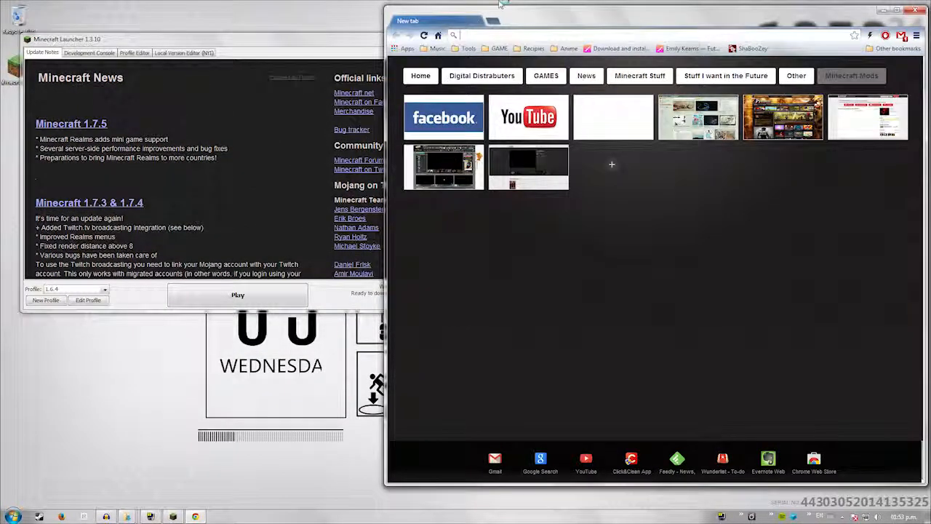
Search Google for 'minecraft forge' and reach the Minecraft Forge Downloads page
type("forge")
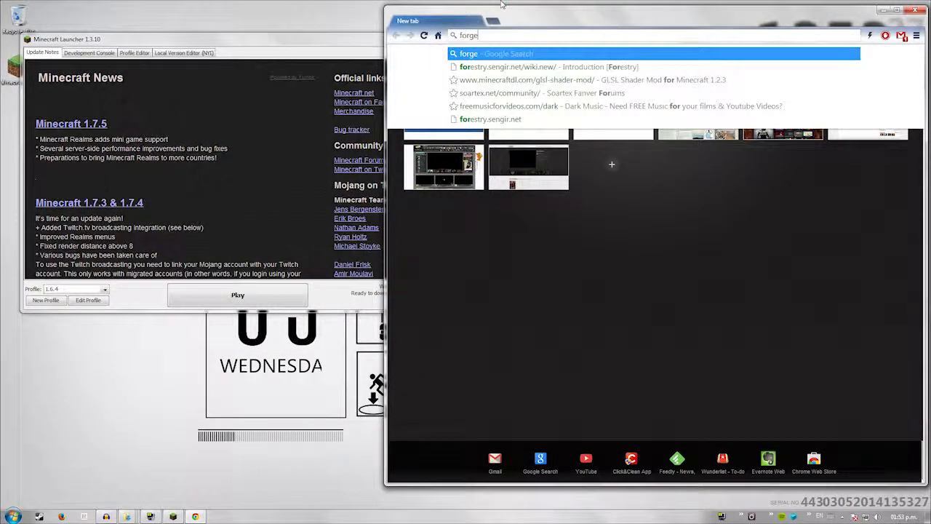
type("minecraft+")
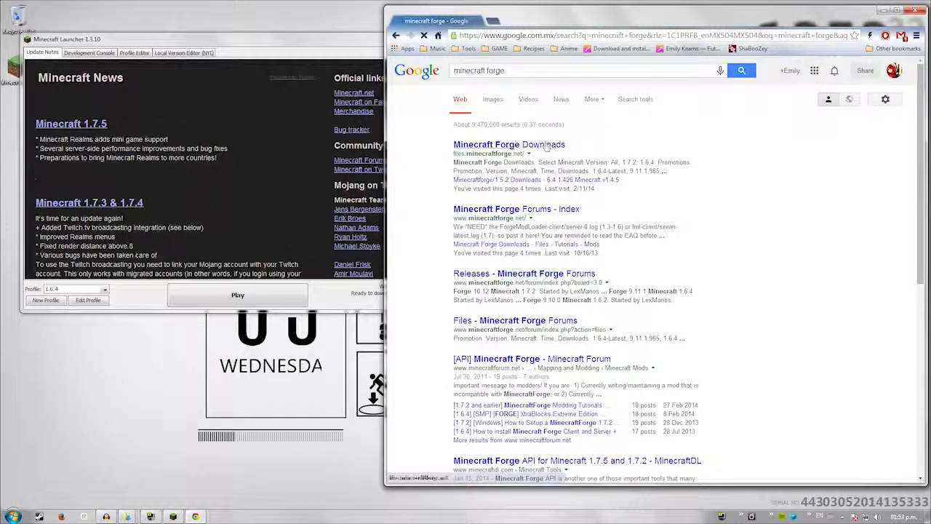
left_click(510, 144)
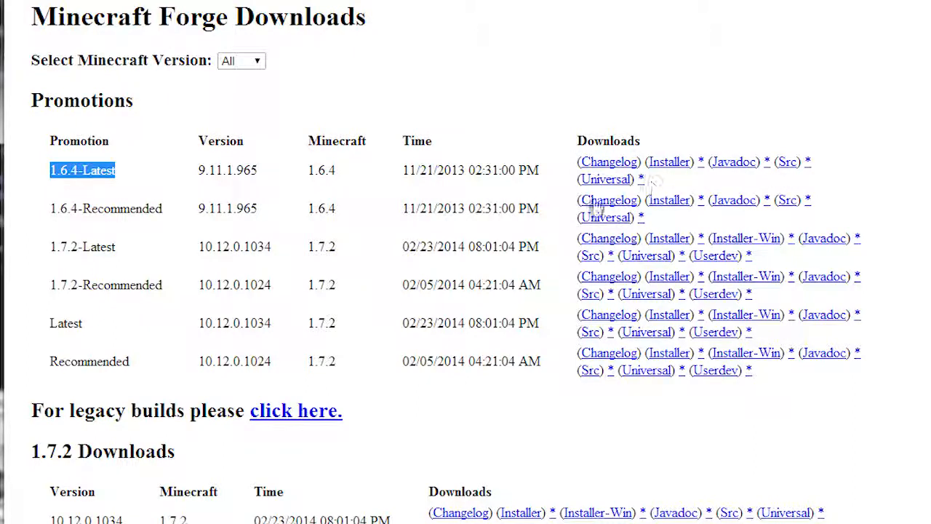
mouse_move(655, 175)
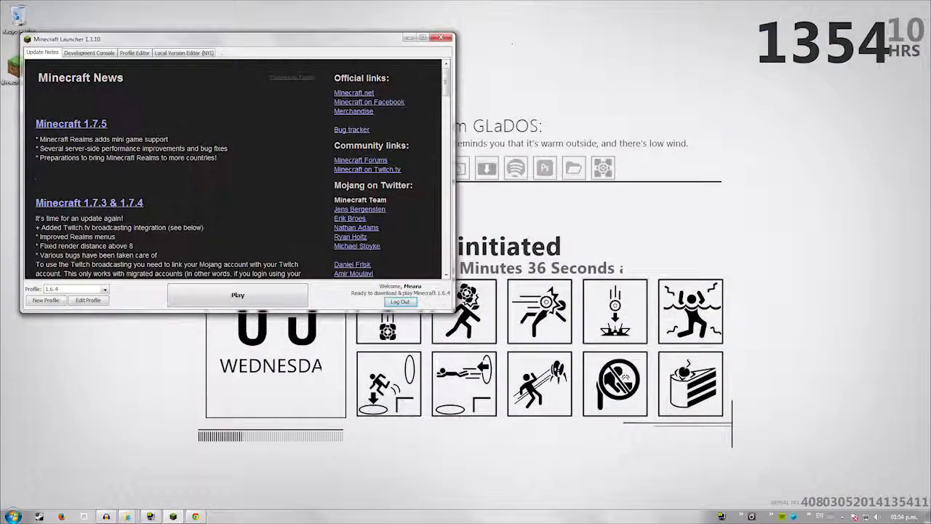
From the Downloads folder, run Forge-1.6.4-9.11.1.965-installer.jar with the Java SE binary
left_click(441, 38)
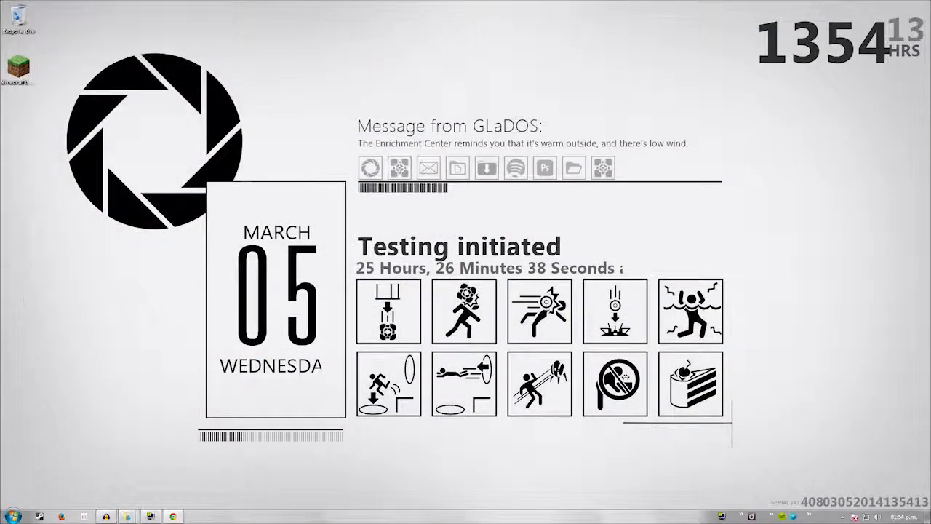
left_click(12, 515)
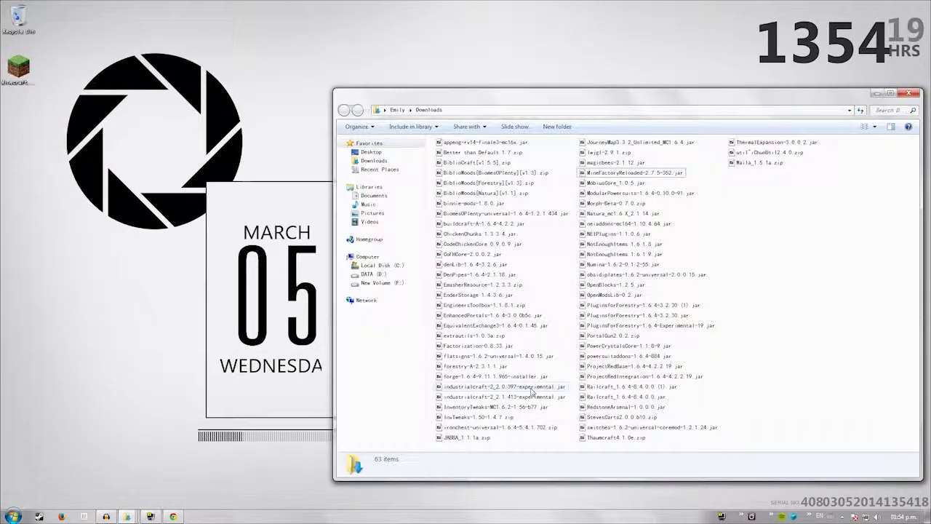
left_click(494, 375)
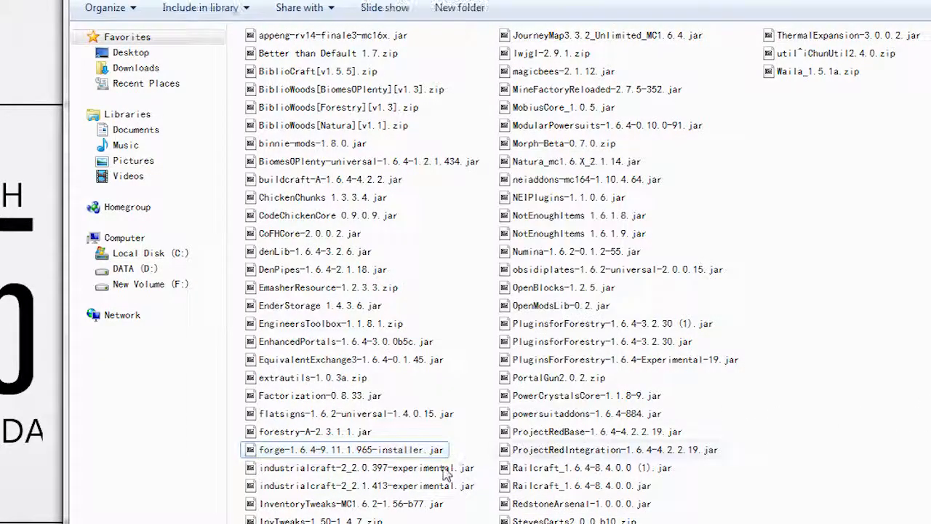
left_click(352, 448)
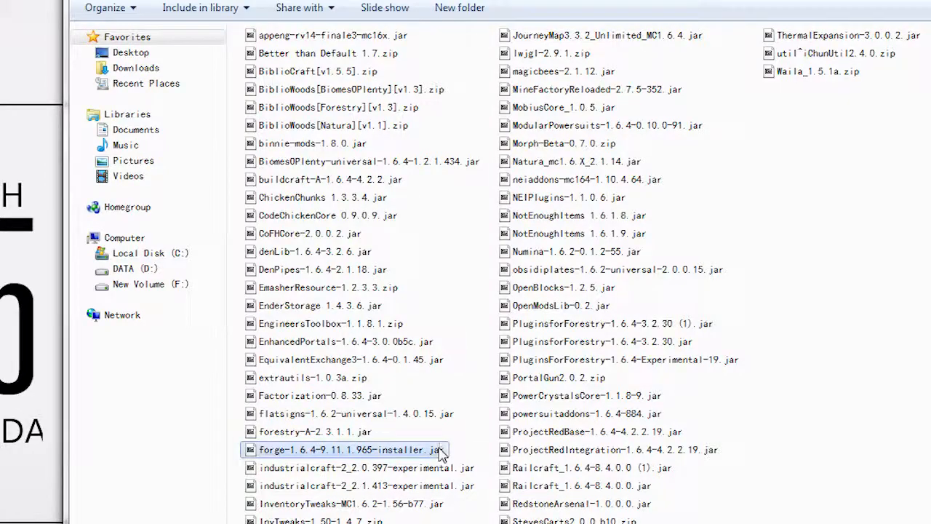
right_click(352, 448)
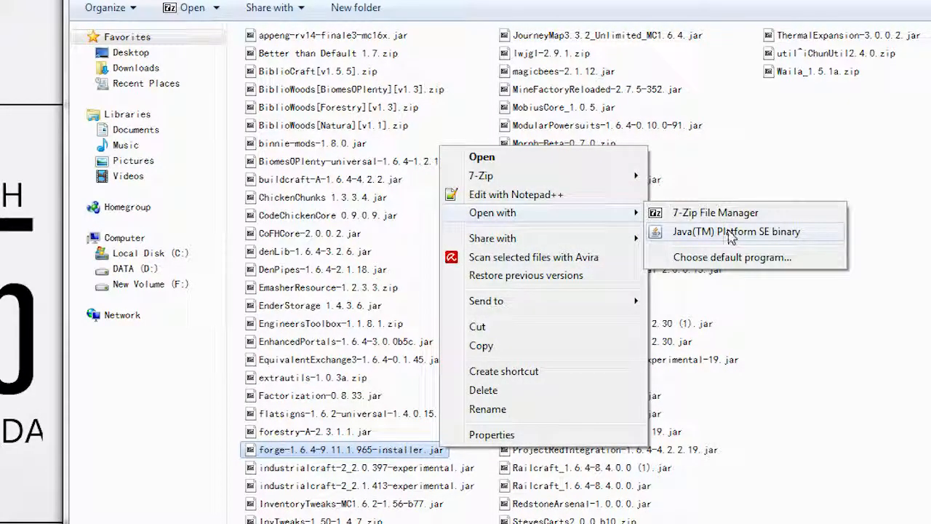
mouse_move(740, 240)
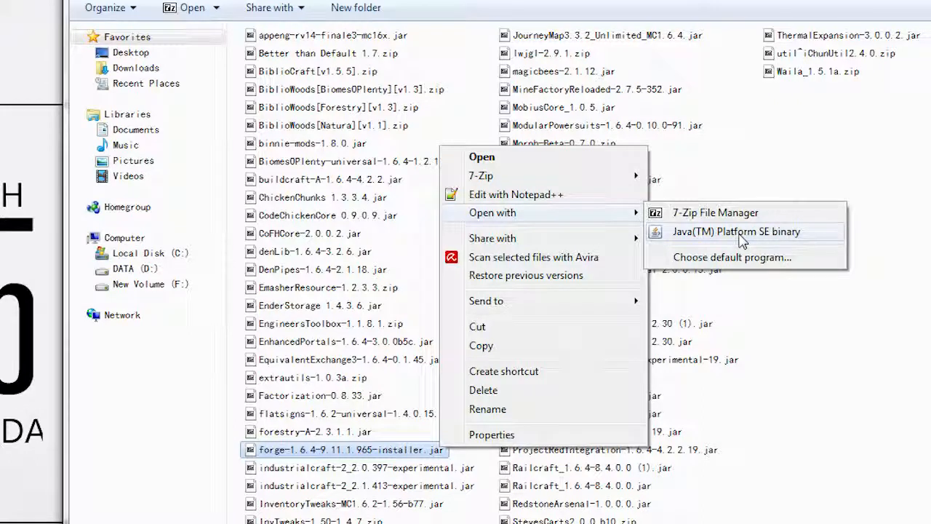
left_click(736, 231)
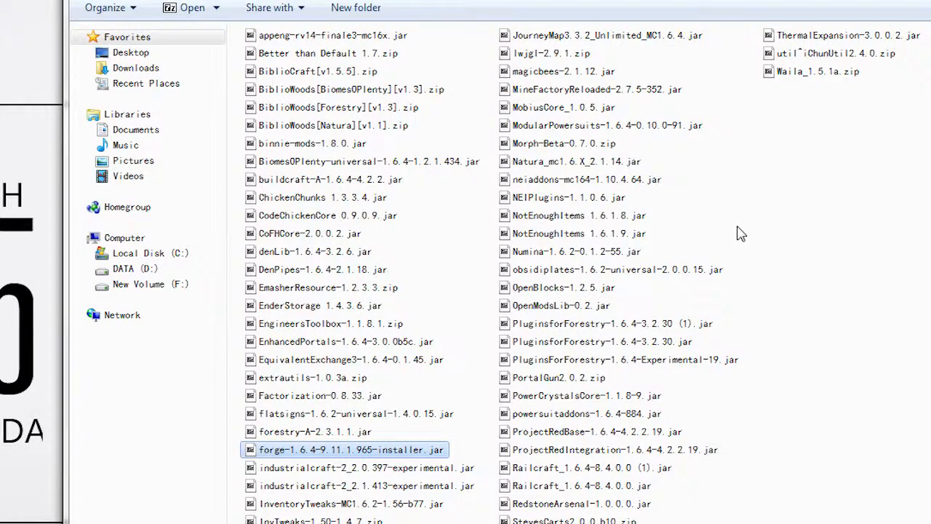
Install the Forge 9.11.1.965 client into .minecraft and dismiss the success message
double_click(352, 448)
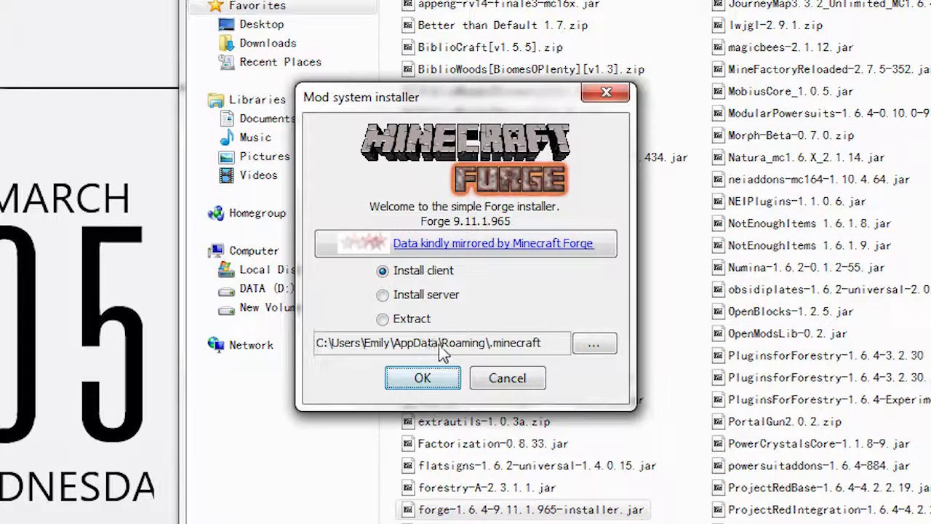
left_click(422, 379)
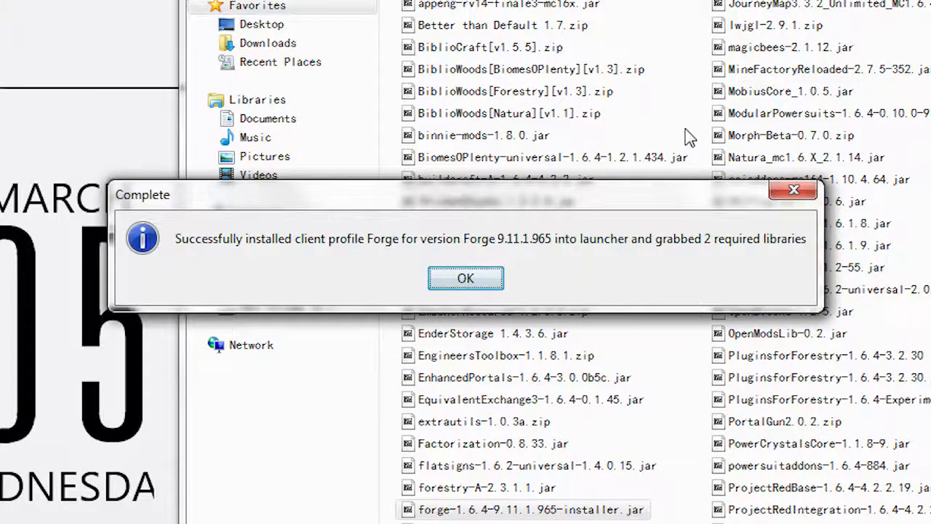
left_click(466, 277)
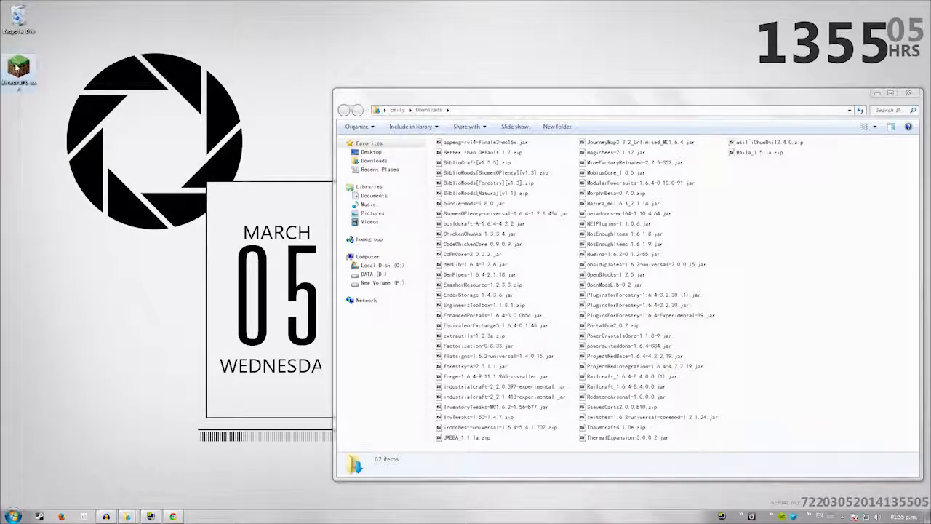
Start the launcher, select the Forge profile and continue as the existing user
double_click(18, 66)
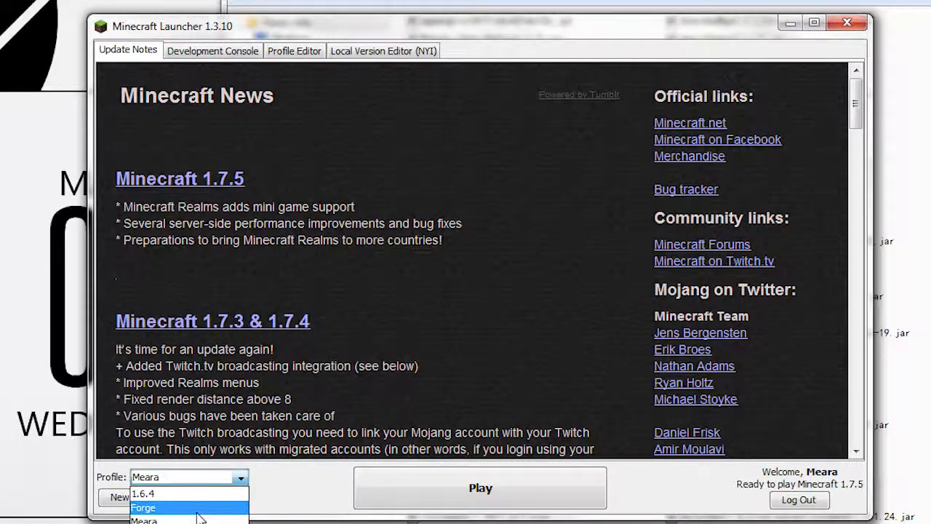
left_click(142, 506)
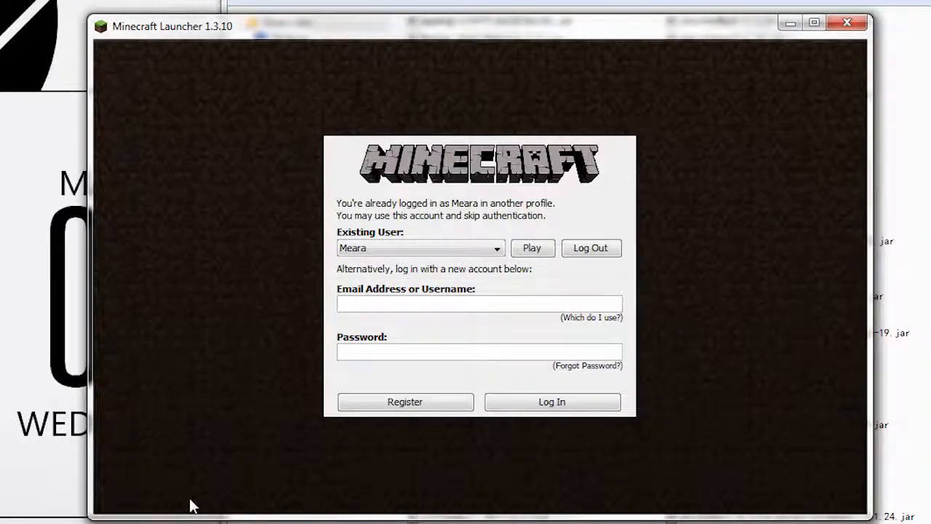
left_click(531, 247)
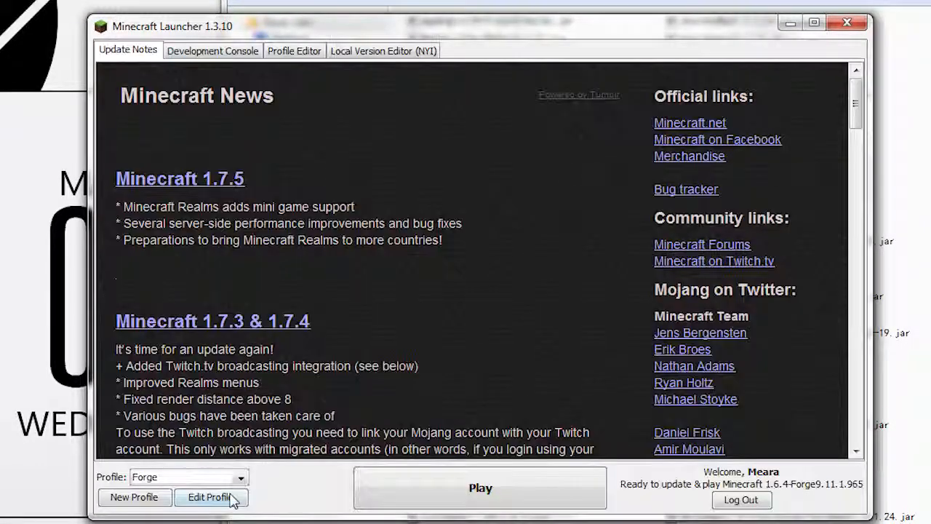
Edit the Forge profile: keep the launcher open, rename it 'Forge (1.6.4)', and save
left_click(211, 498)
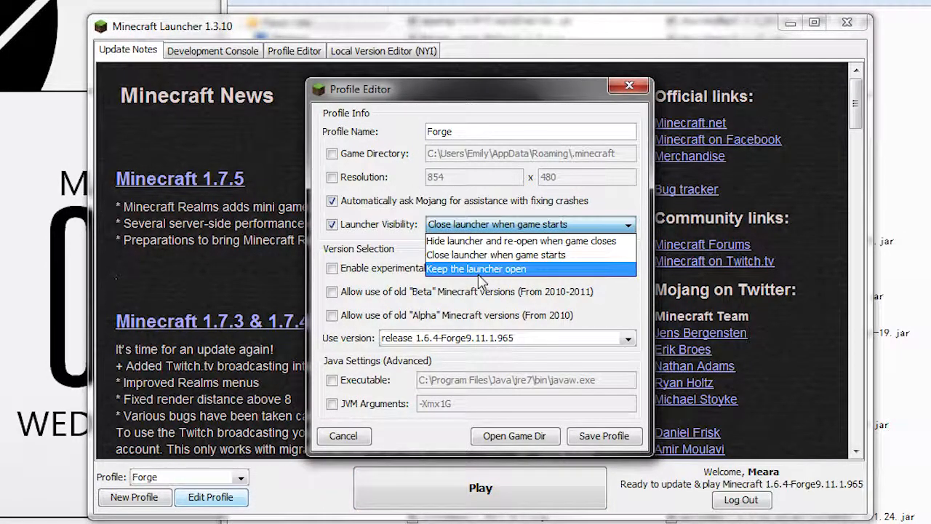
left_click(476, 268)
type(" (")
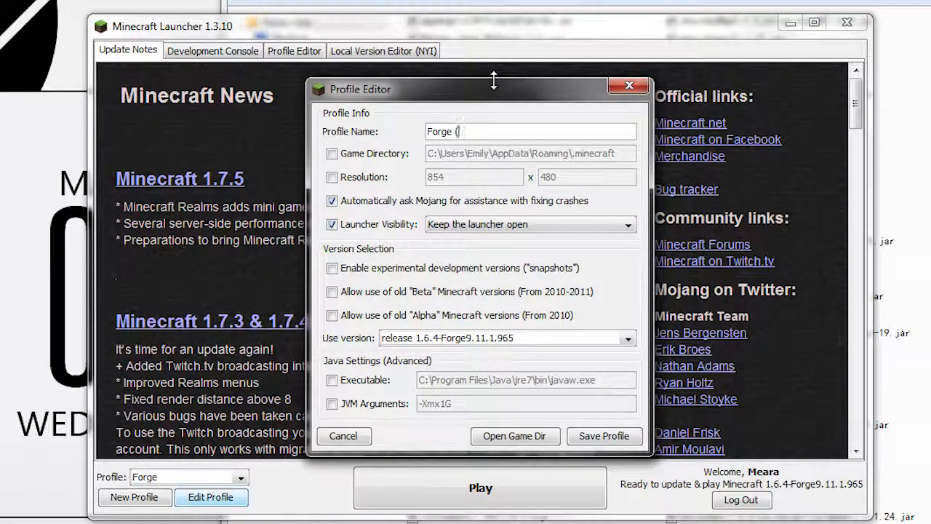
type("1.6.4)")
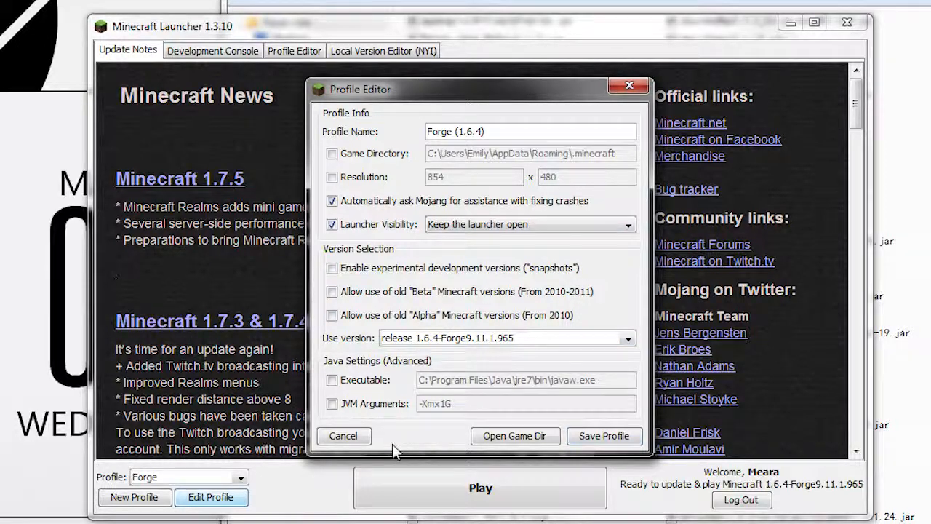
left_click(510, 131)
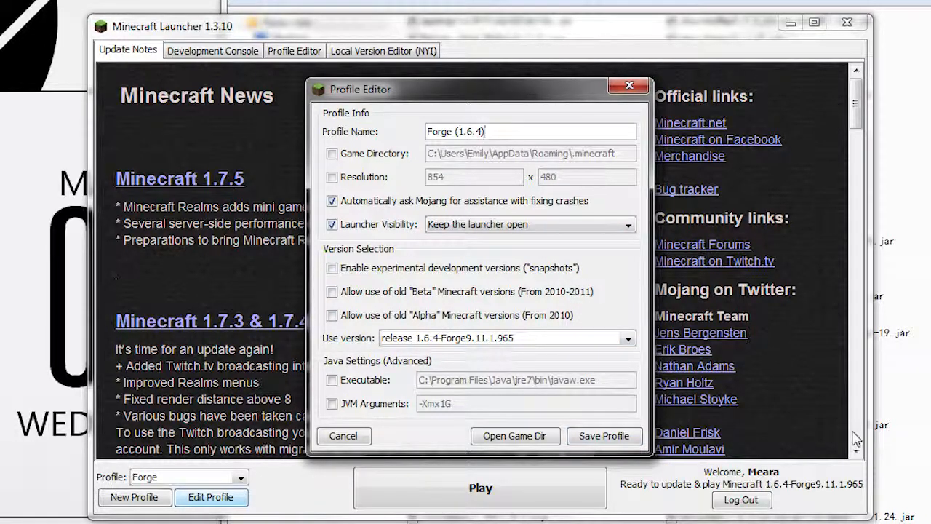
left_click(603, 435)
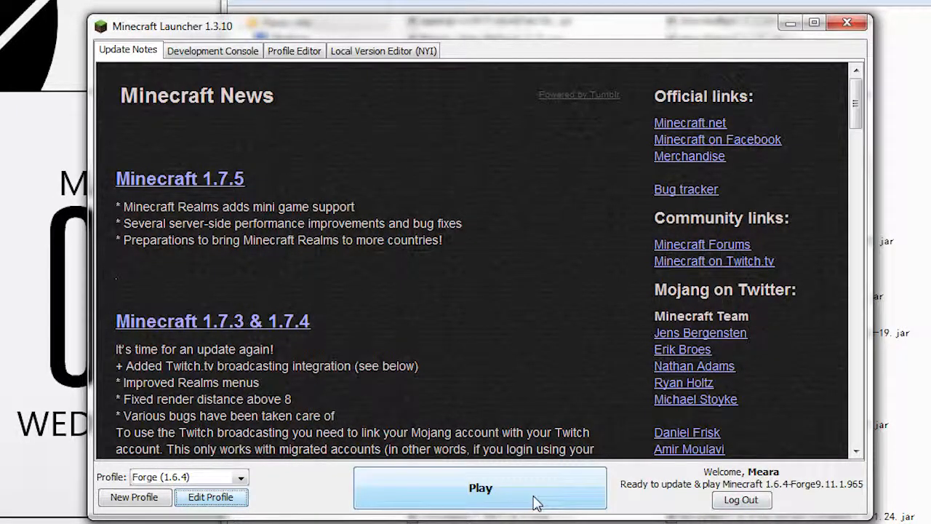
Launch Forge 1.6.4, view the Mod List with its three core mods, then quit
left_click(480, 487)
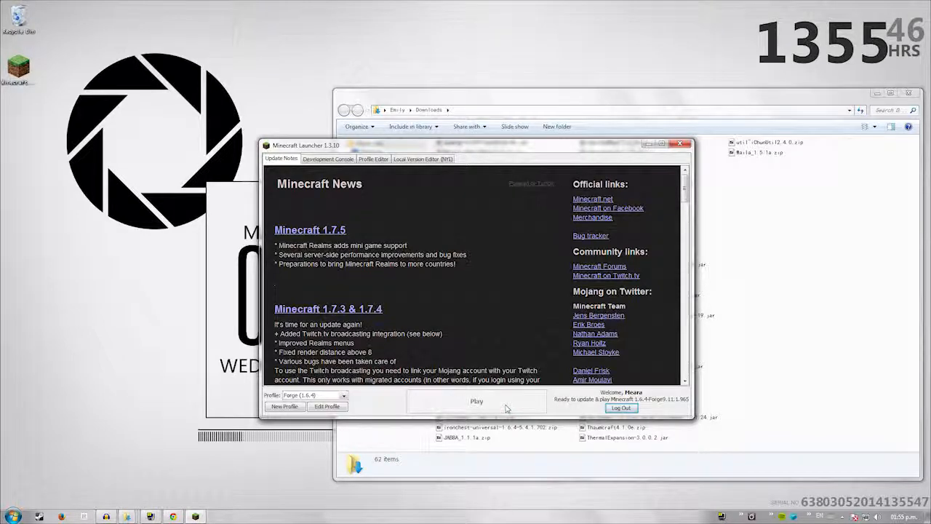
left_click(477, 401)
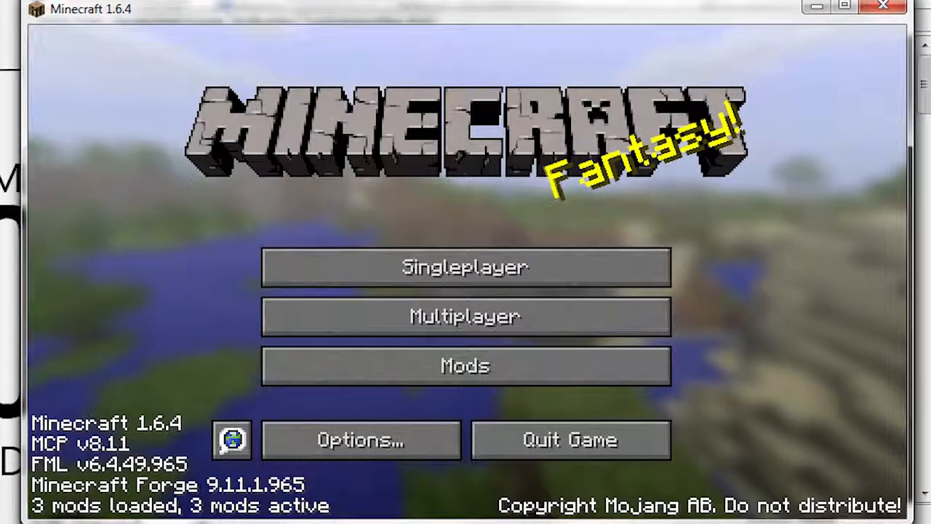
left_click(465, 366)
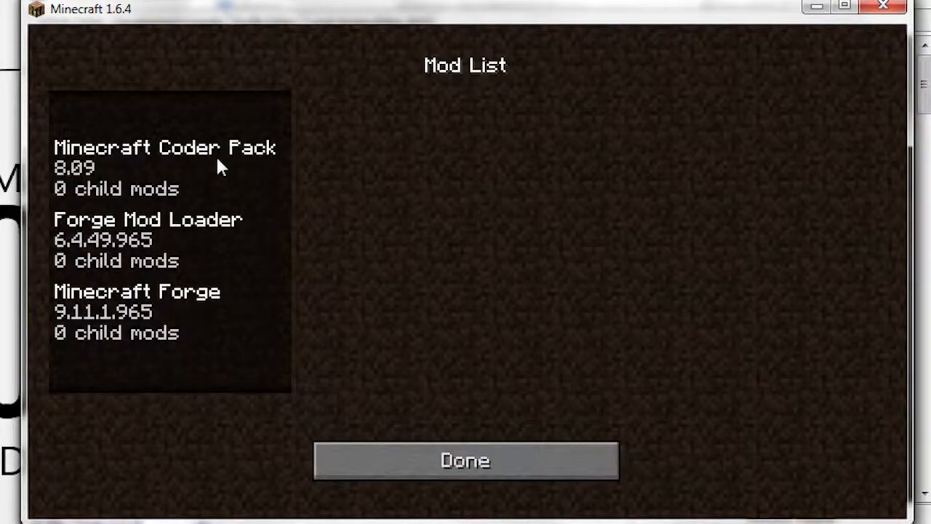
left_click(465, 460)
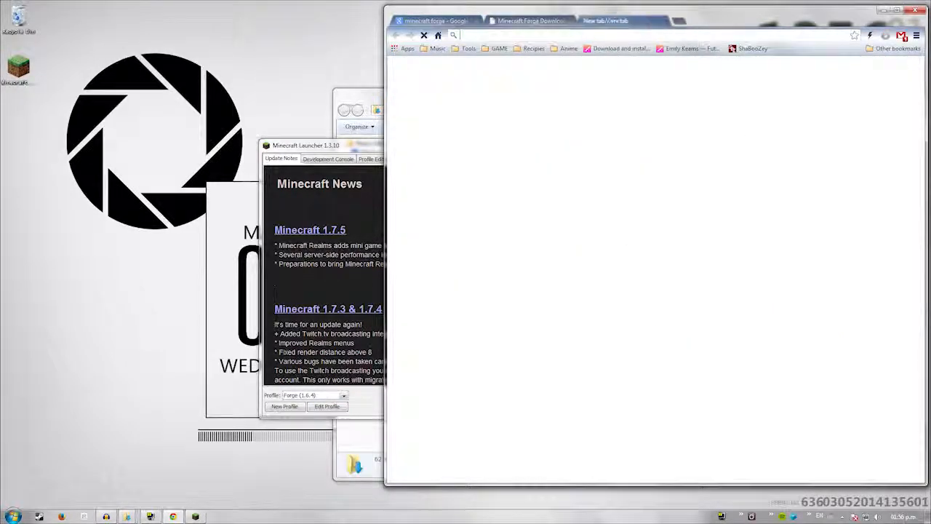
Search 'optifine', reach the OptiFine HD thread and expand the older Standard versions
type("optifine")
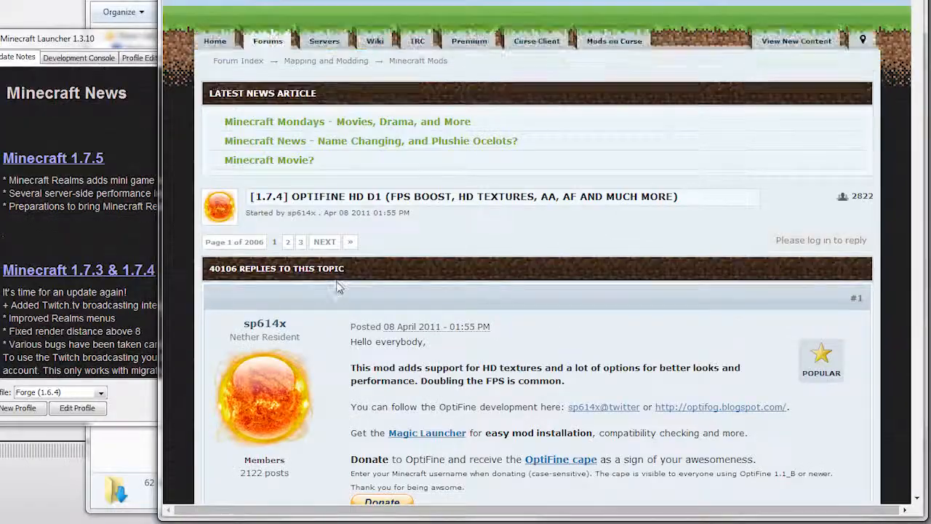
scroll("down", 3)
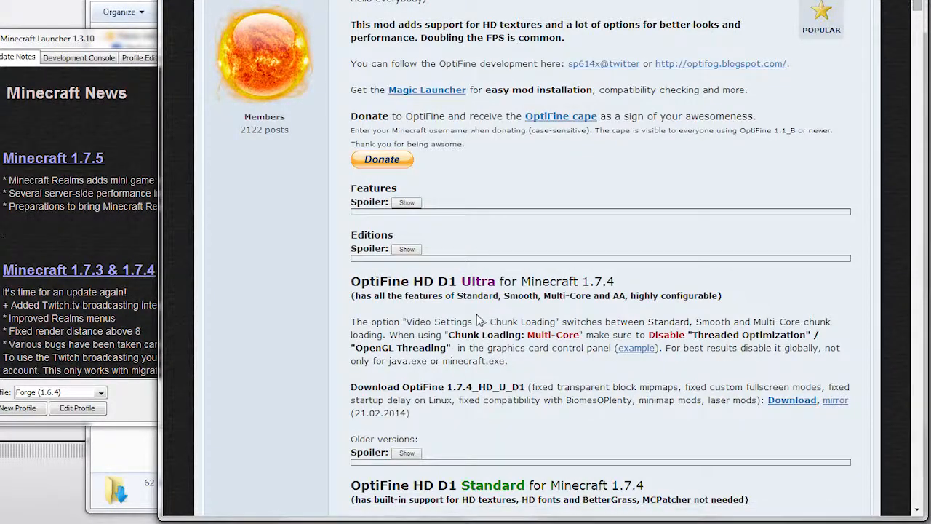
scroll("down", 3)
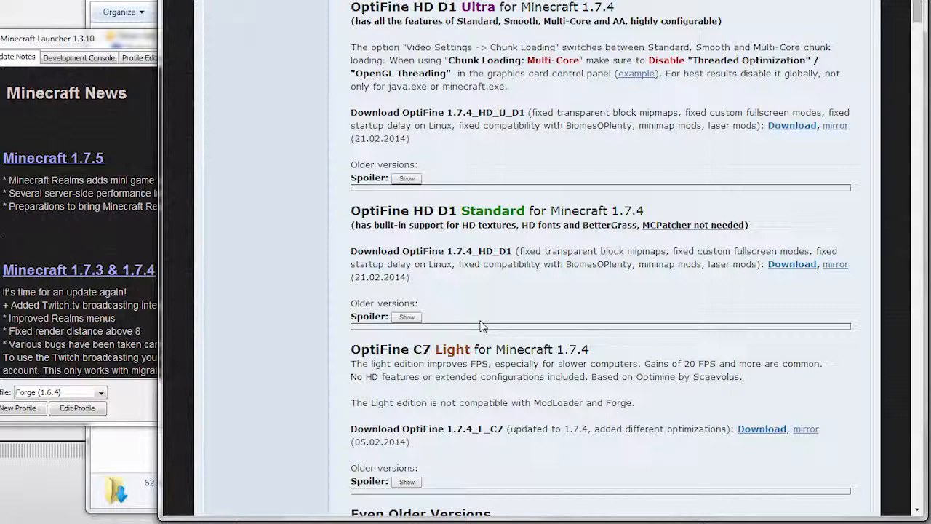
left_click(406, 317)
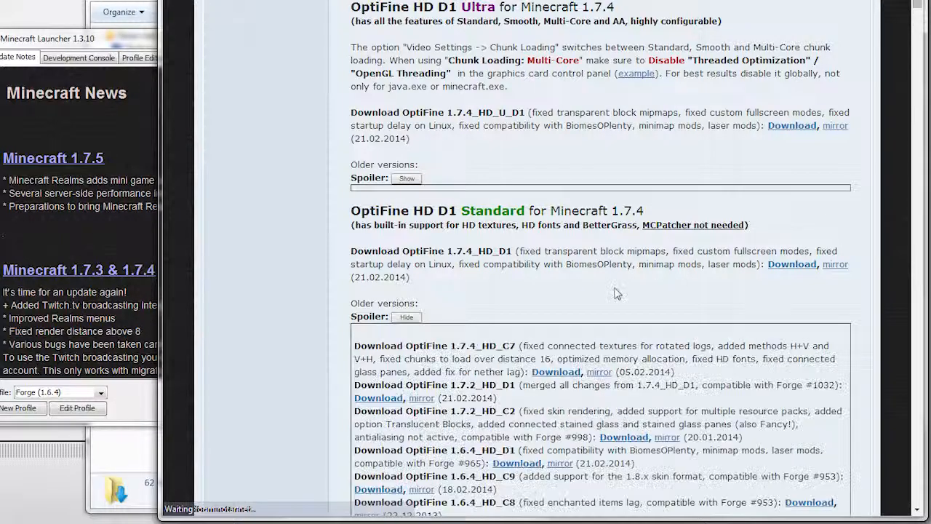
scroll("down", 3)
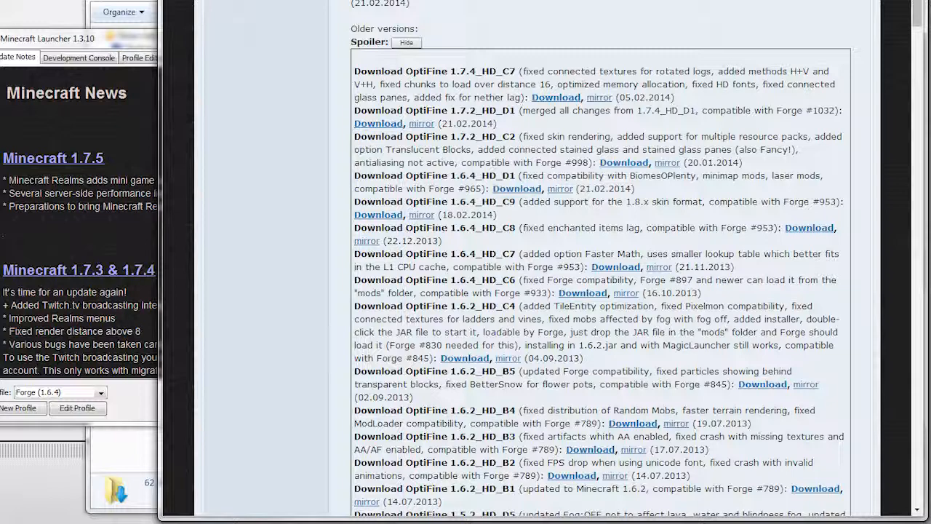
Pick out the OptiFine 1.6.4_HD_D1 download line for downloading
double_click(461, 174)
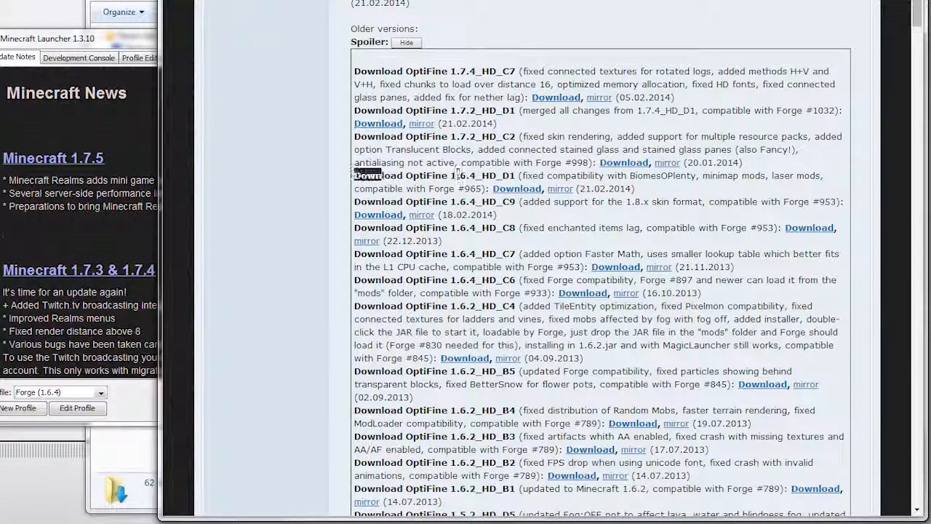
left_click_drag(356, 174, 495, 175)
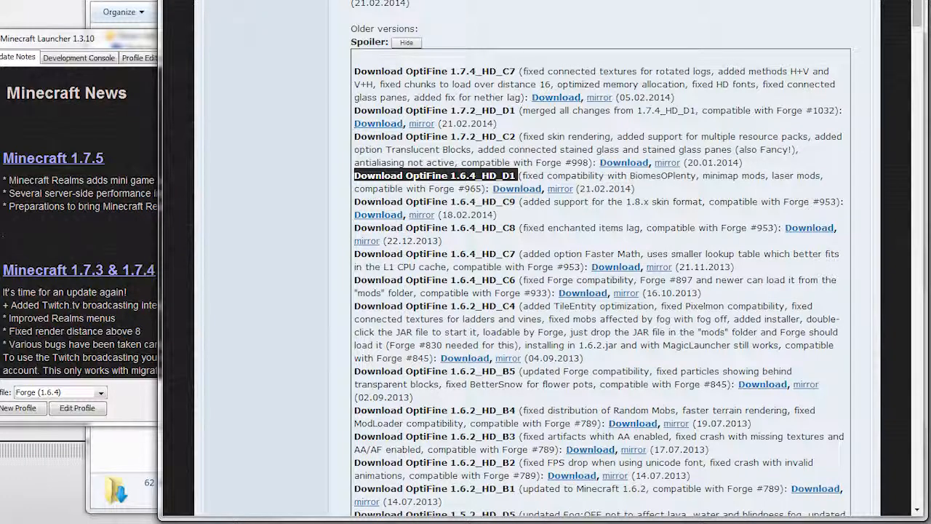
mouse_move(666, 192)
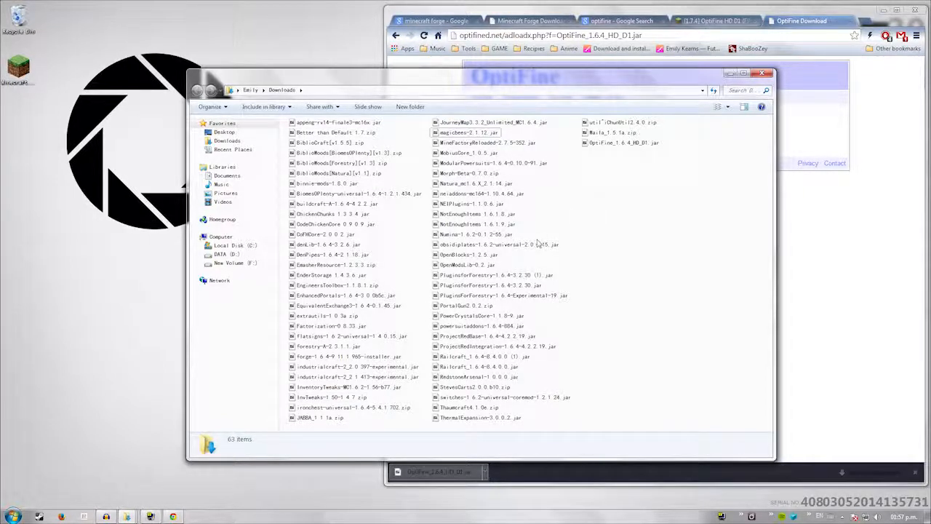
Place the OptiFine 1.6.4_HD_D1 jar in .minecraft\mods and run Minecraft.exe past the security warning
left_click(623, 143)
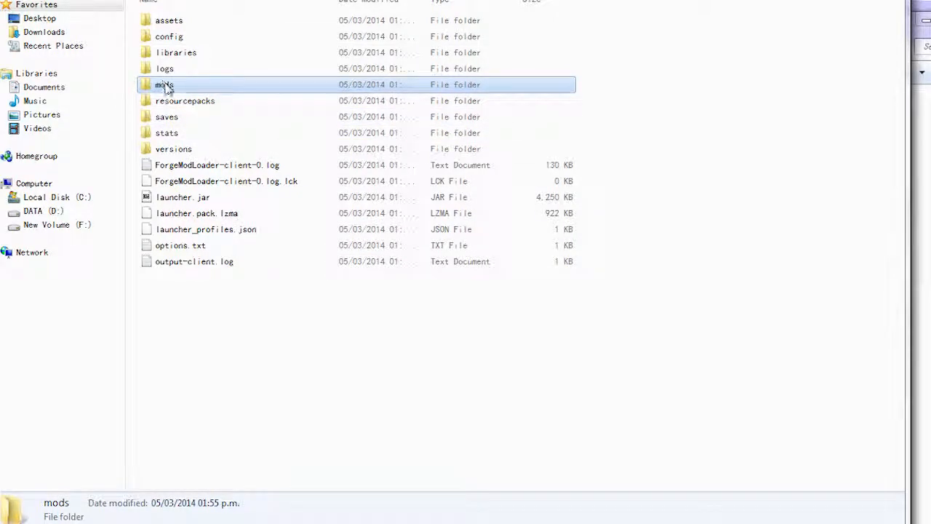
double_click(163, 85)
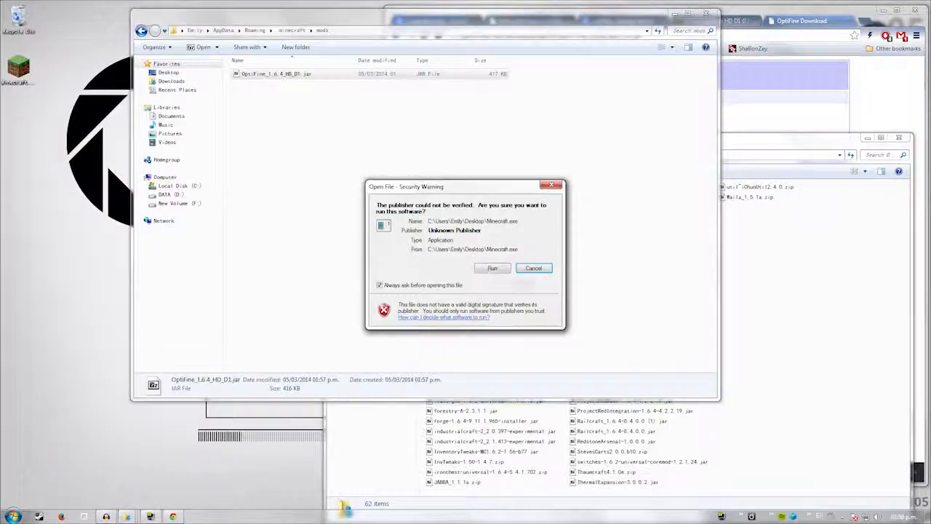
left_click(492, 268)
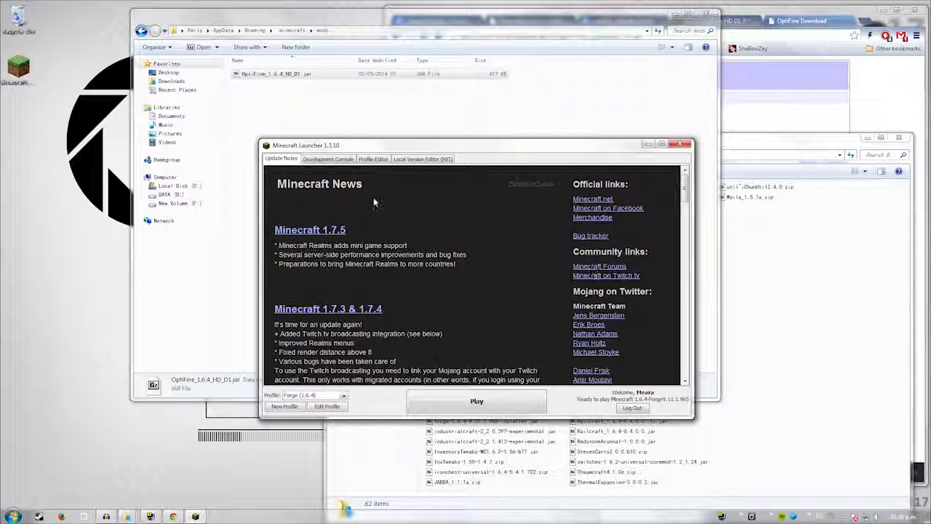
mouse_move(387, 203)
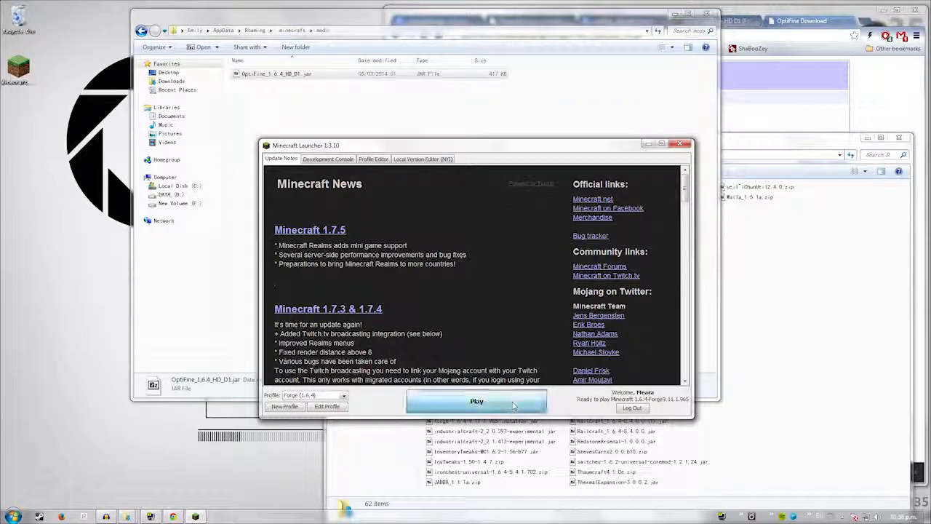
Play the Forge (1.6.4) profile until the title screen shows 3 mods loaded
left_click(477, 402)
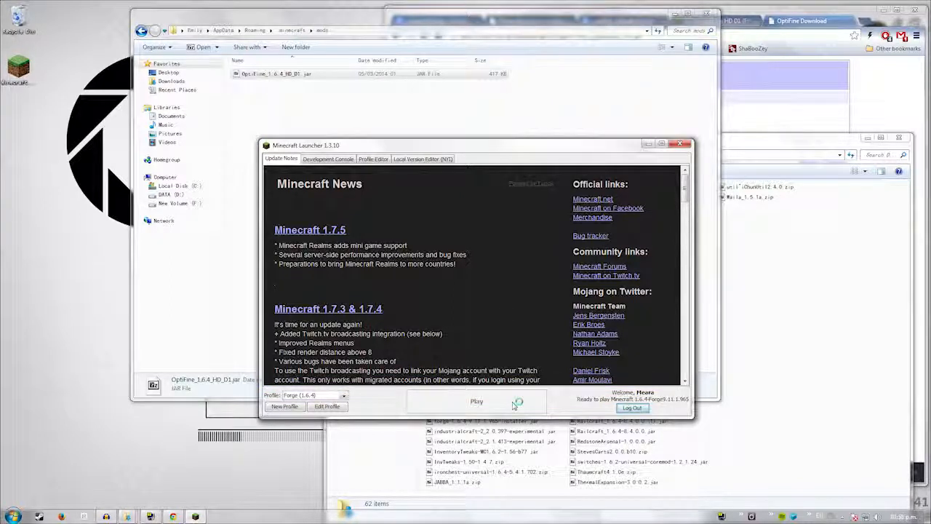
left_click(476, 402)
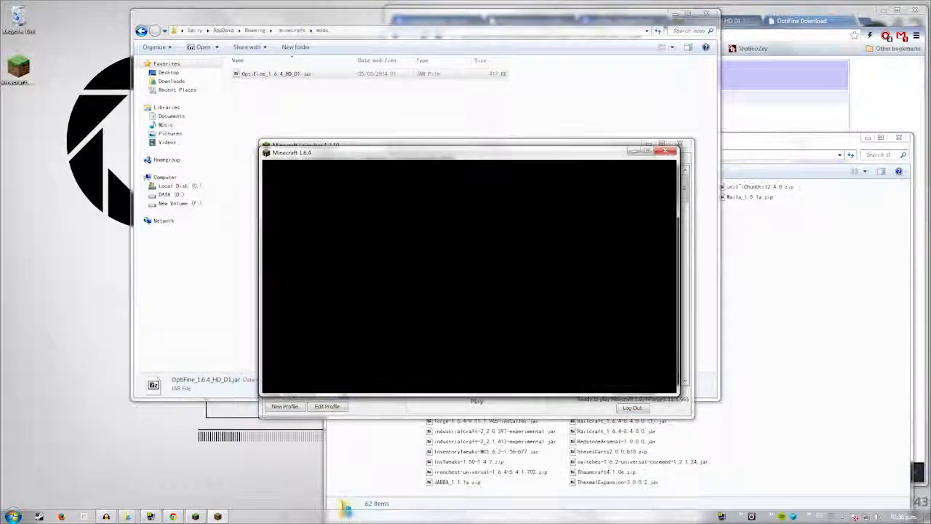
left_click(478, 402)
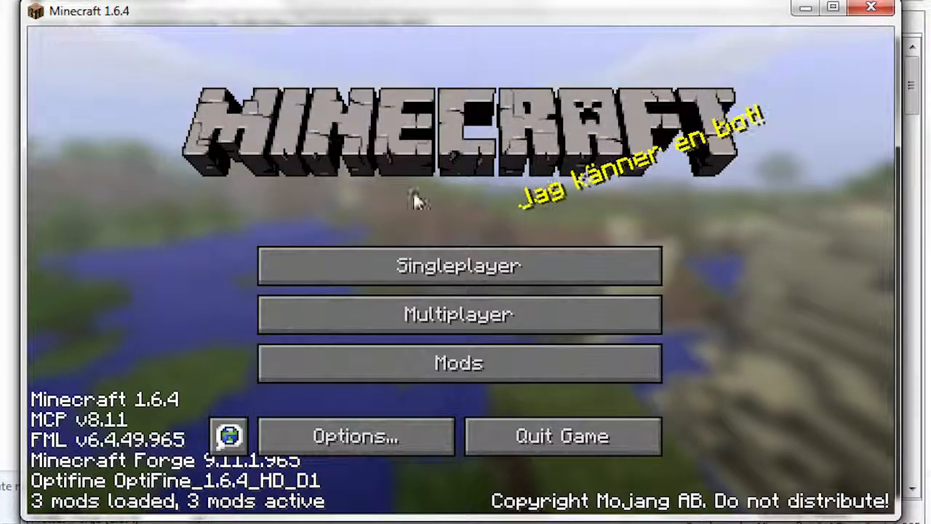
Check the mod list shows OptiFine 1.6.4_HD_D1 loaded, then leave the list and quit
left_click(355, 436)
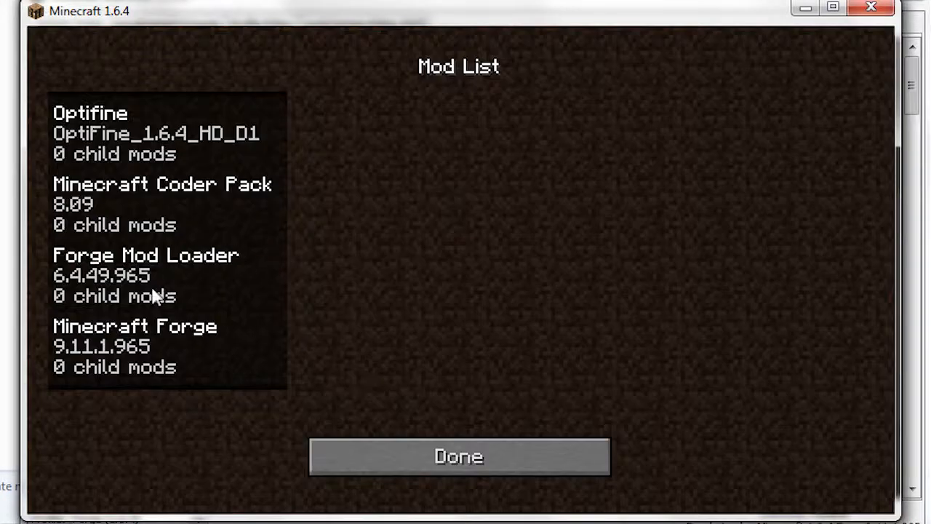
left_click(146, 134)
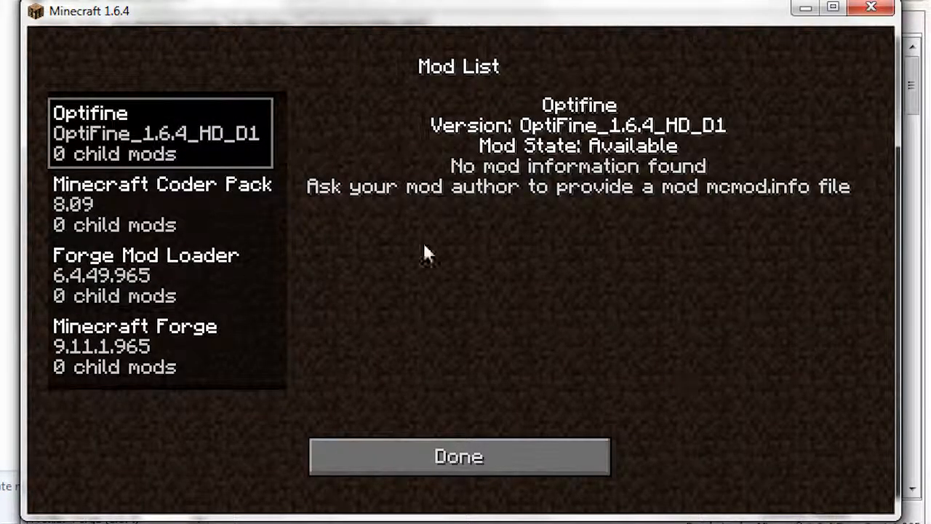
mouse_move(618, 269)
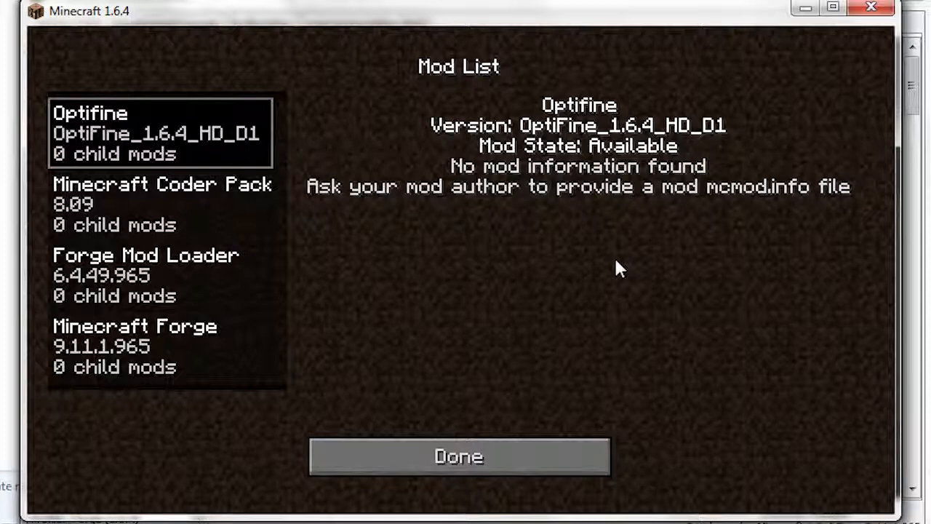
left_click(458, 457)
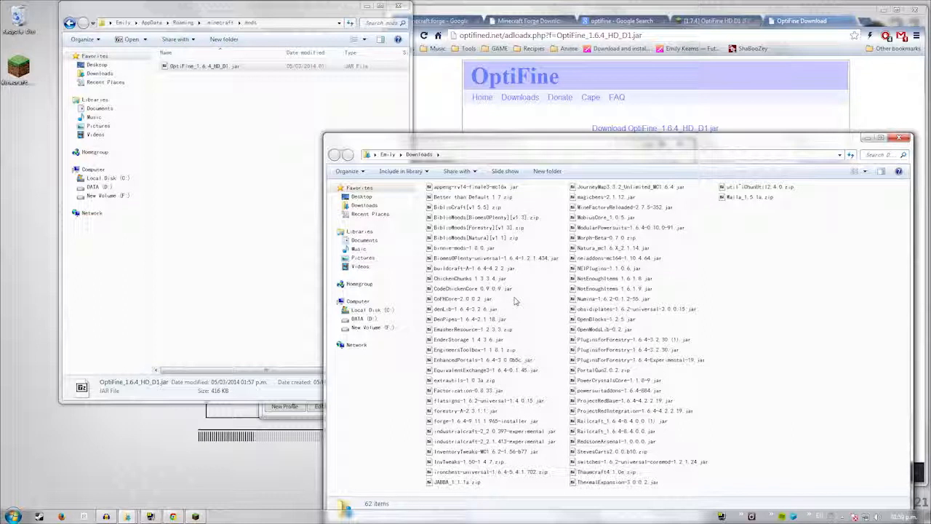
Select the CodeChickenCore and NotEnoughItems jars in Downloads for copying to the mods folder
left_click(471, 288)
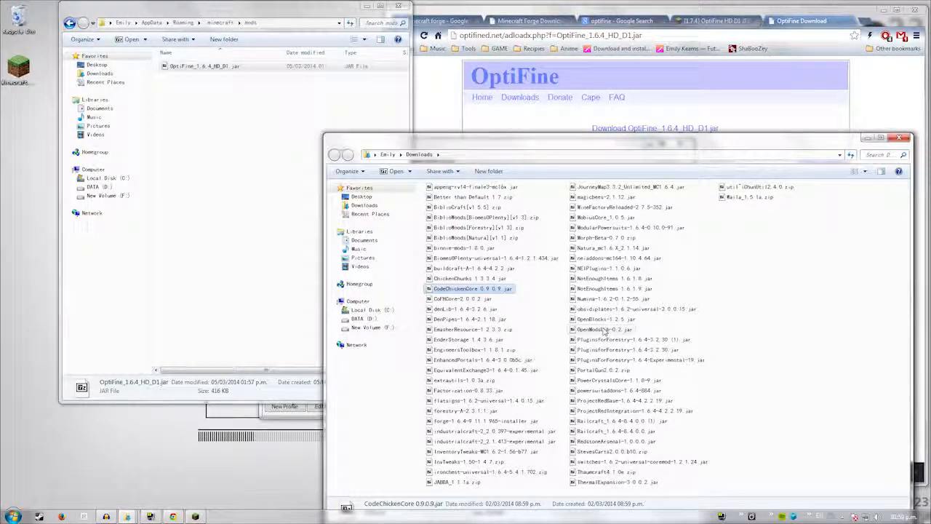
mouse_move(608, 329)
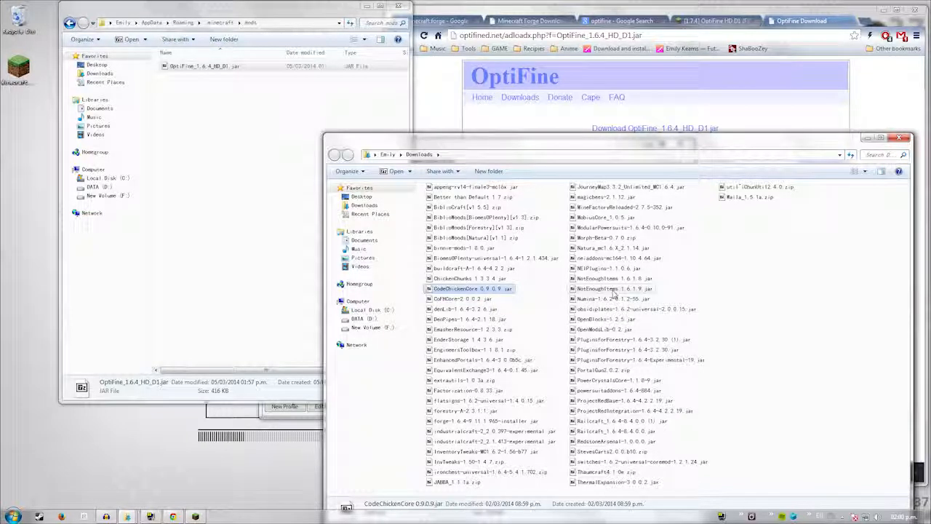
left_click(614, 288)
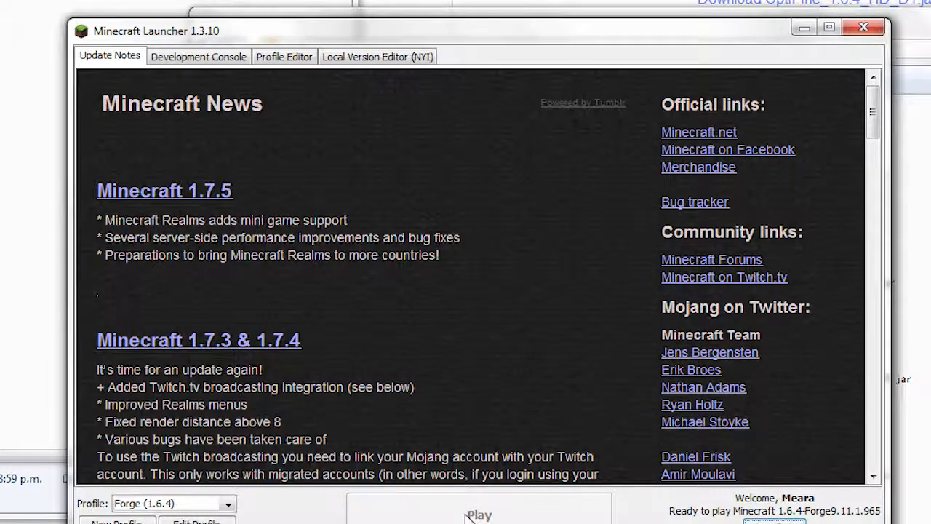
Relaunch with Forge and verify CodeChicken Core 0.9.0.9 and Not Enough Items 1.6.1.9 among 5 mods
left_click(477, 515)
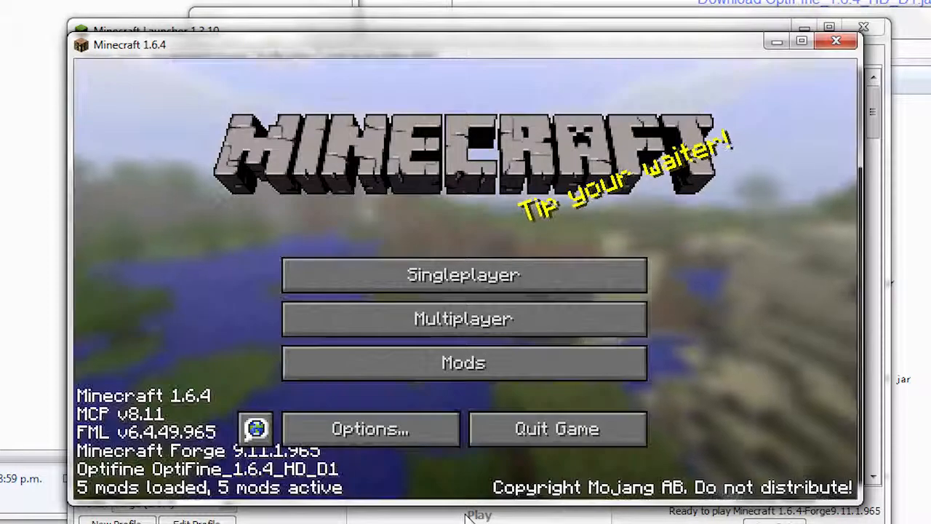
left_click(369, 427)
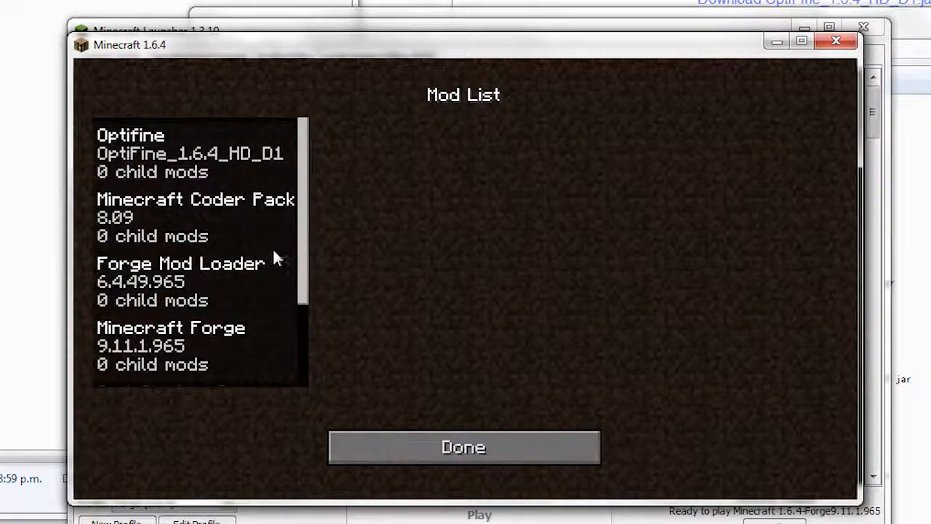
left_click(177, 284)
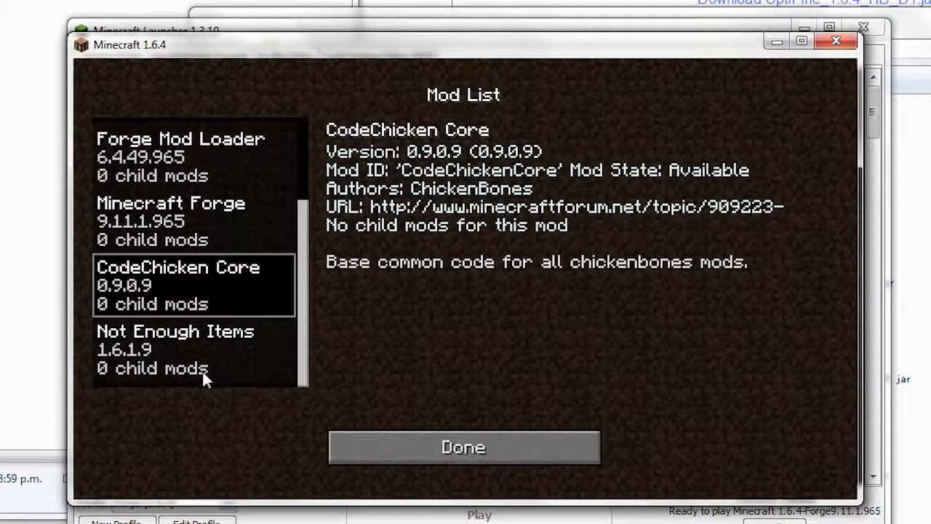
left_click(174, 349)
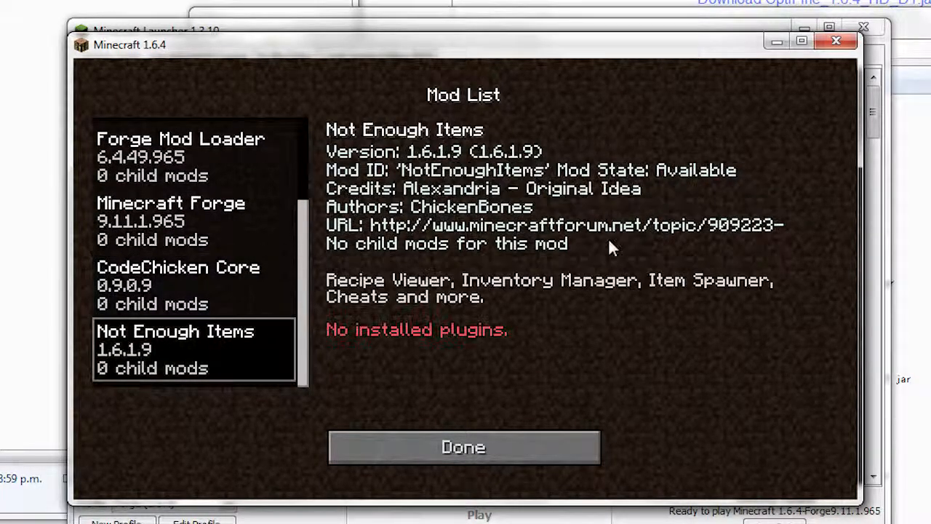
mouse_move(289, 338)
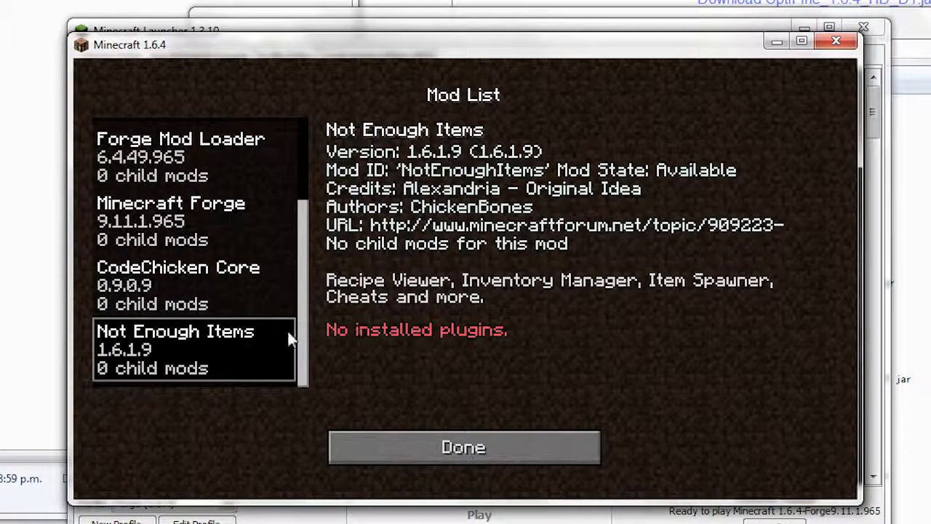
left_click(462, 446)
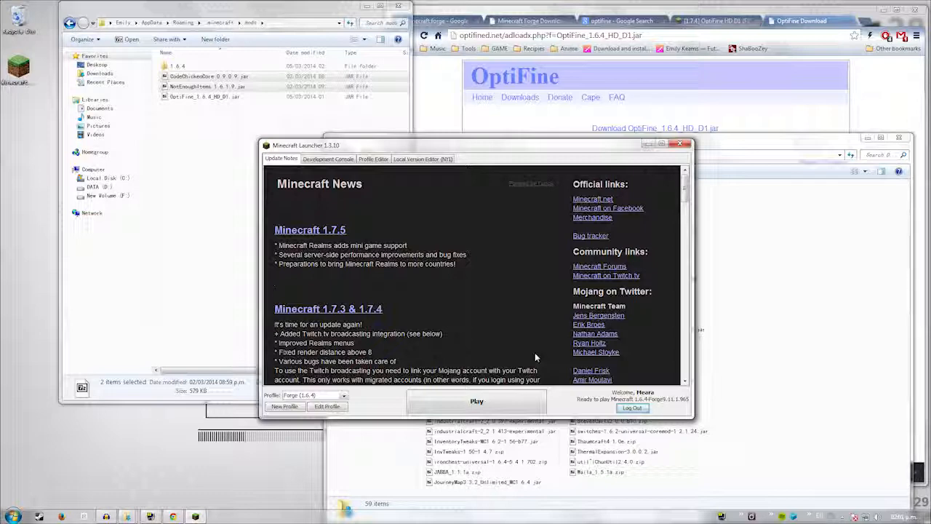
mouse_move(771, 291)
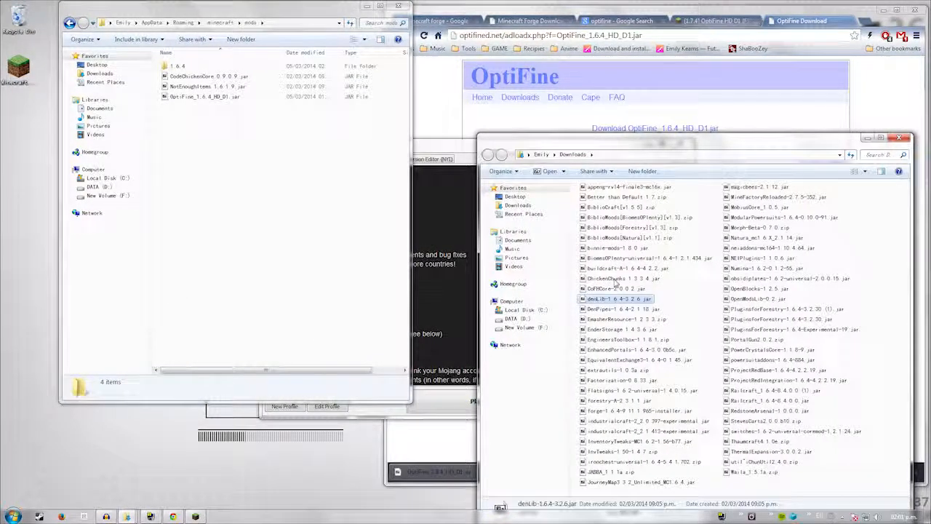
Select the remaining mod jars in Downloads, including MineFactoryReloaded, to copy into mods
left_click(617, 288)
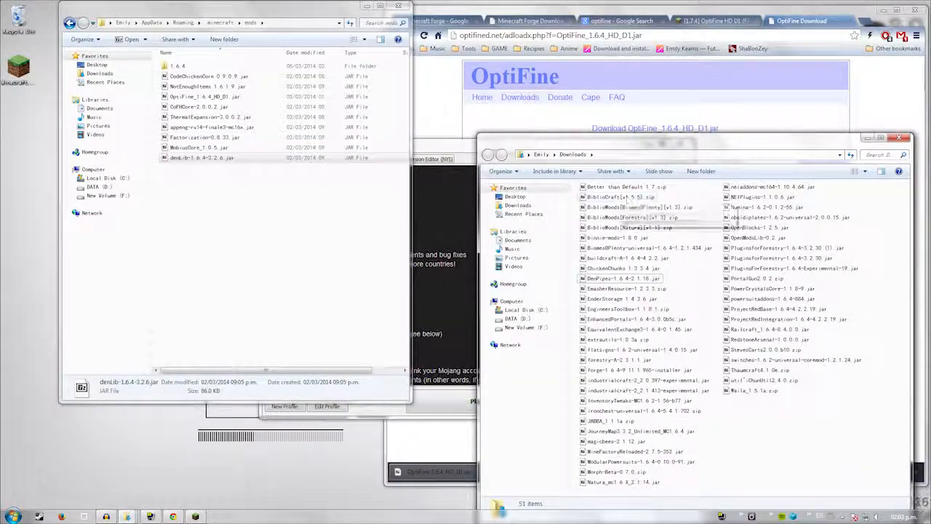
left_click(477, 402)
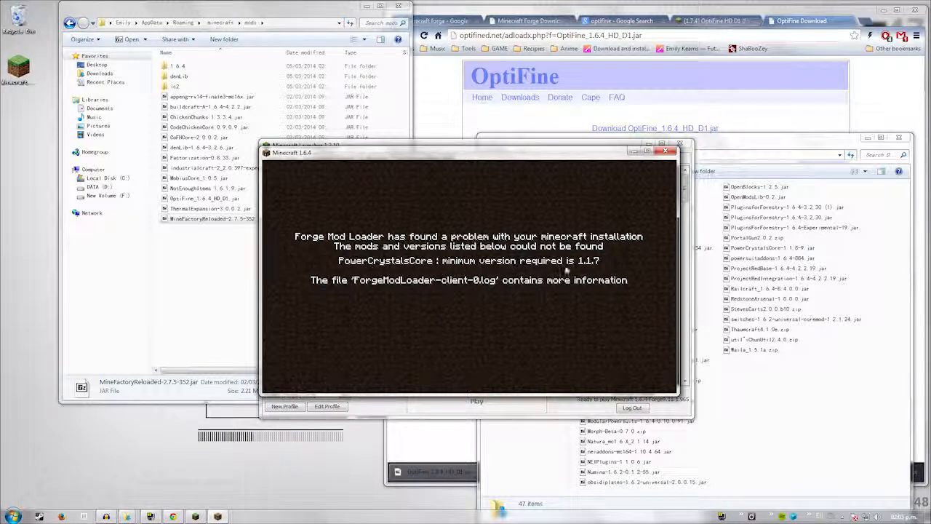
mouse_move(346, 271)
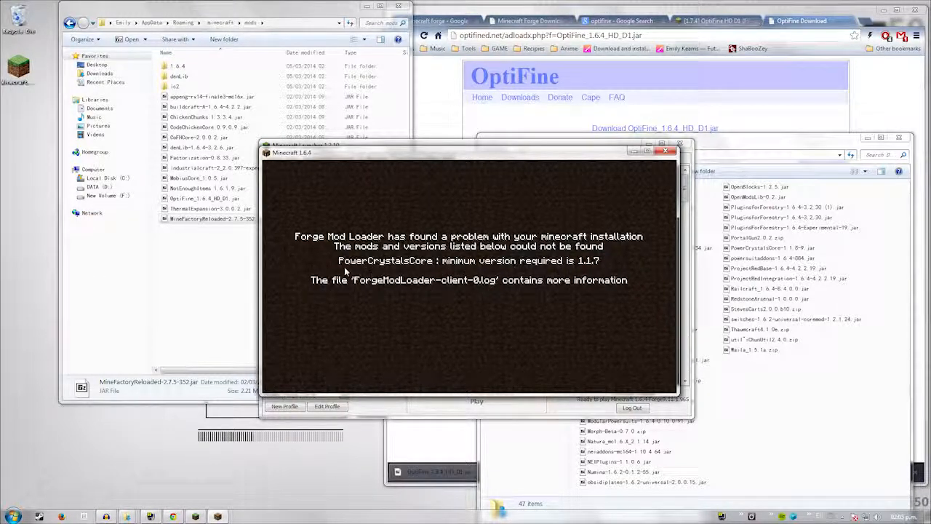
mouse_move(537, 286)
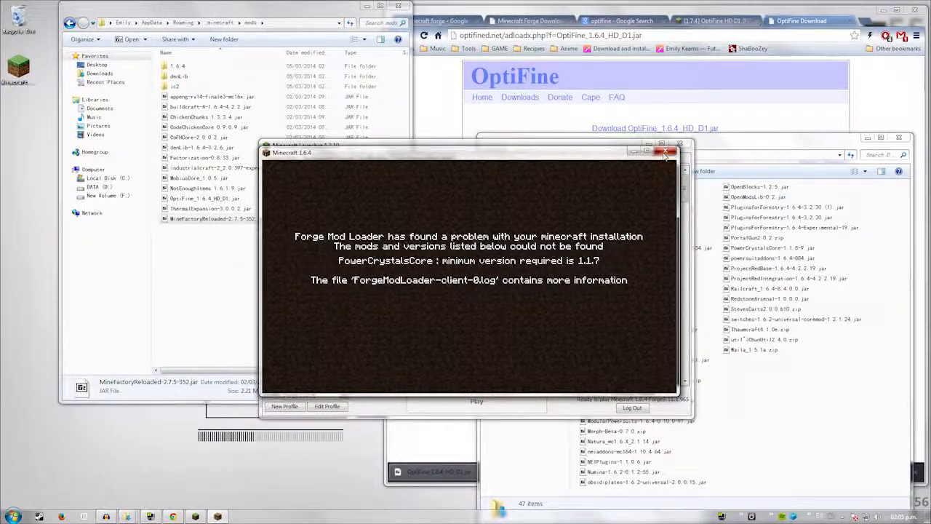
Close the failed launch and pick the missing PowerCrystalsCore 1.1.8 jar for the mods folder
left_click(663, 153)
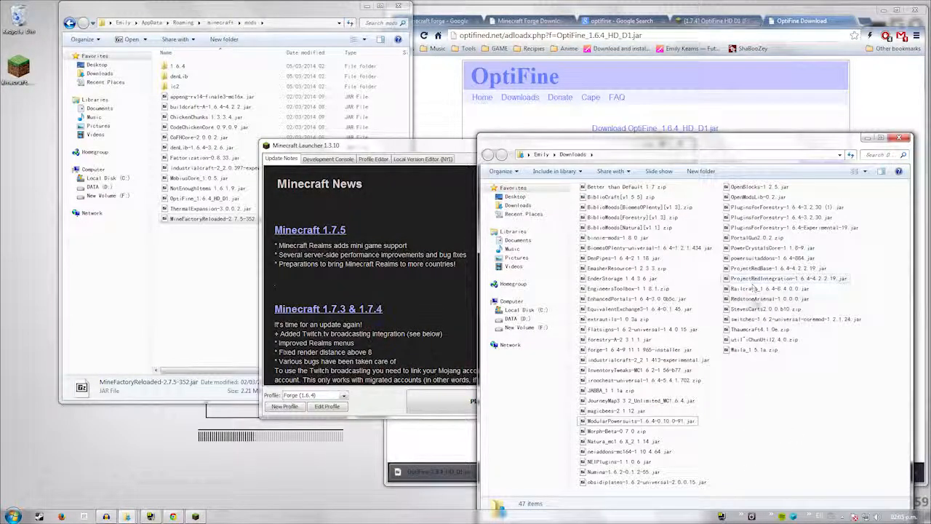
left_click(771, 247)
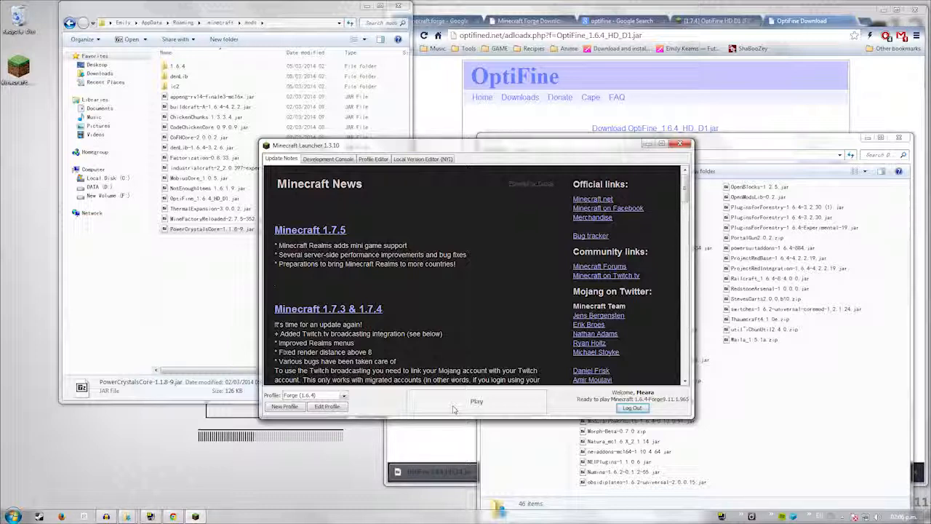
Relaunch the modded game until it reports ID conflicts written to IDConflicts.txt
left_click(477, 401)
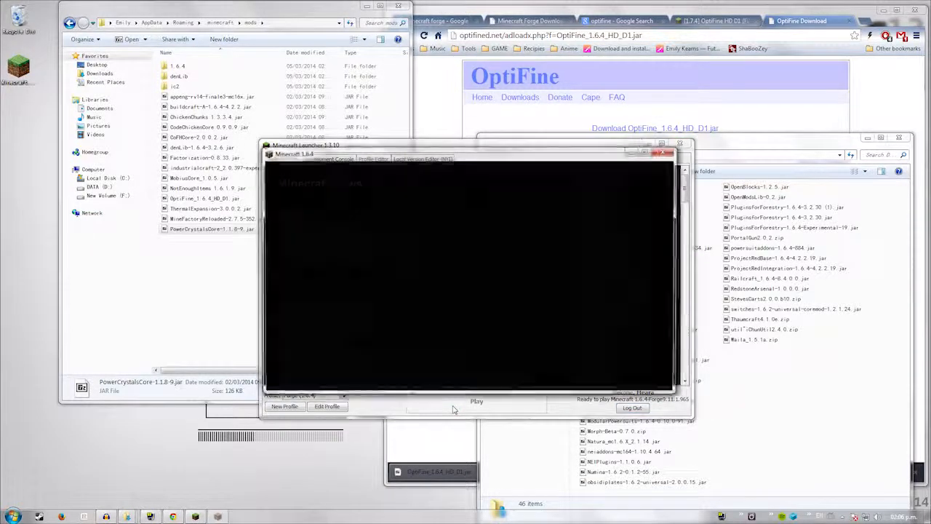
left_click(477, 402)
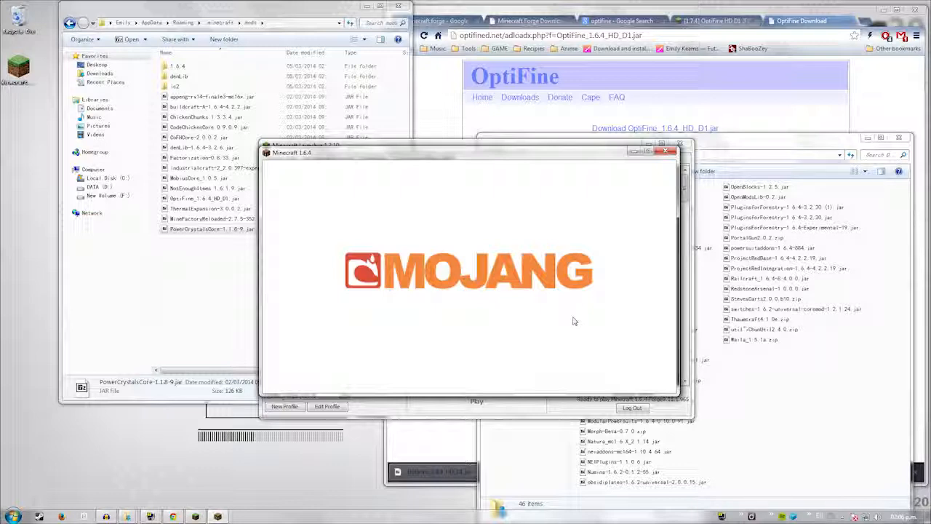
mouse_move(570, 319)
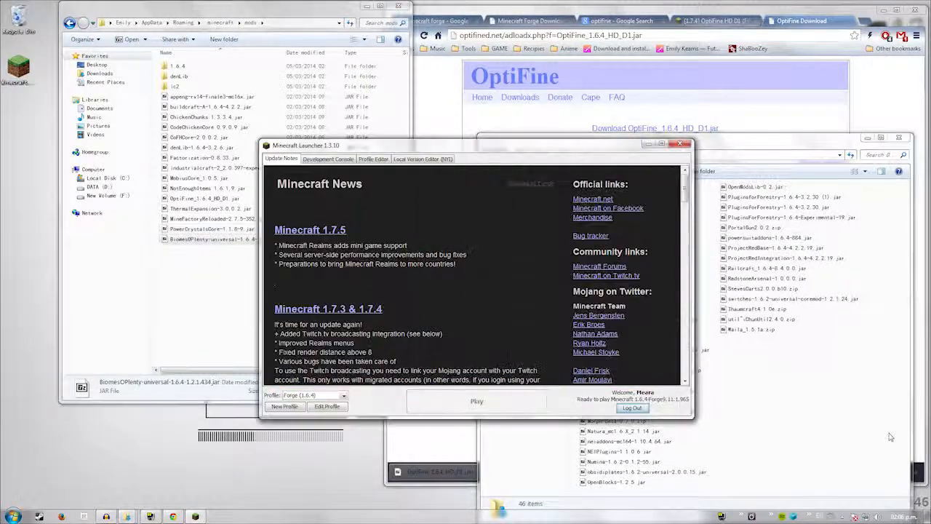
left_click(477, 401)
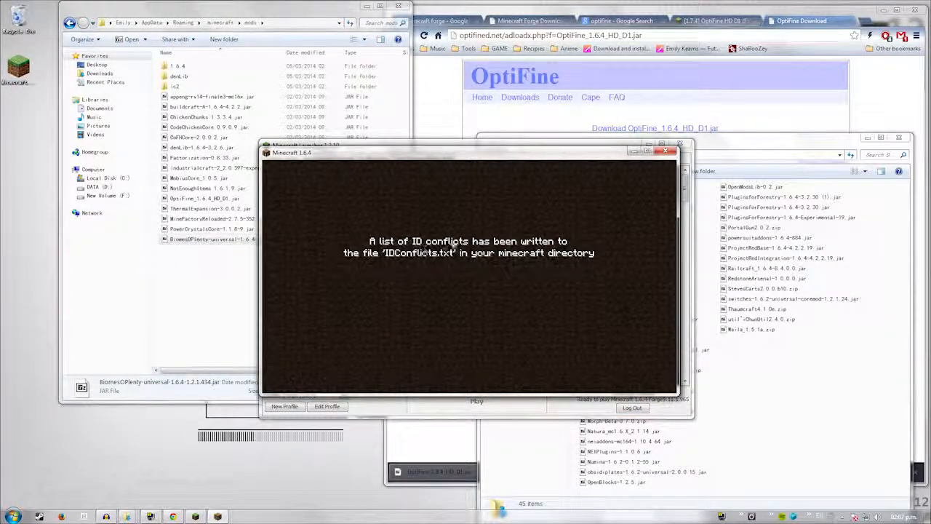
Bring up the .minecraft directory containing IDConflicts.txt beside the halted game
left_click(211, 239)
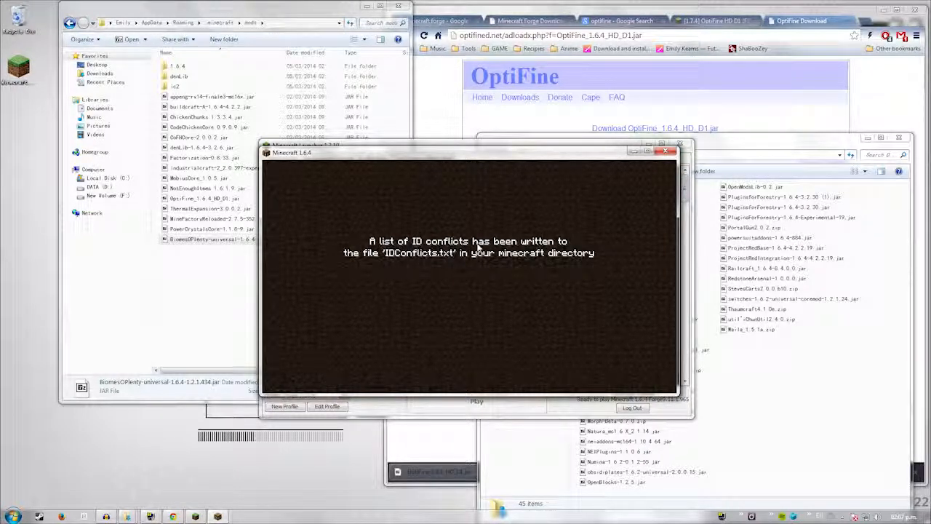
mouse_move(407, 268)
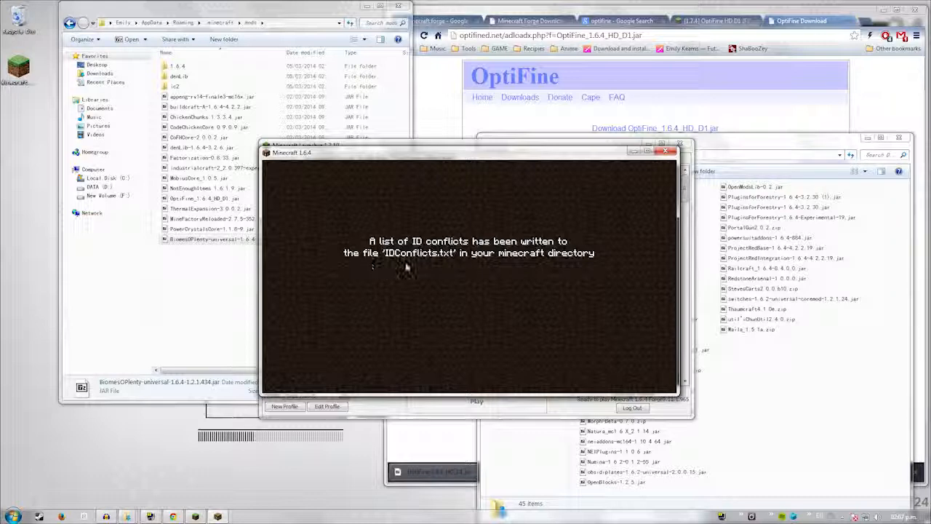
mouse_move(467, 268)
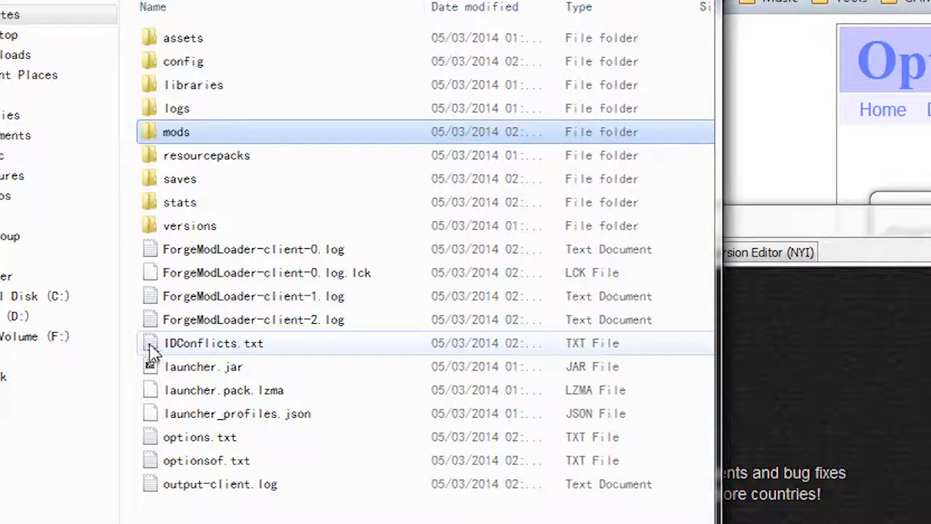
double_click(212, 343)
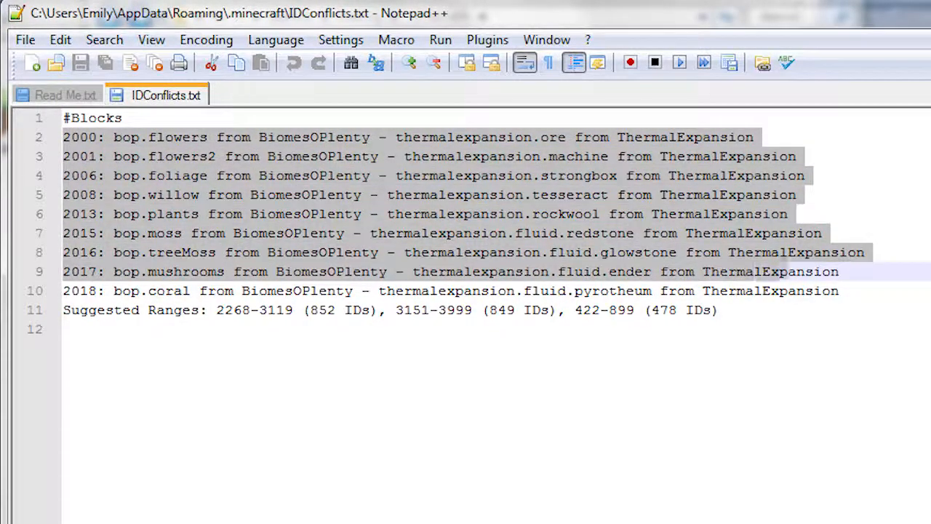
left_click(603, 195)
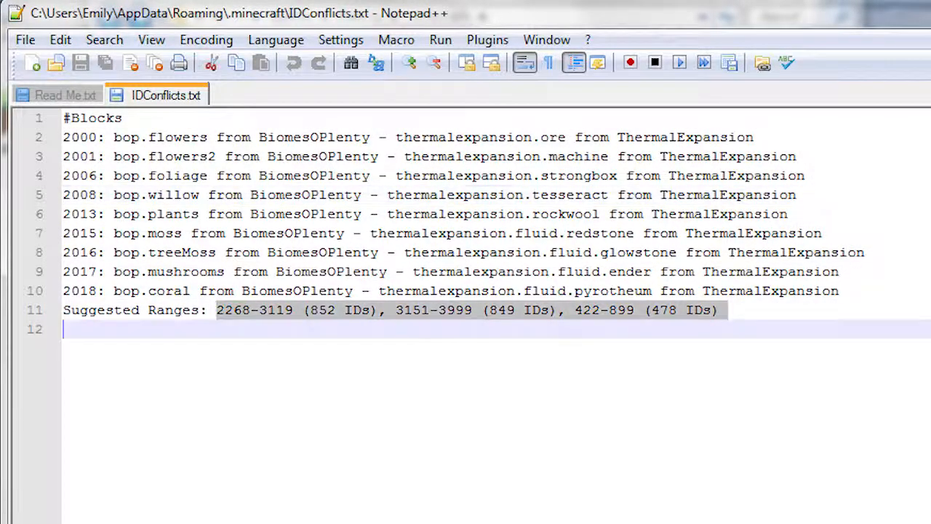
left_click(720, 310)
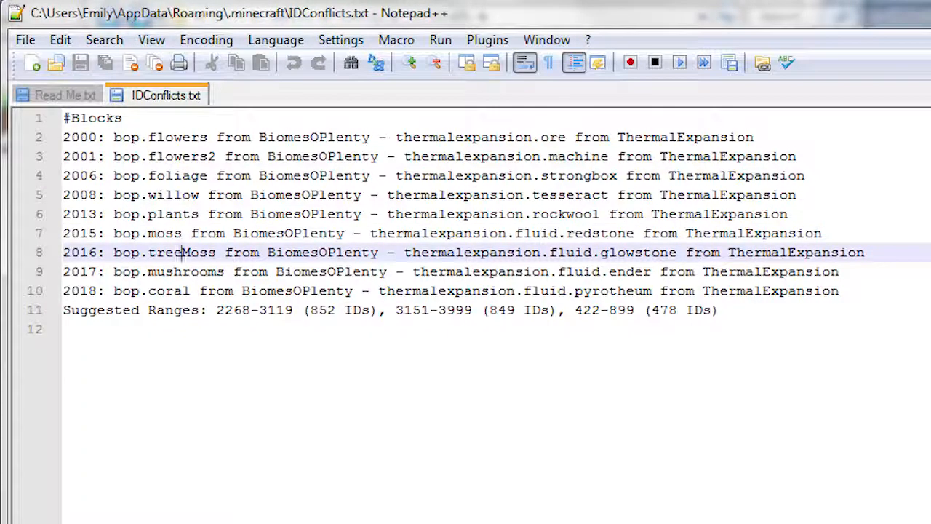
double_click(168, 291)
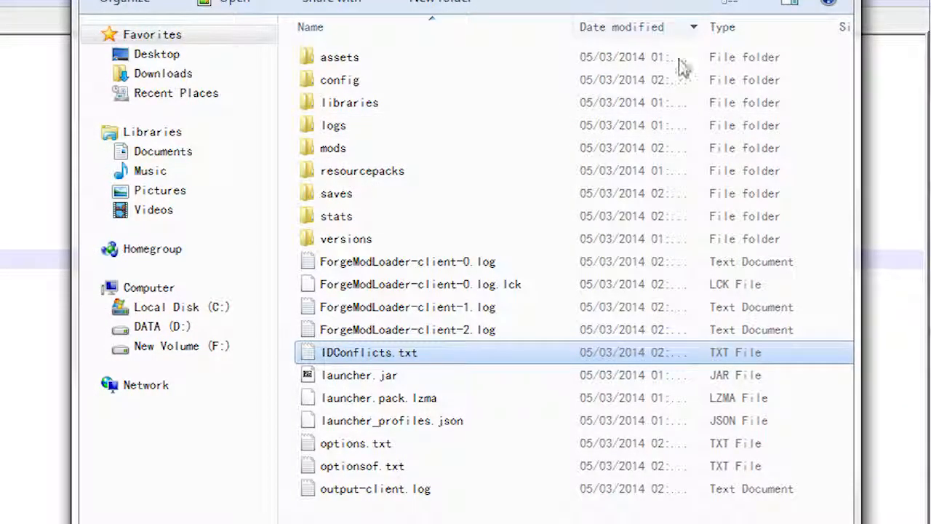
Open config > biomesoplenty > ids.cfg in Notepad++ beside IDConflicts.txt
left_click(339, 80)
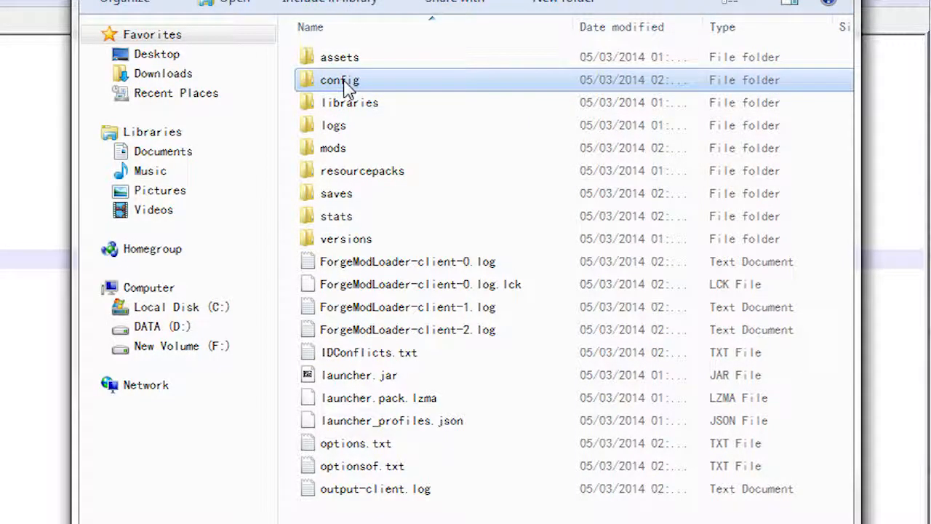
double_click(339, 80)
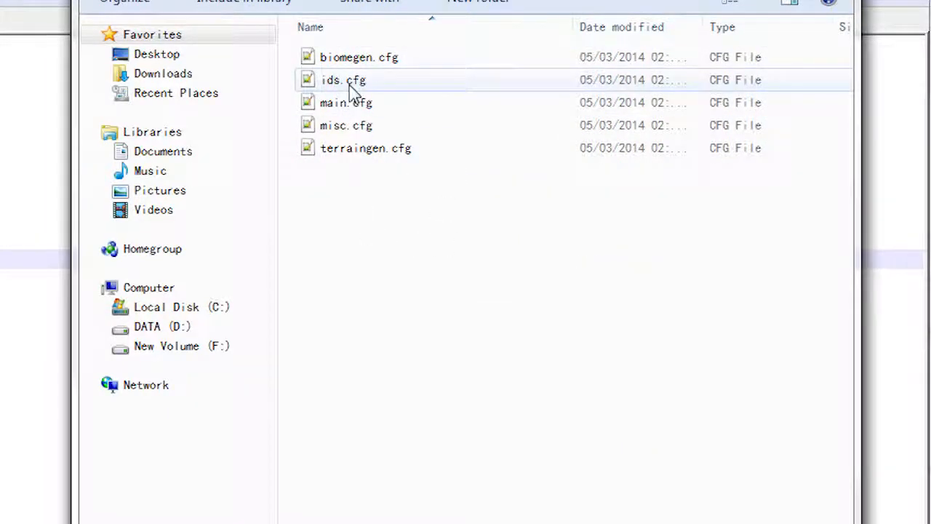
double_click(343, 79)
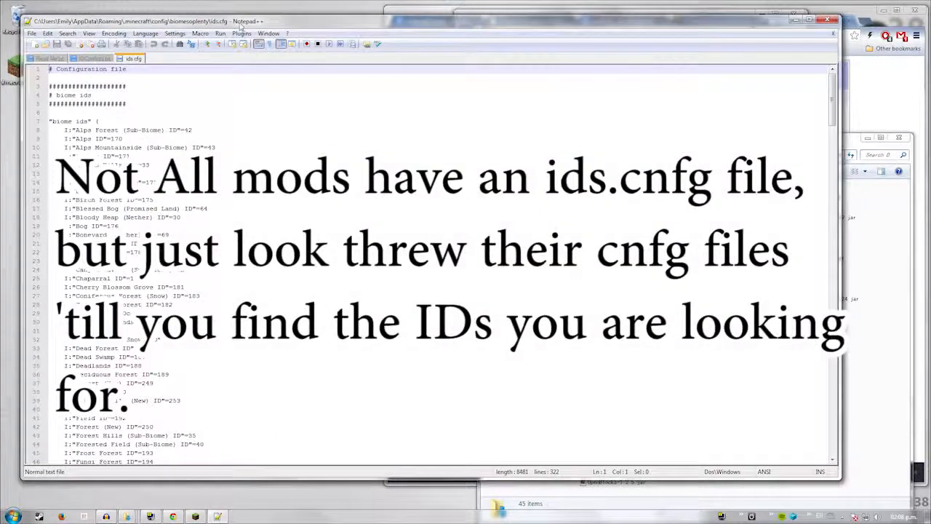
left_click(94, 58)
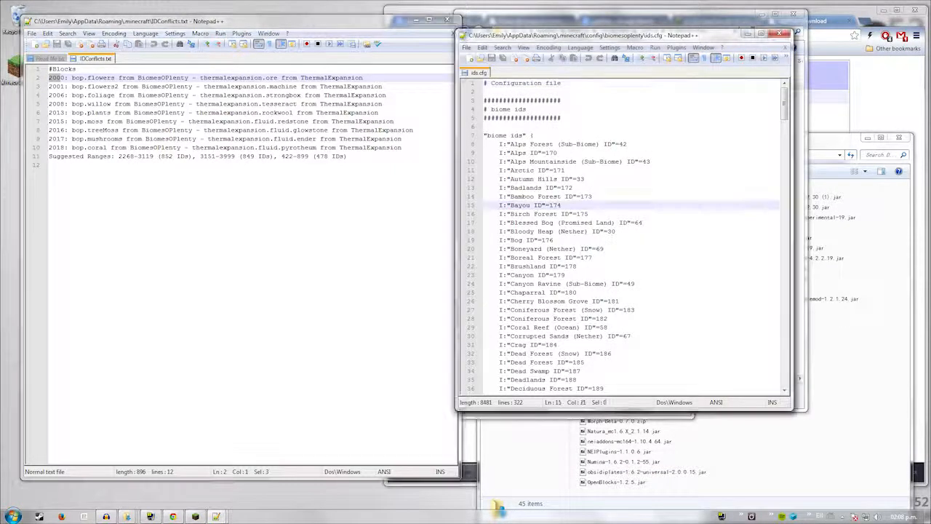
Find the Flower block's ID 2000 in ids.cfg, change it to 2268 and note 2268 in IDConflicts.txt
key("ctrl+f")
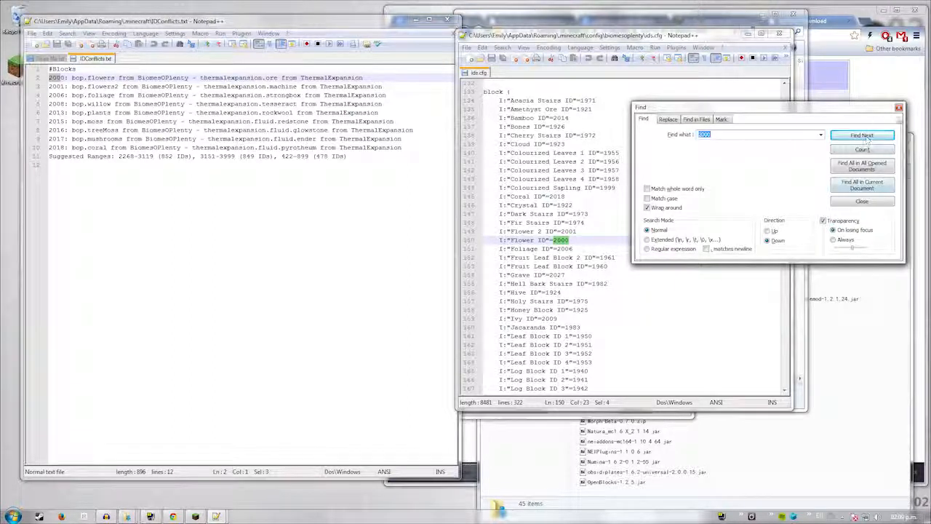
left_click(861, 200)
type("268")
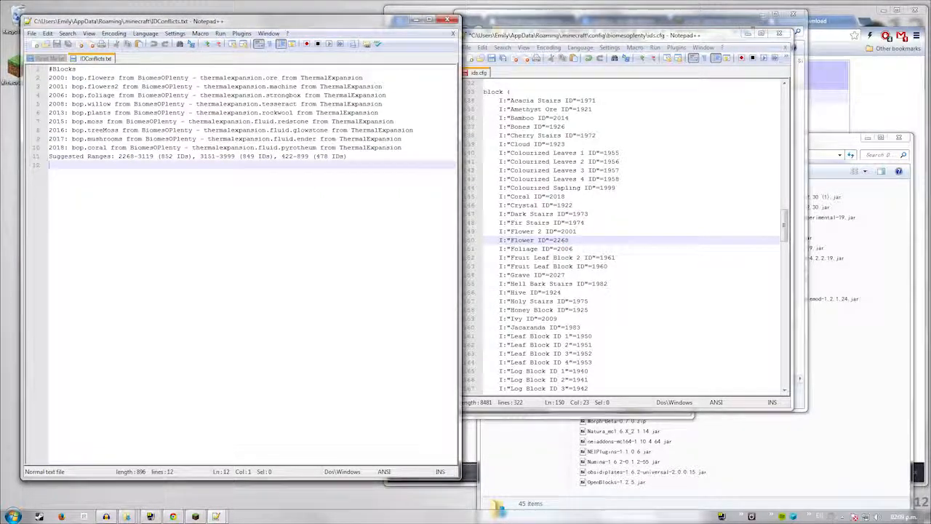
type("2268")
left_click(540, 231)
type("269")
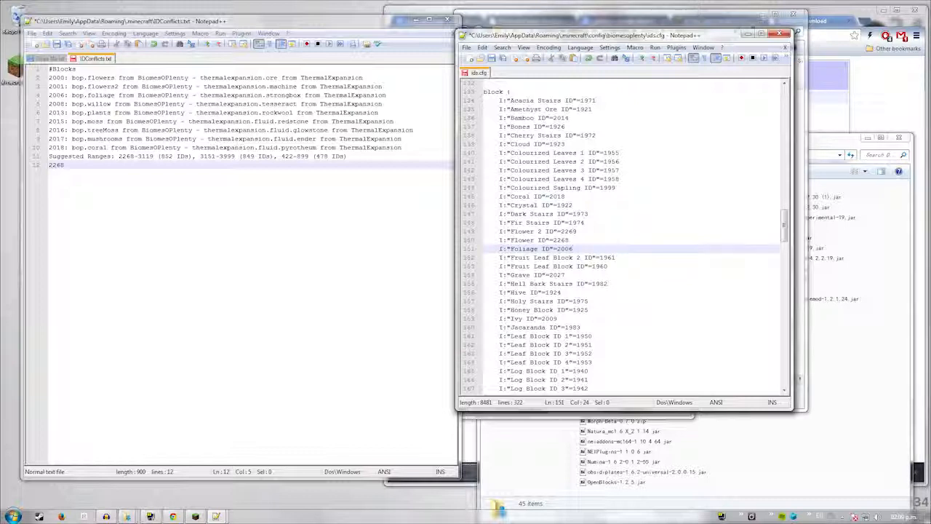
scroll("down", 3)
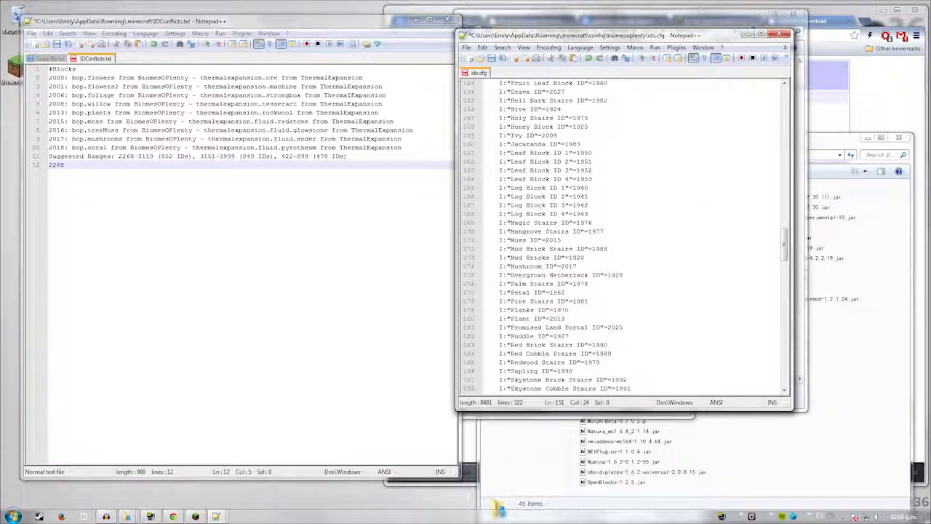
key("ctrl+f")
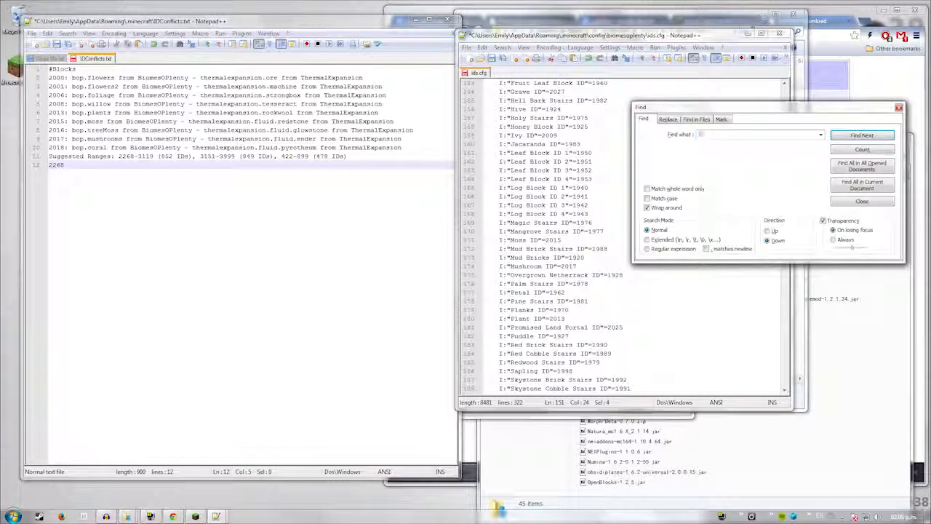
Find IDs 2006, 2008 and 2013 and reassign foliage, willow and plants to 2270, 2271, 2272, noting each
left_click(861, 134)
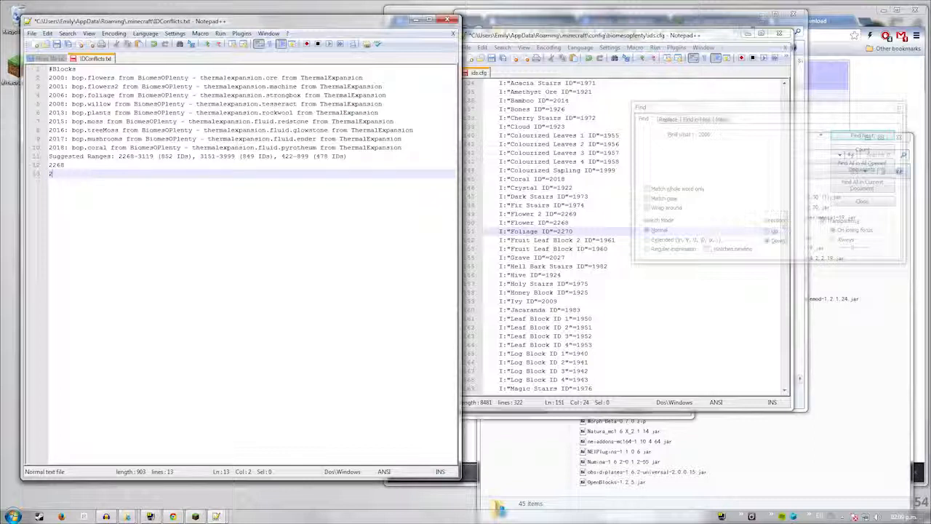
type("270")
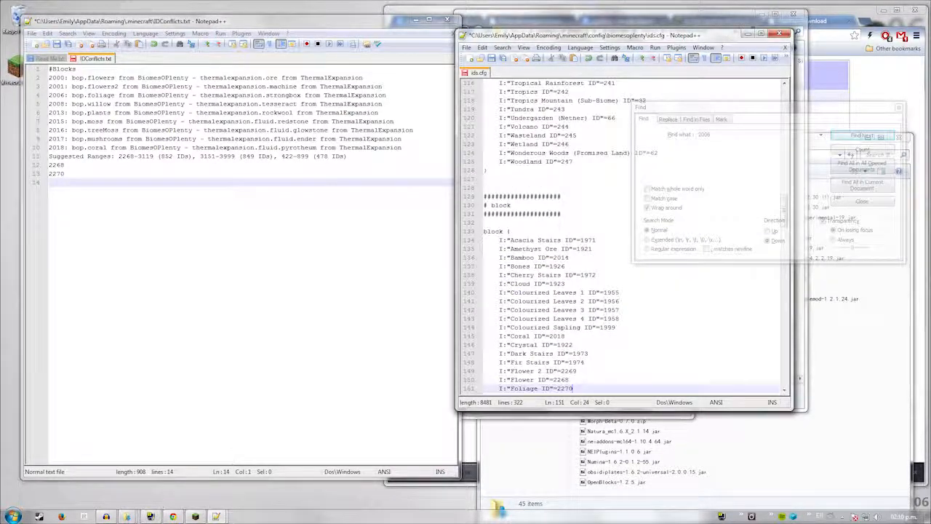
left_click(861, 134)
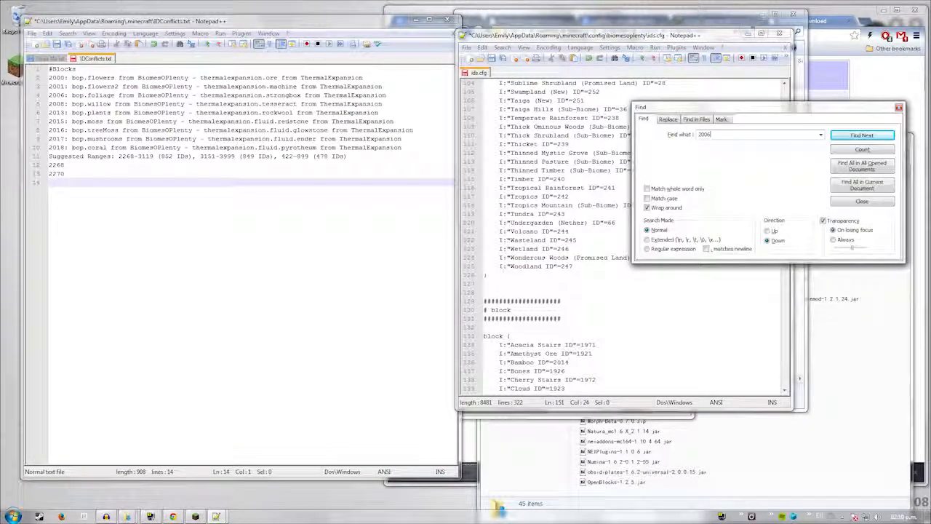
left_click(861, 133)
type("2271")
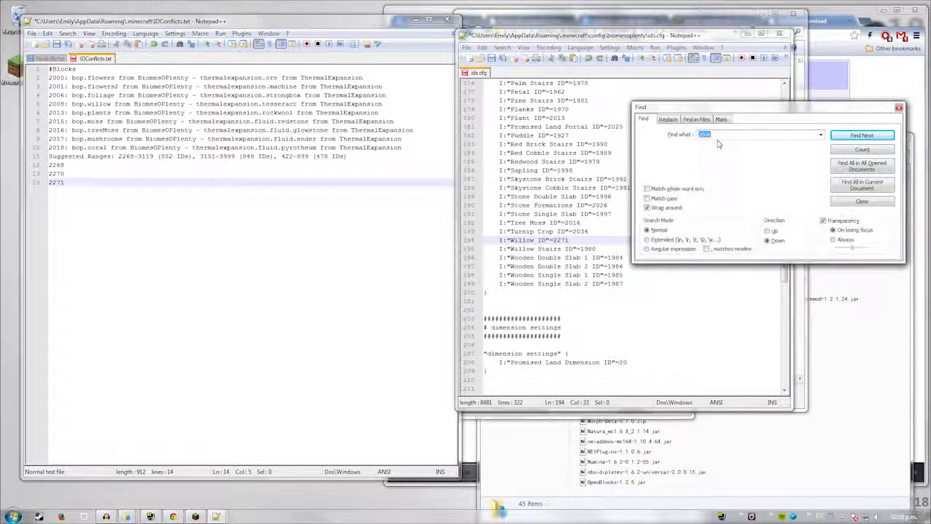
left_click(861, 133)
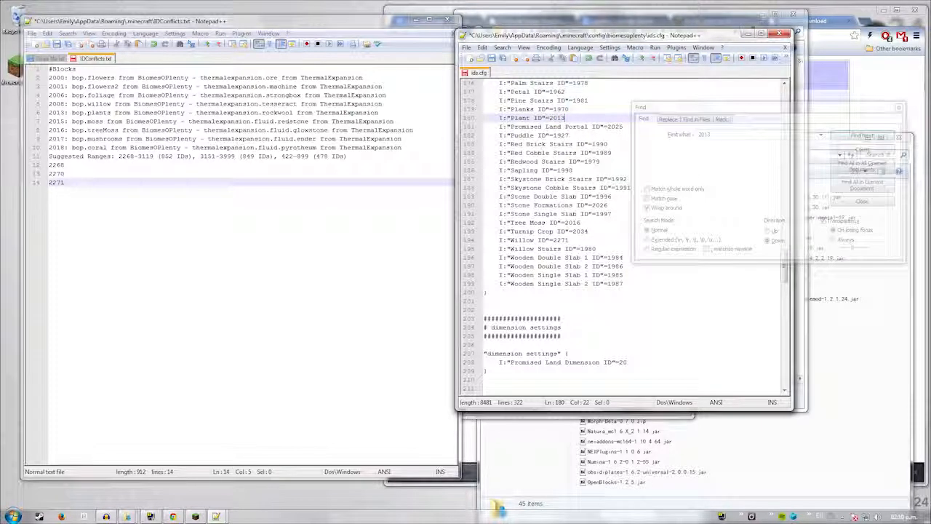
double_click(556, 118)
type("272")
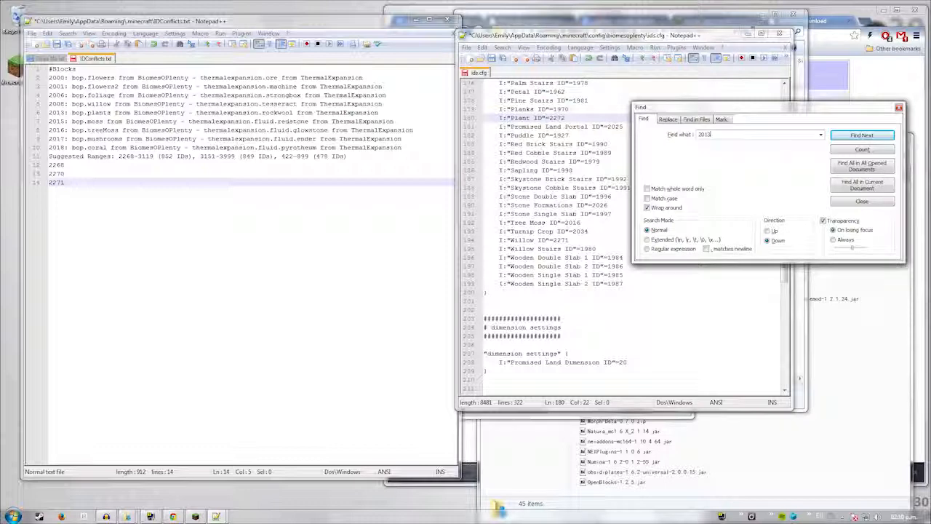
Reassign the Moss block to ID 2273 and Tree Moss to 2274, noting each in IDConflicts.txt
left_click(861, 133)
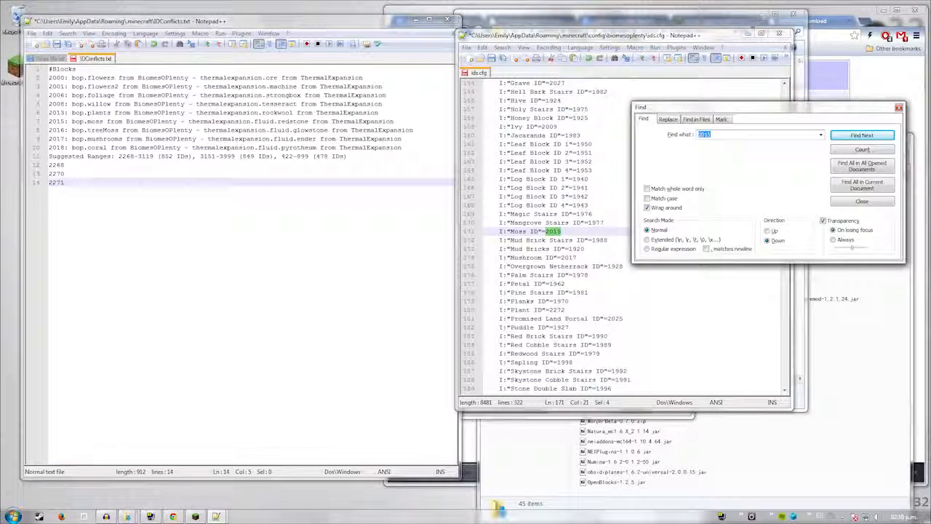
left_click(861, 133)
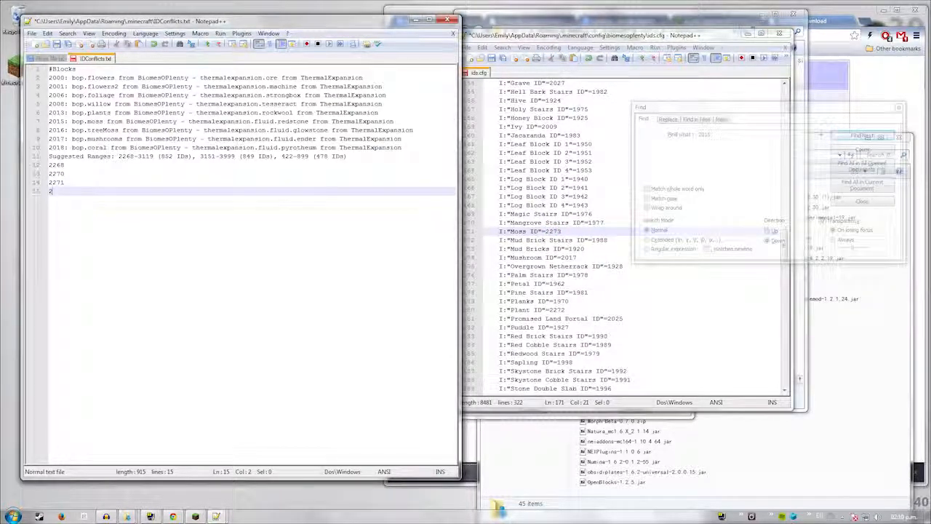
type("273")
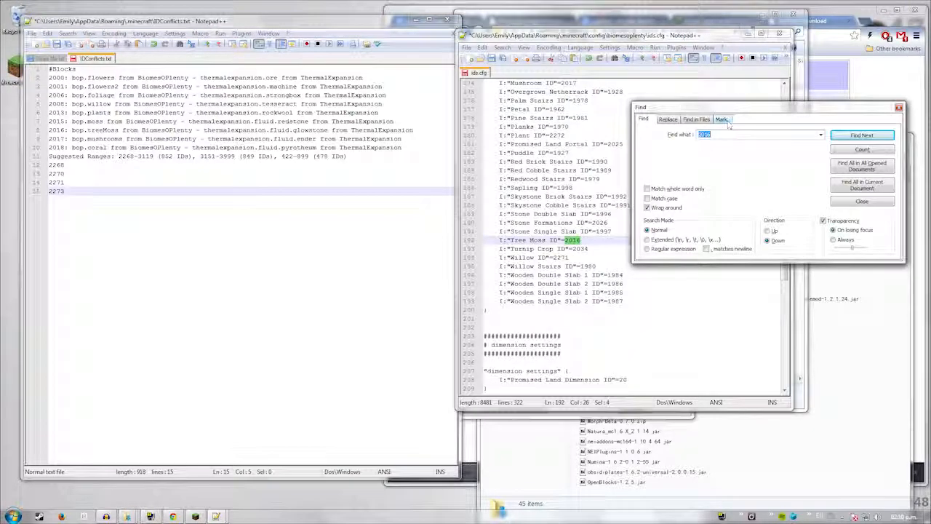
left_click(861, 134)
type("274")
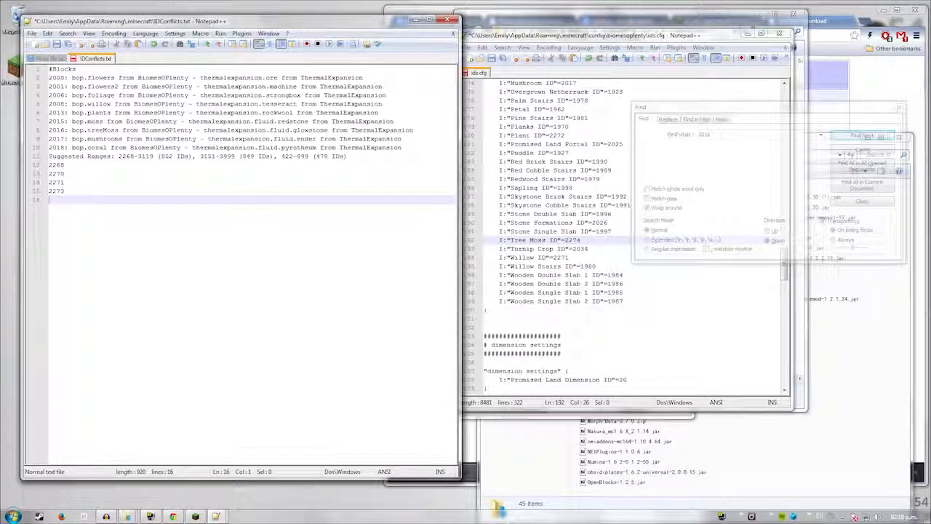
type("2274")
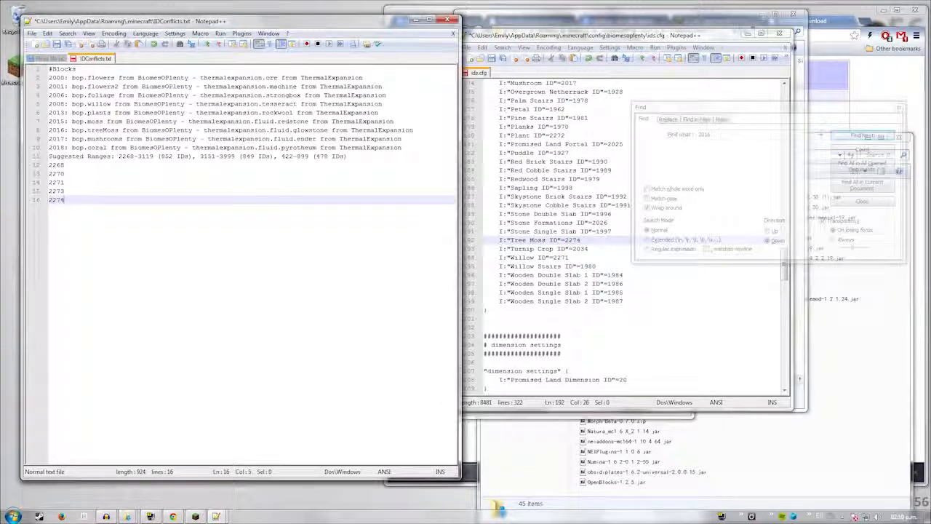
Find the next conflicting block (Mushroom) and move it to ID 2275, noting it too
left_click(862, 136)
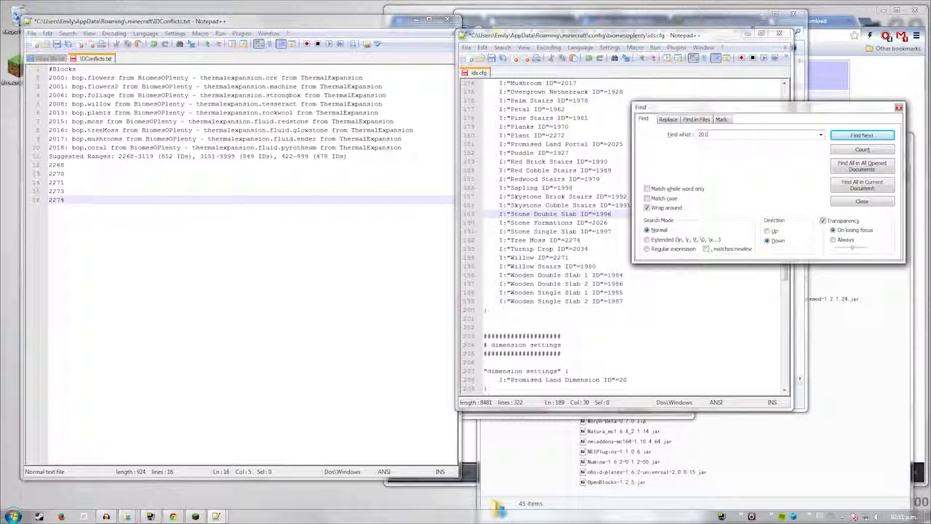
left_click(861, 134)
type("2275")
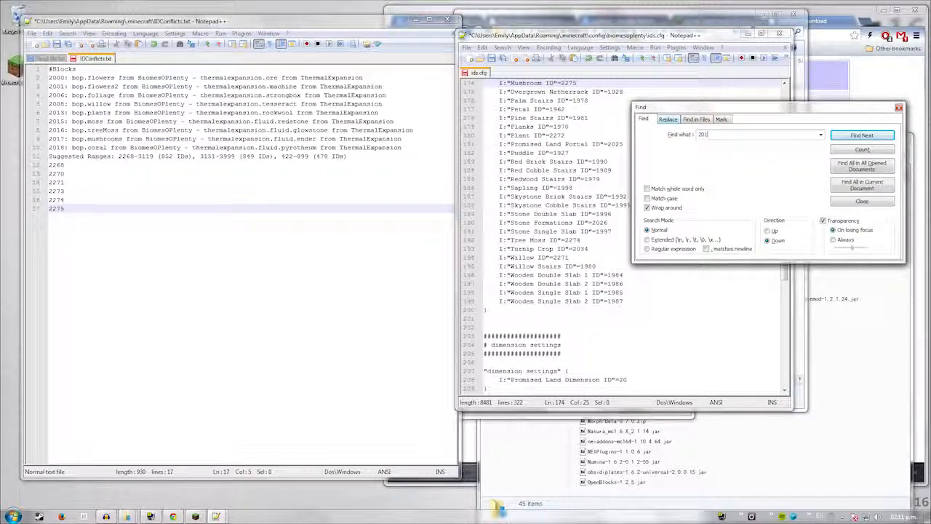
left_click(861, 134)
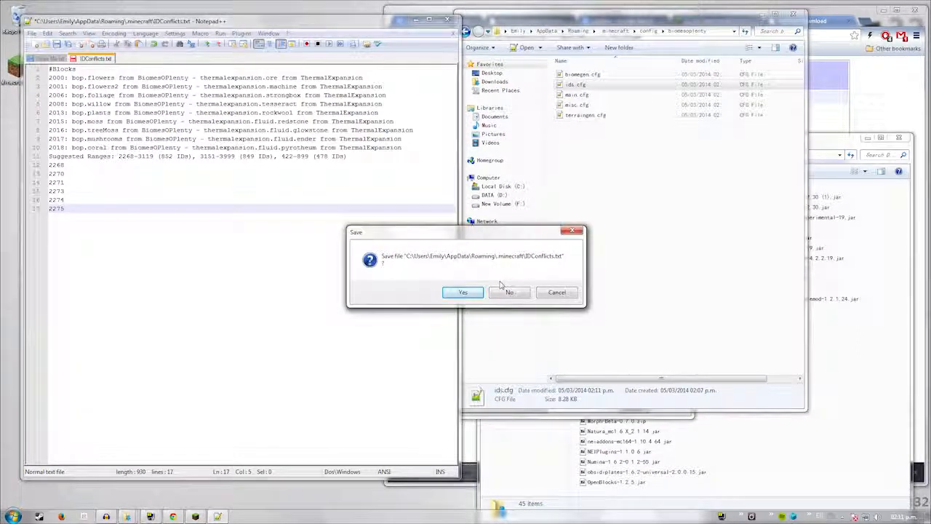
Discard the IDConflicts.txt save prompt and relaunch Minecraft 1.6.4 from the launcher
left_click(462, 291)
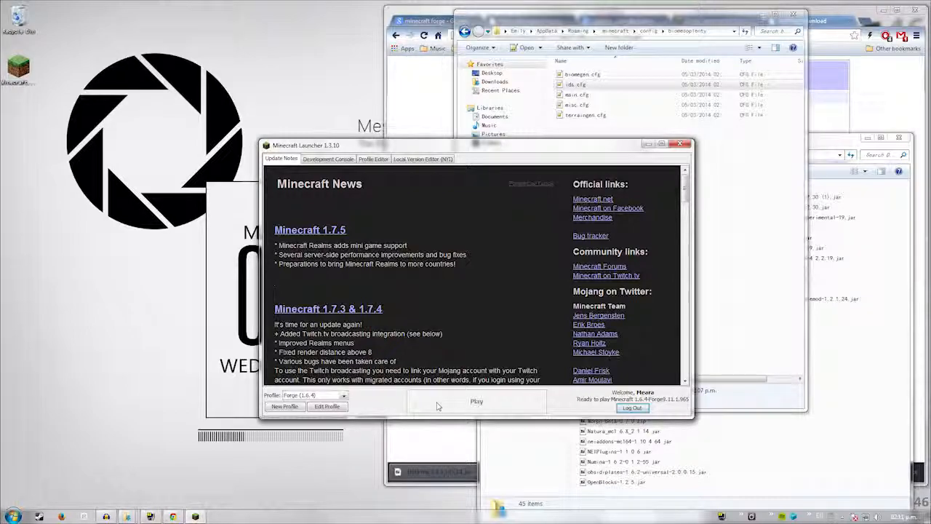
left_click(477, 401)
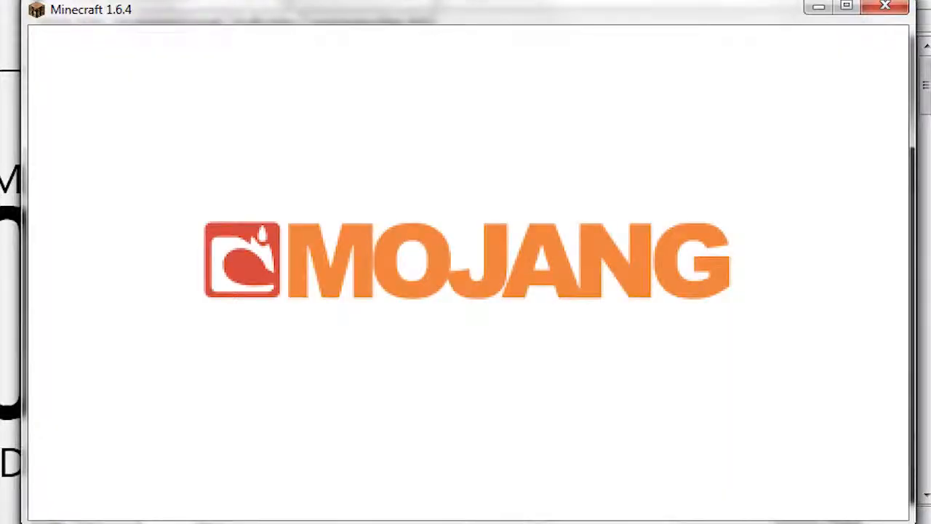